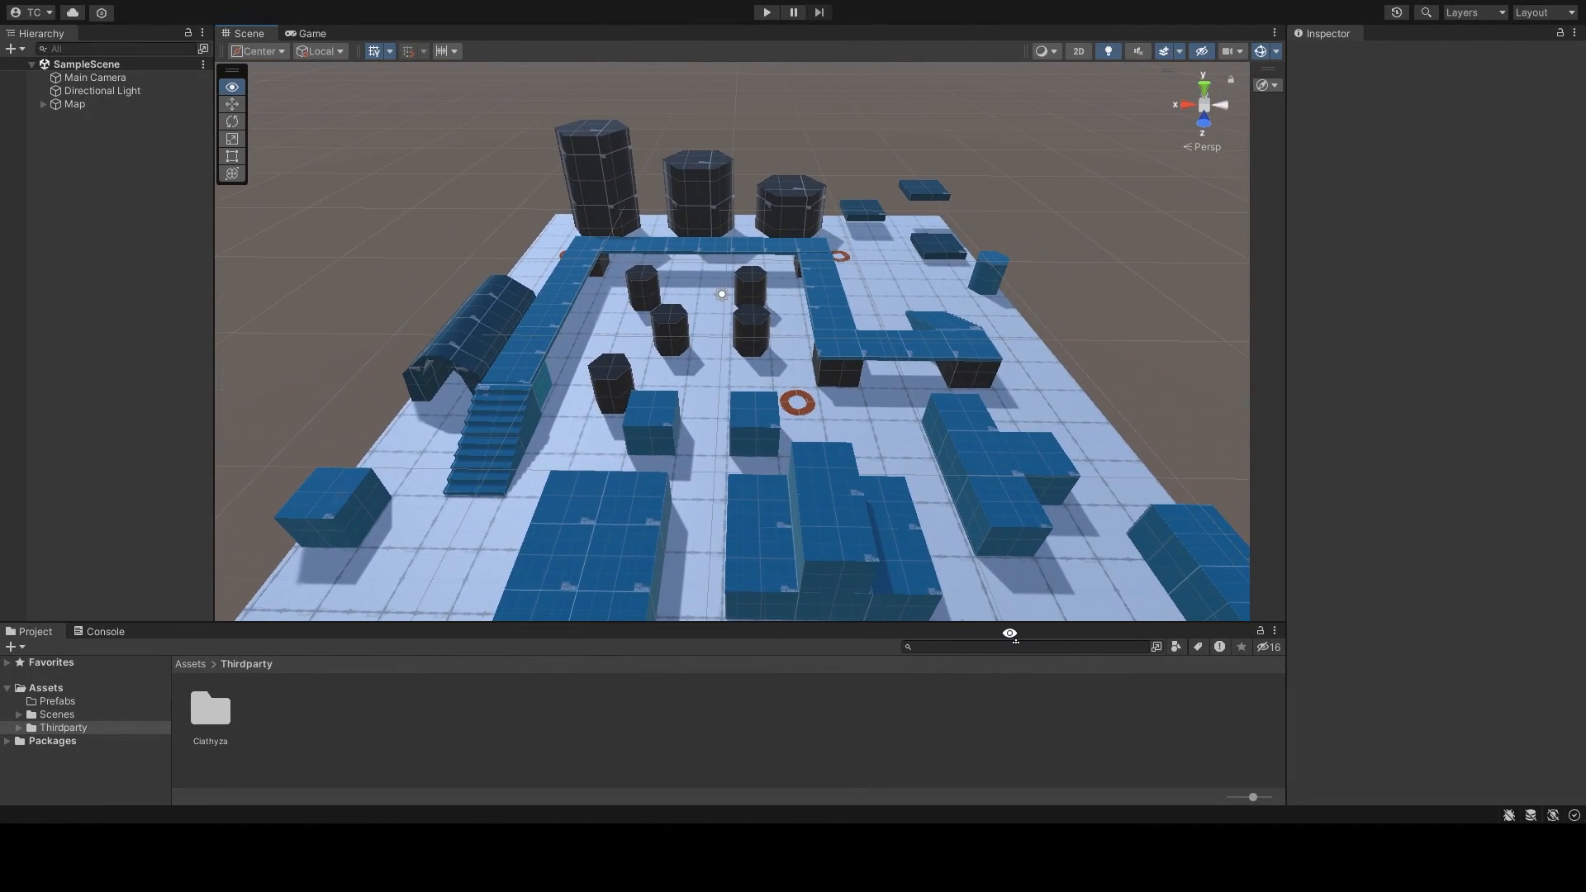
Step: Install the AI Navigation package from the Unity Registry via the Package Manager
left_click(403, 12)
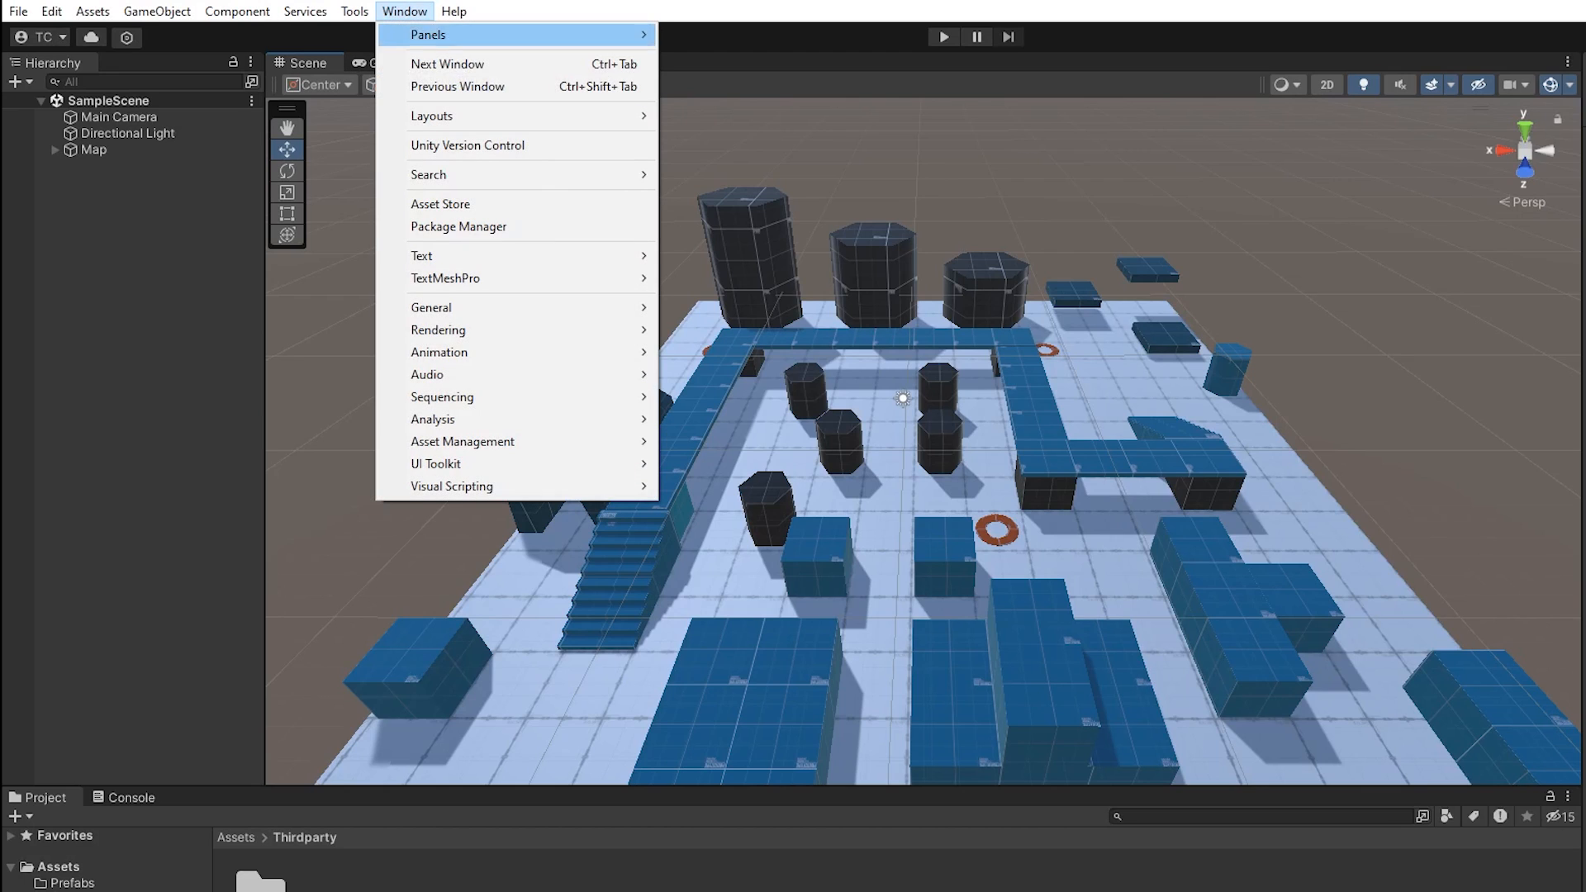
left_click(457, 226)
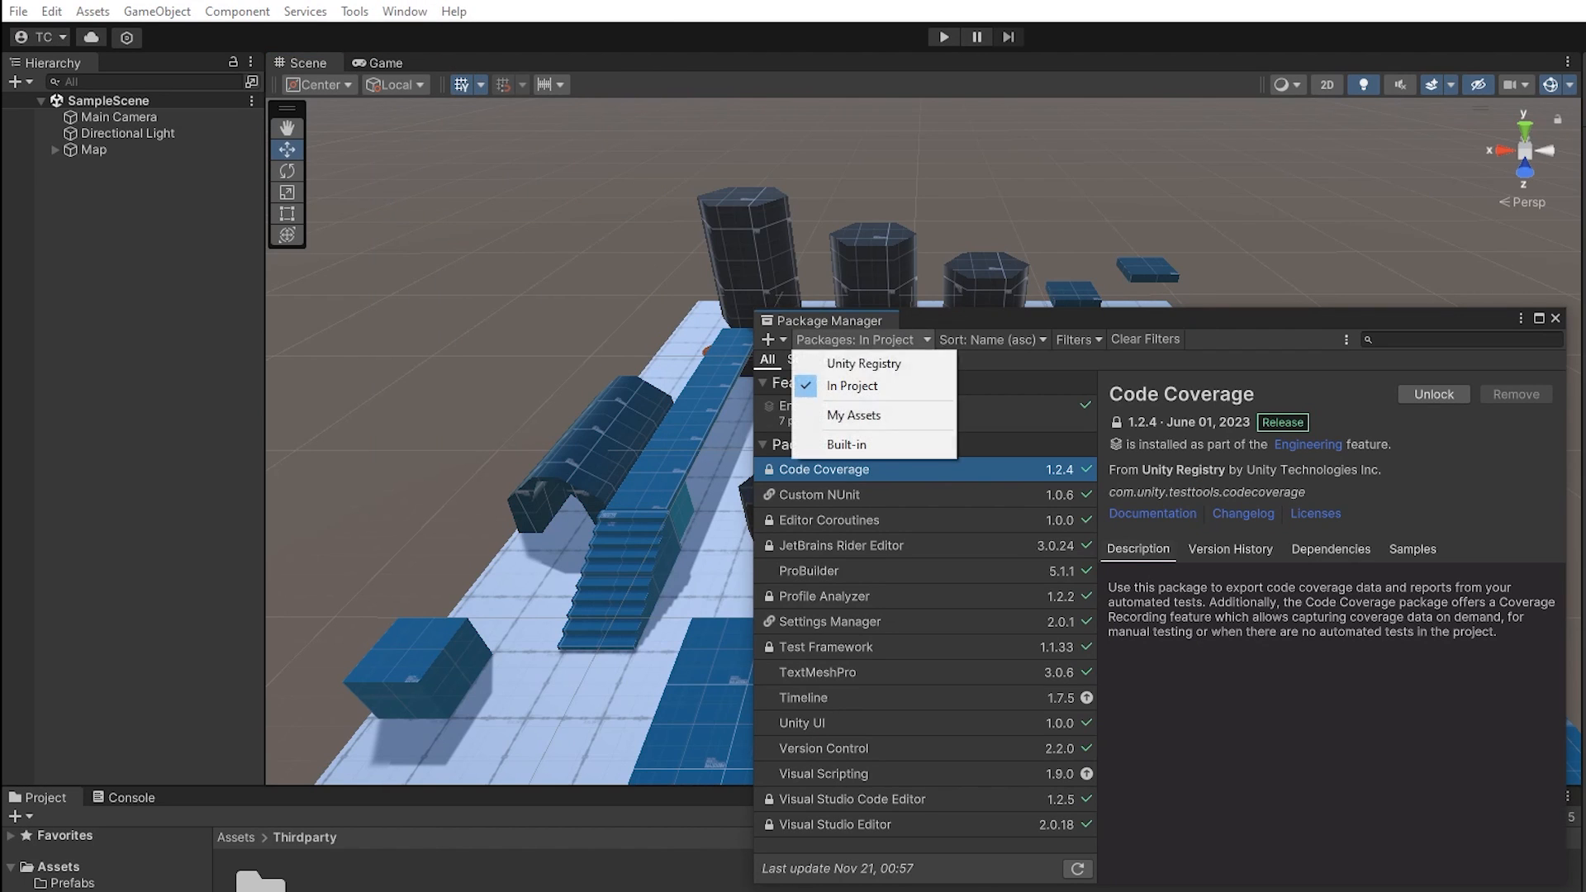
left_click(862, 363)
type("ai")
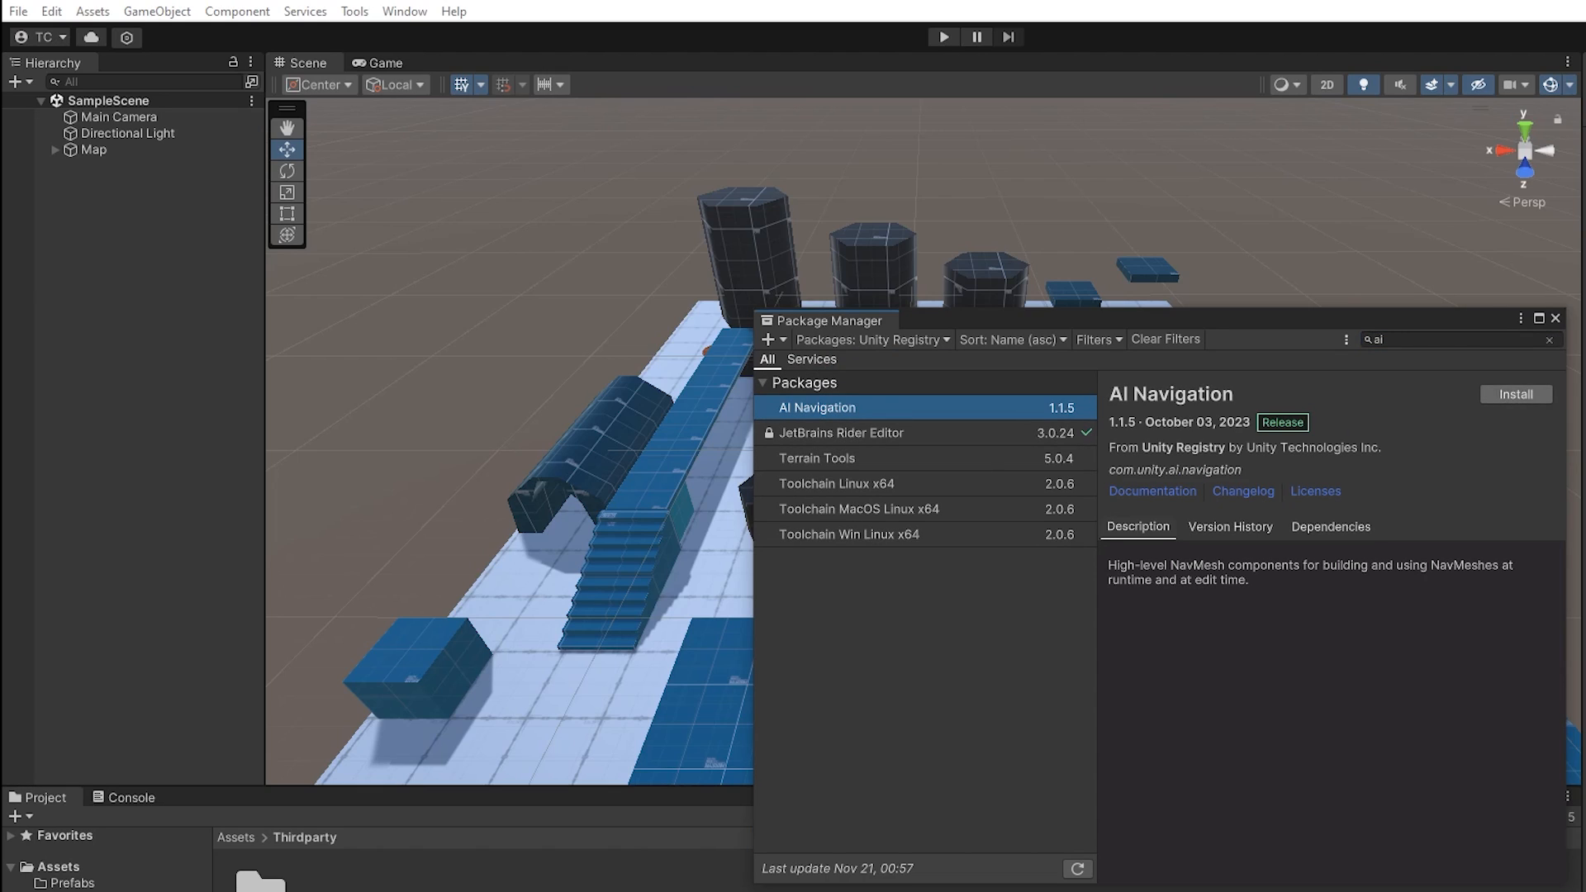
left_click(1515, 393)
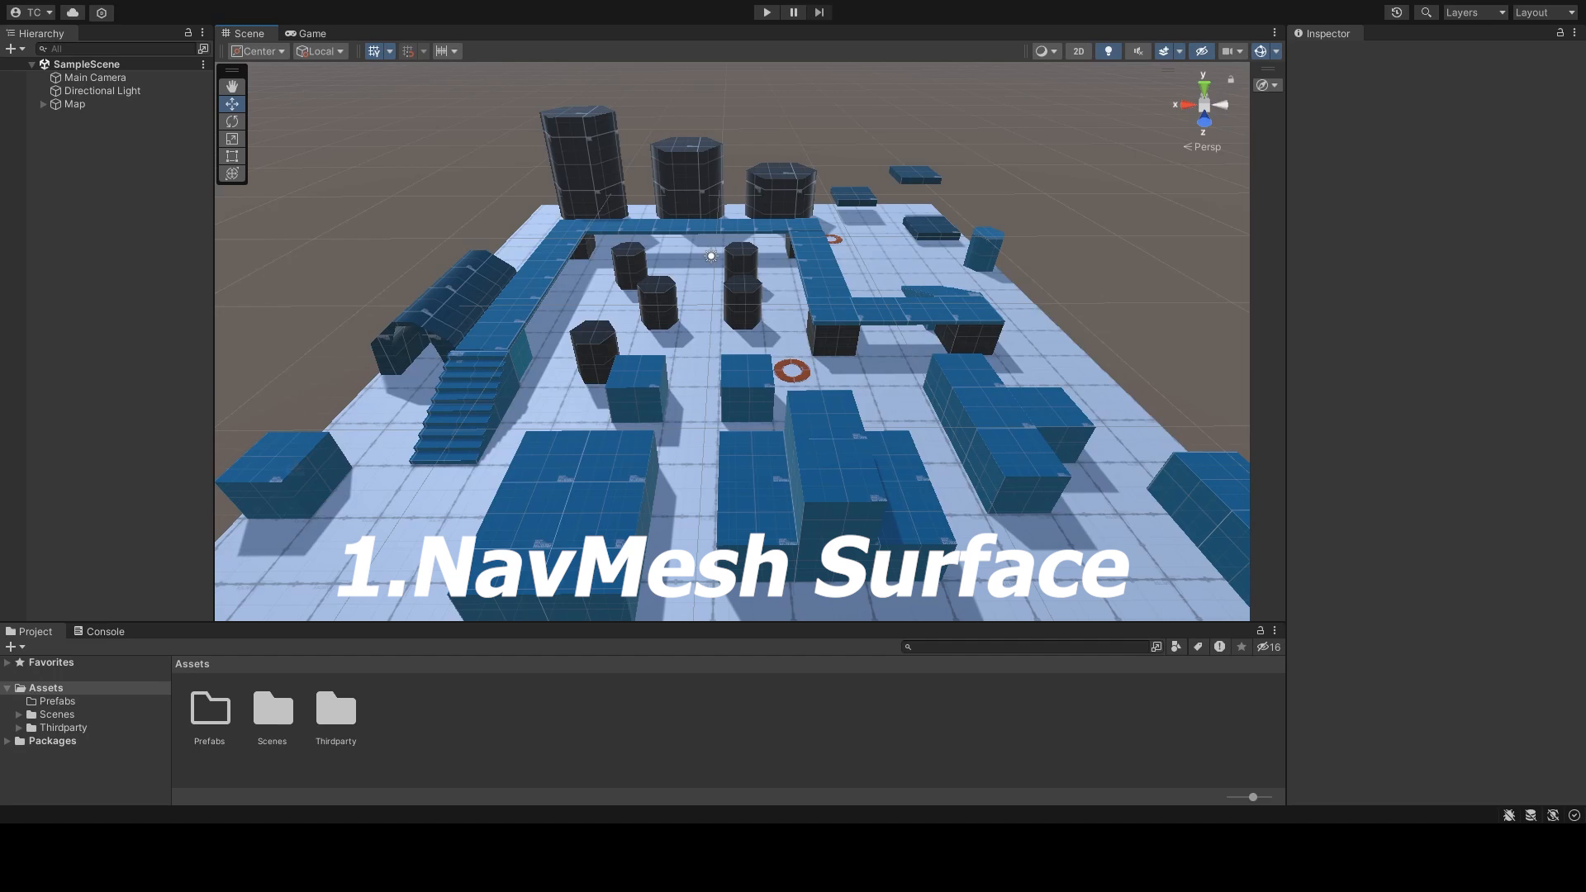
Step: Add a NavMeshSurface to the Map object and show the Humanoid agent type's settings
left_click(42, 102)
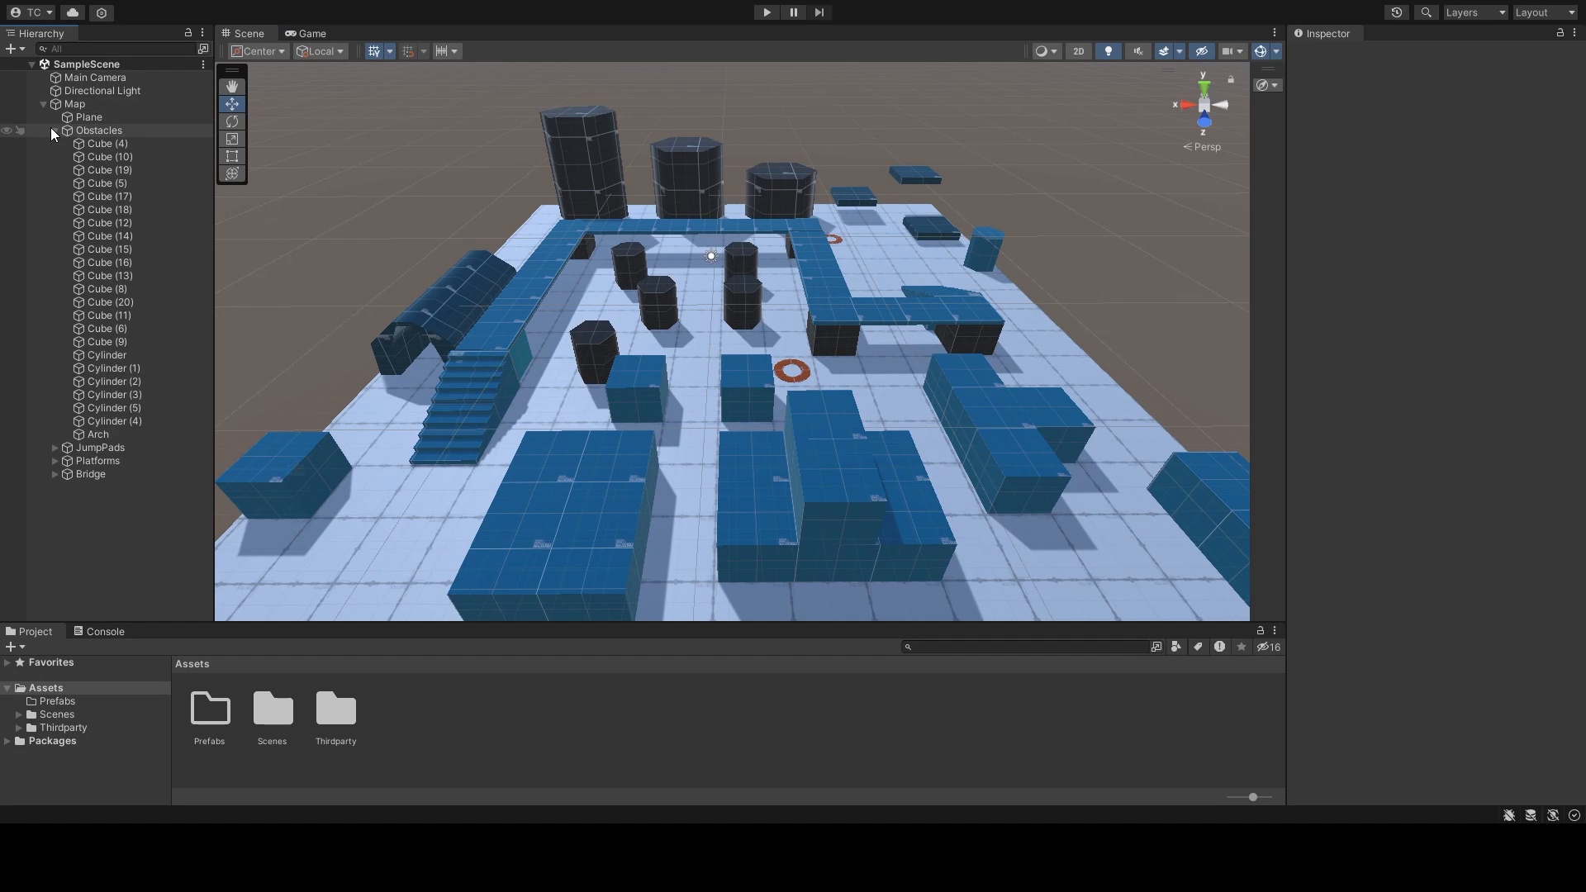
left_click(55, 129)
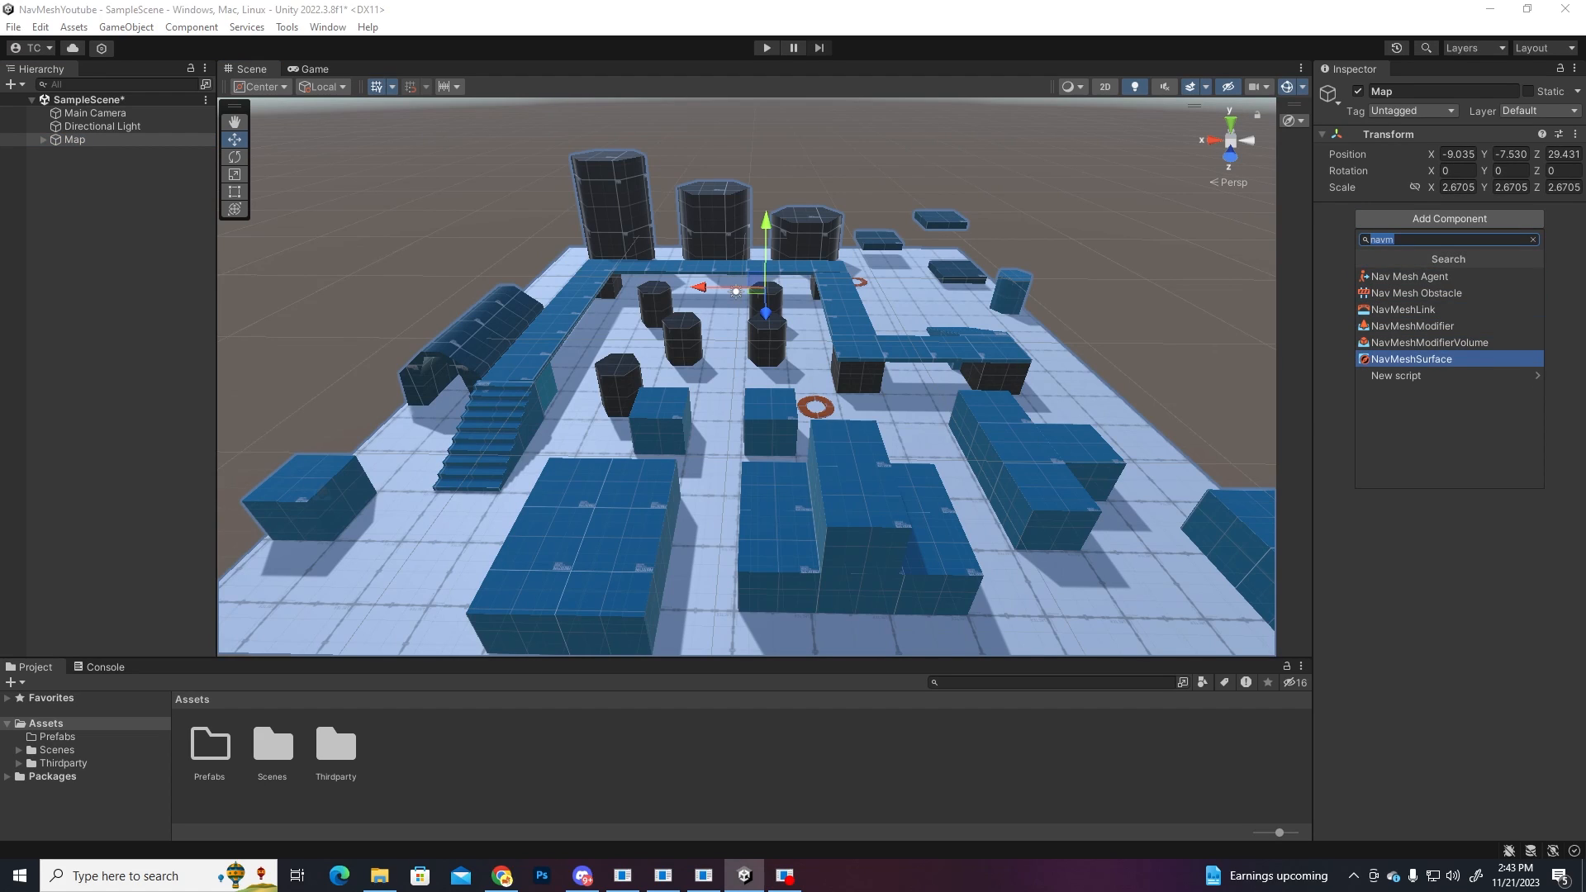
left_click(1410, 359)
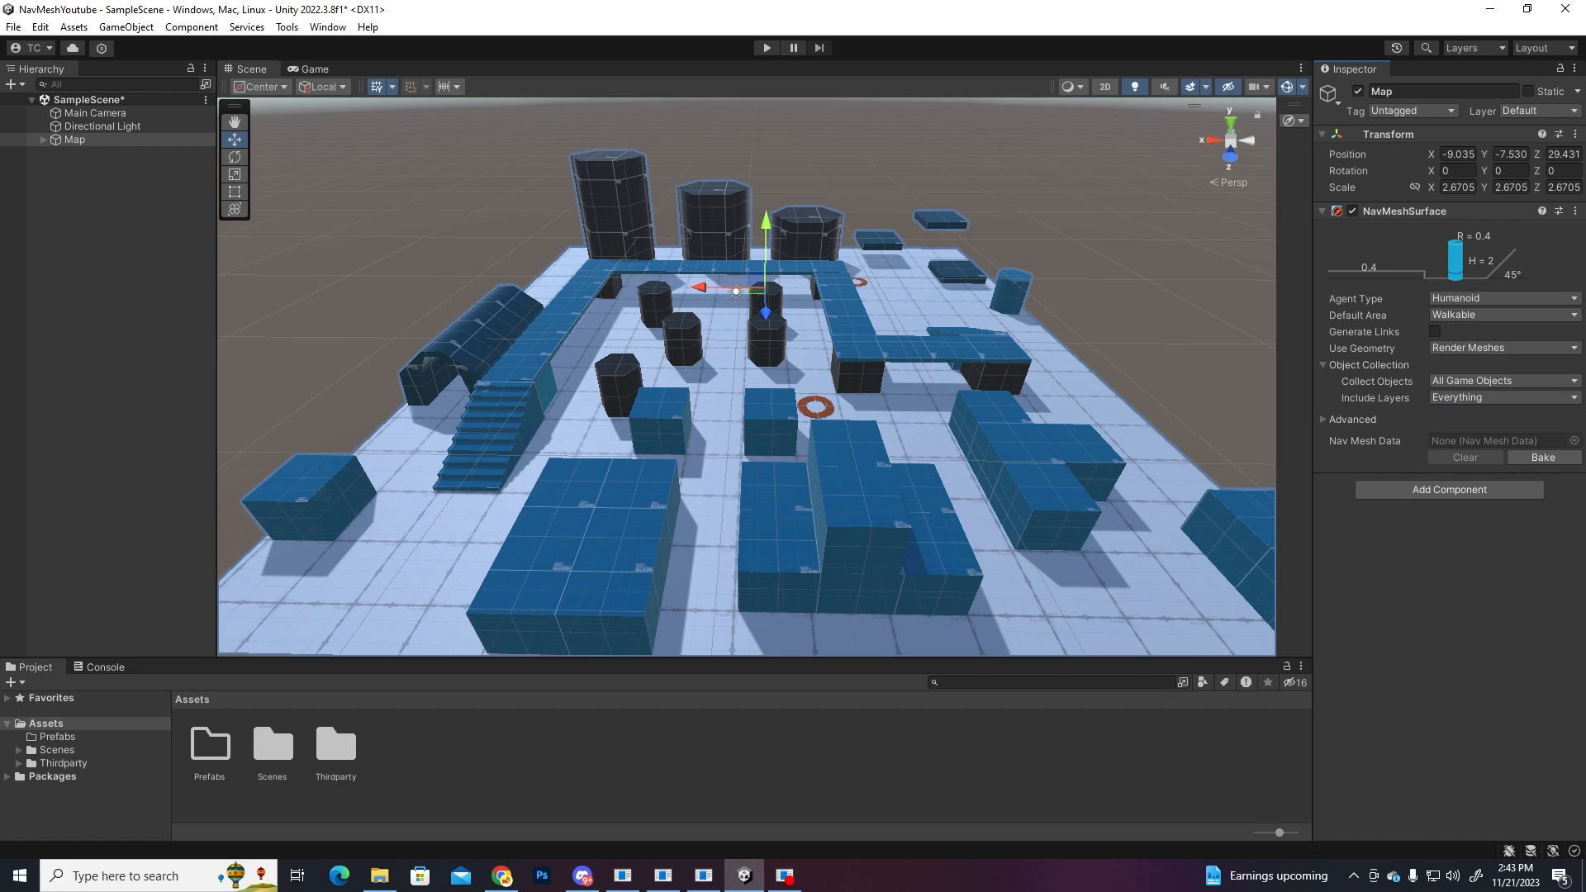
left_click(1502, 297)
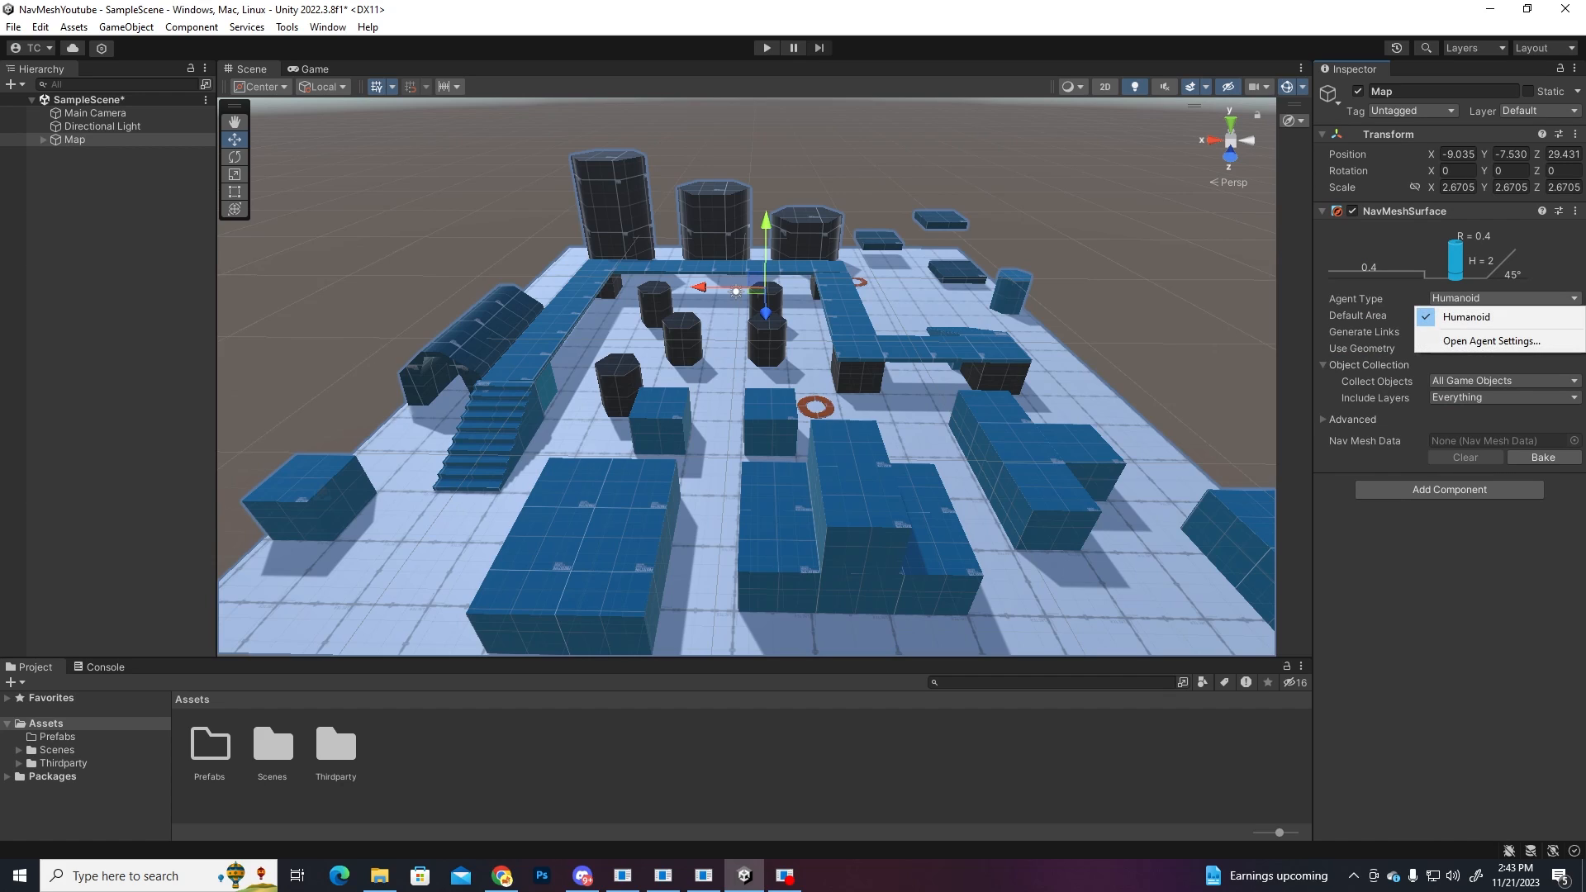
left_click(1490, 340)
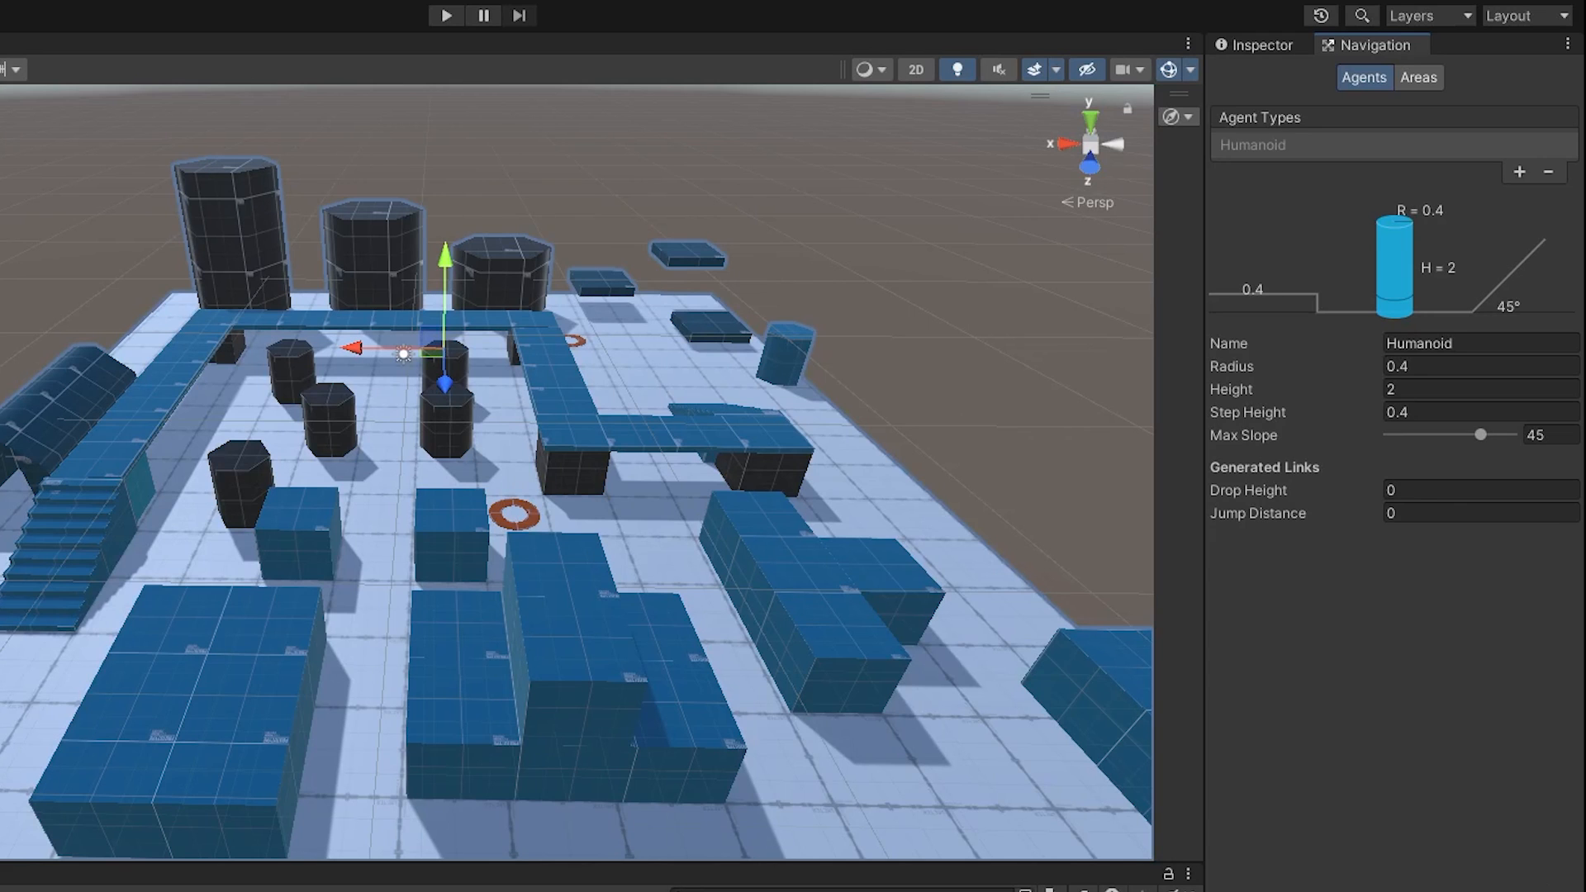
mouse_move(1365, 372)
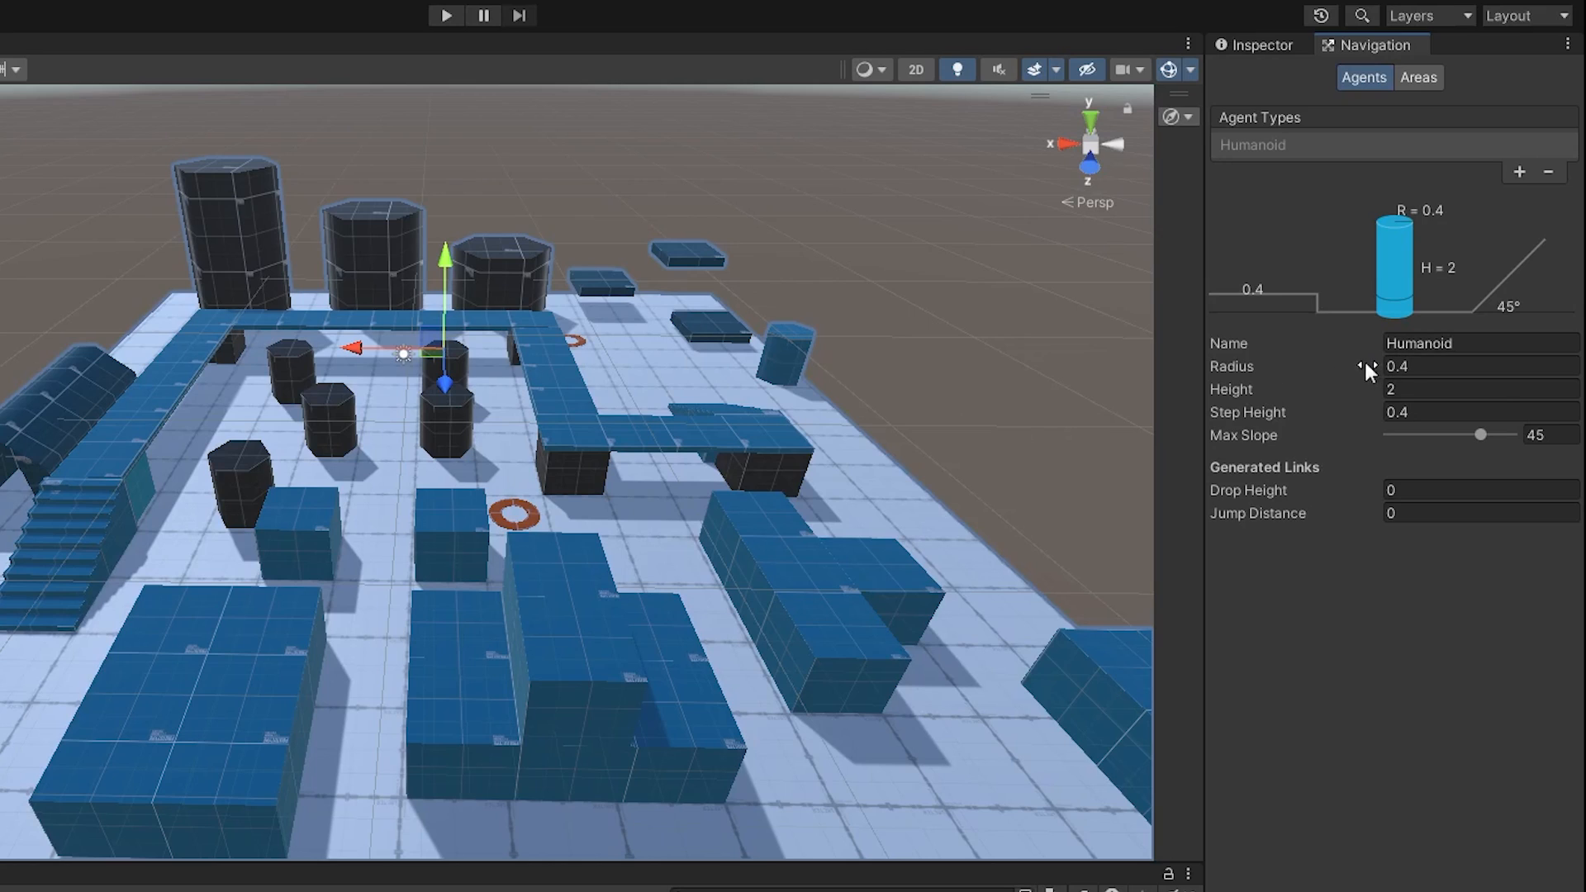
mouse_move(1309, 399)
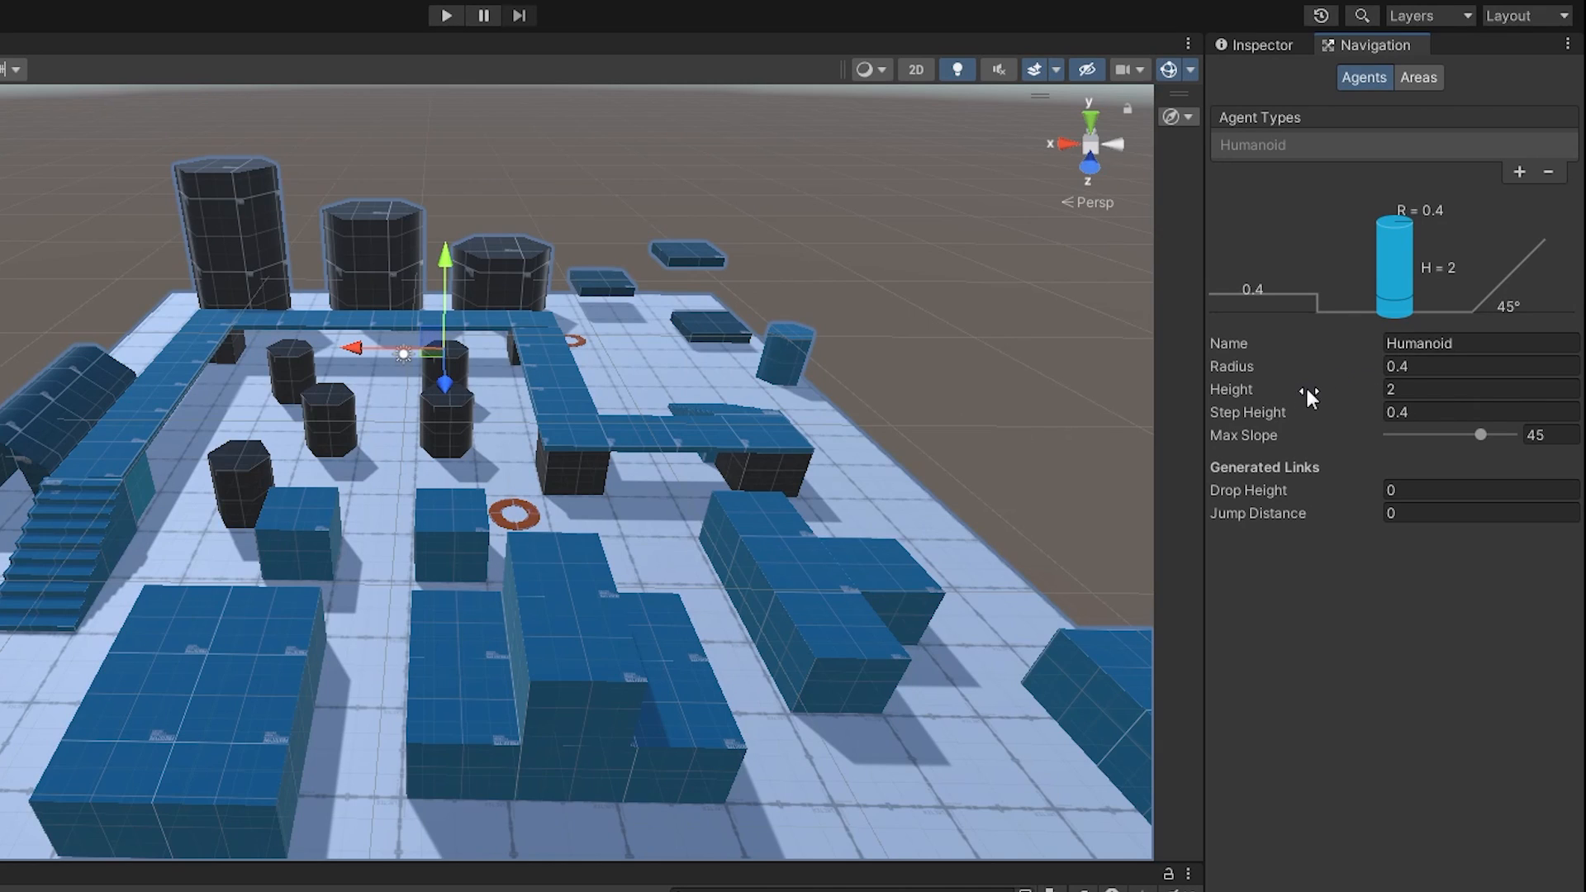
mouse_move(1467, 443)
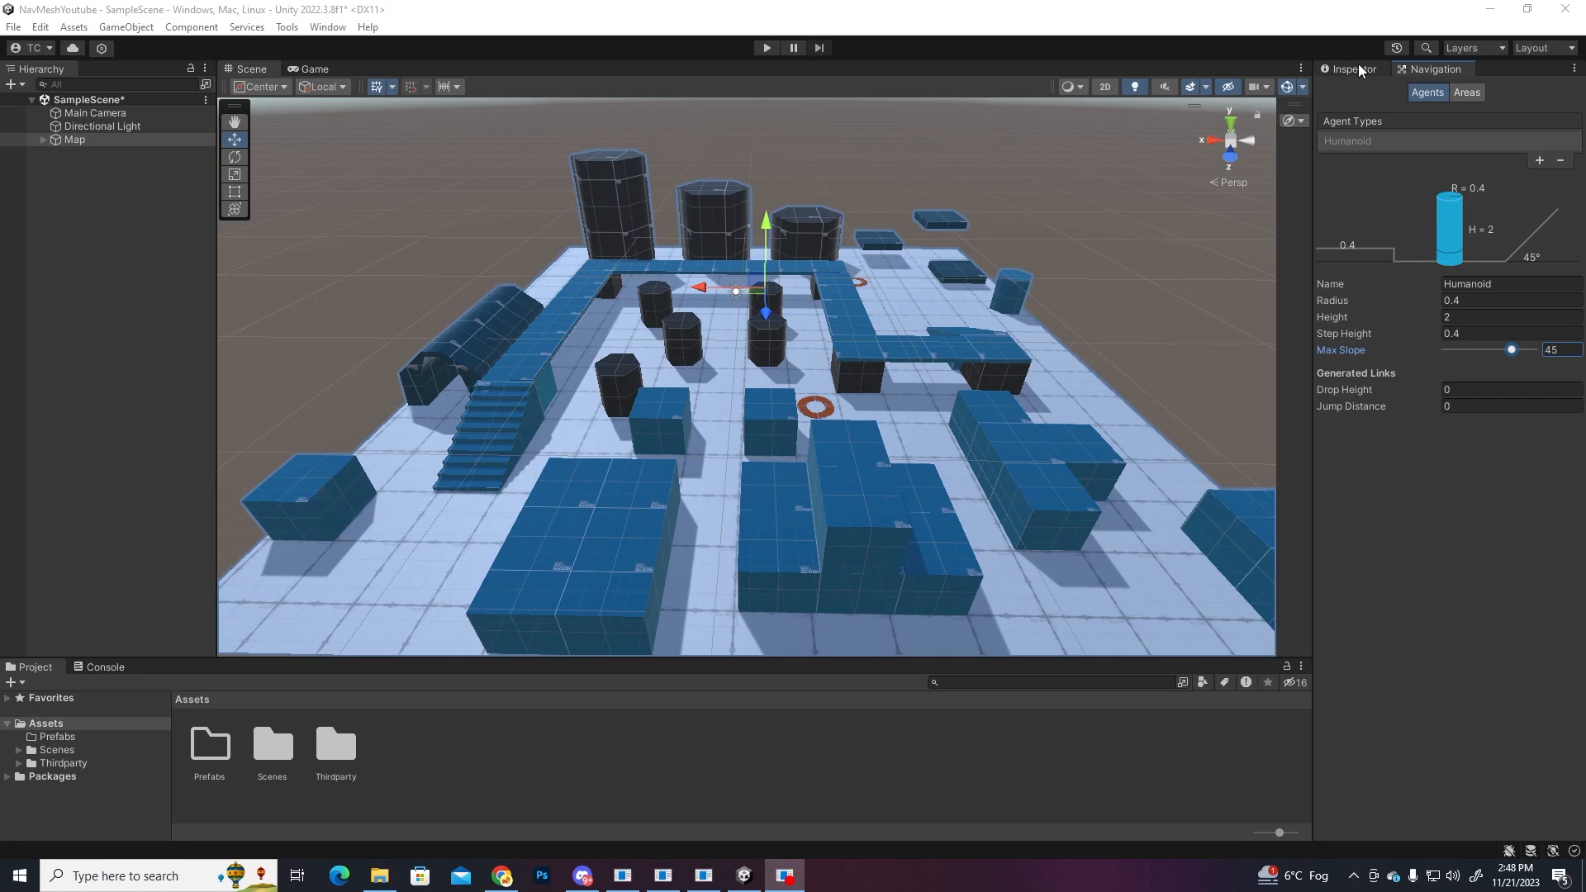
Step: Set NavMeshSurface to collect the Current Object Hierarchy and bake the Map's mesh
left_click(1500, 314)
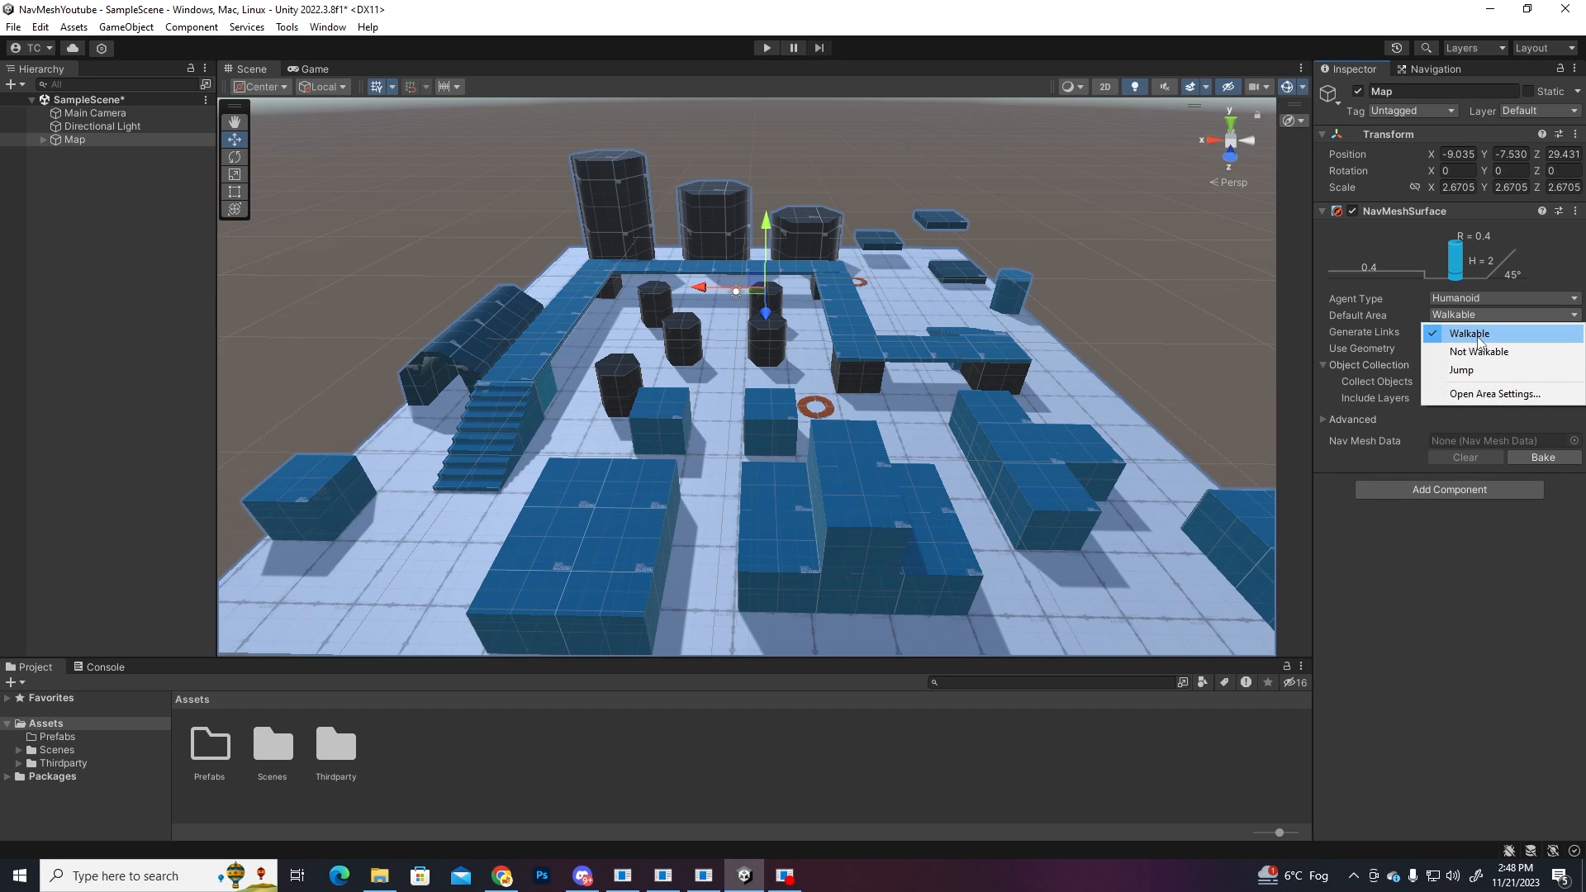
left_click(1502, 380)
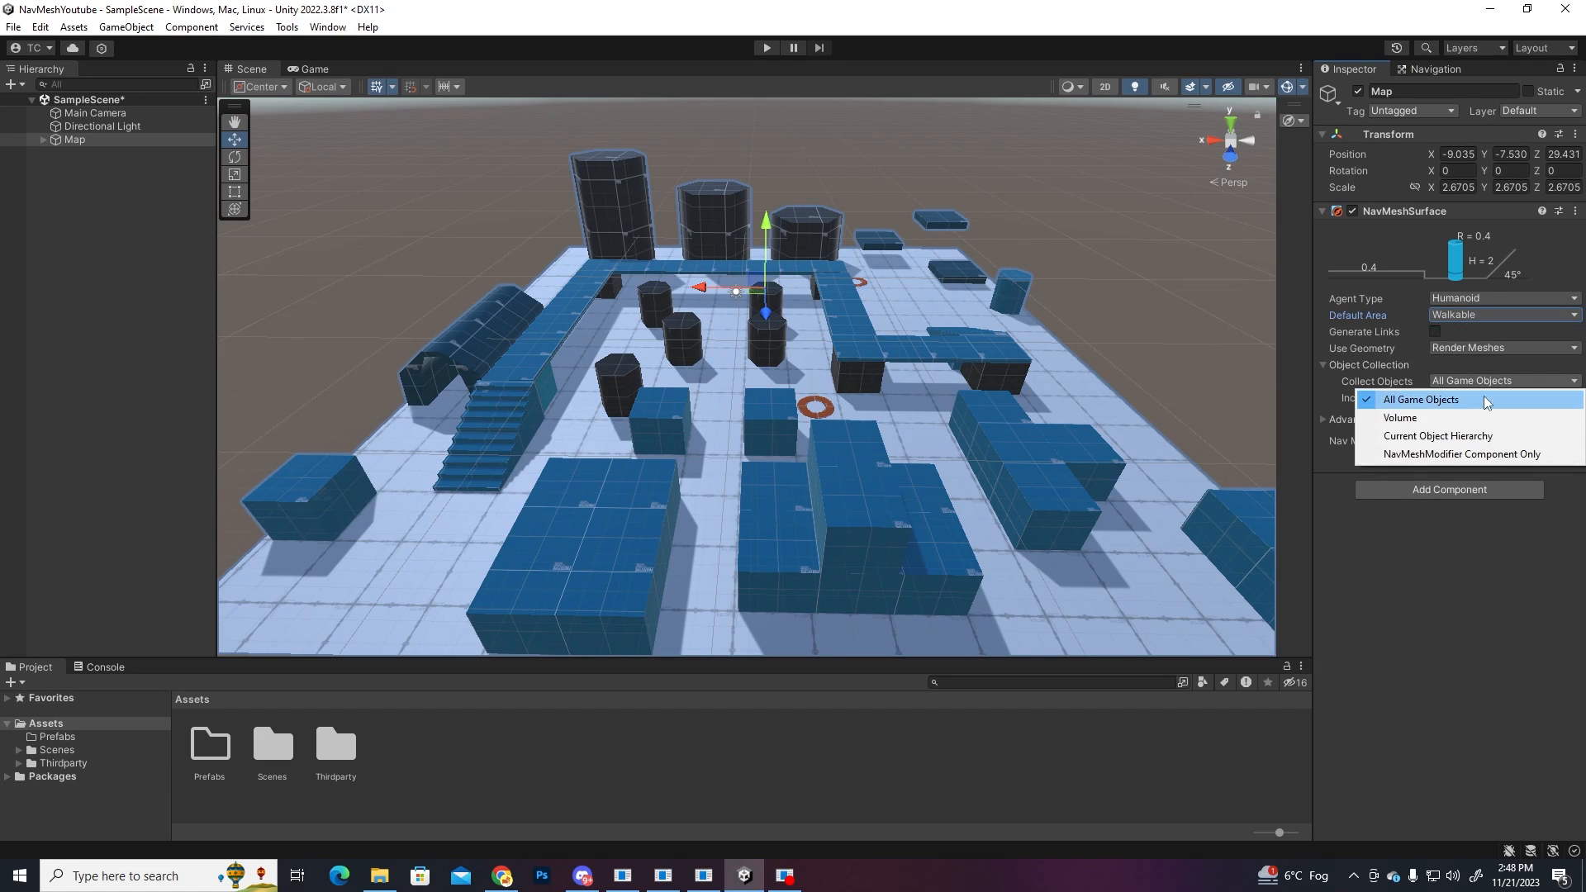
left_click(1438, 436)
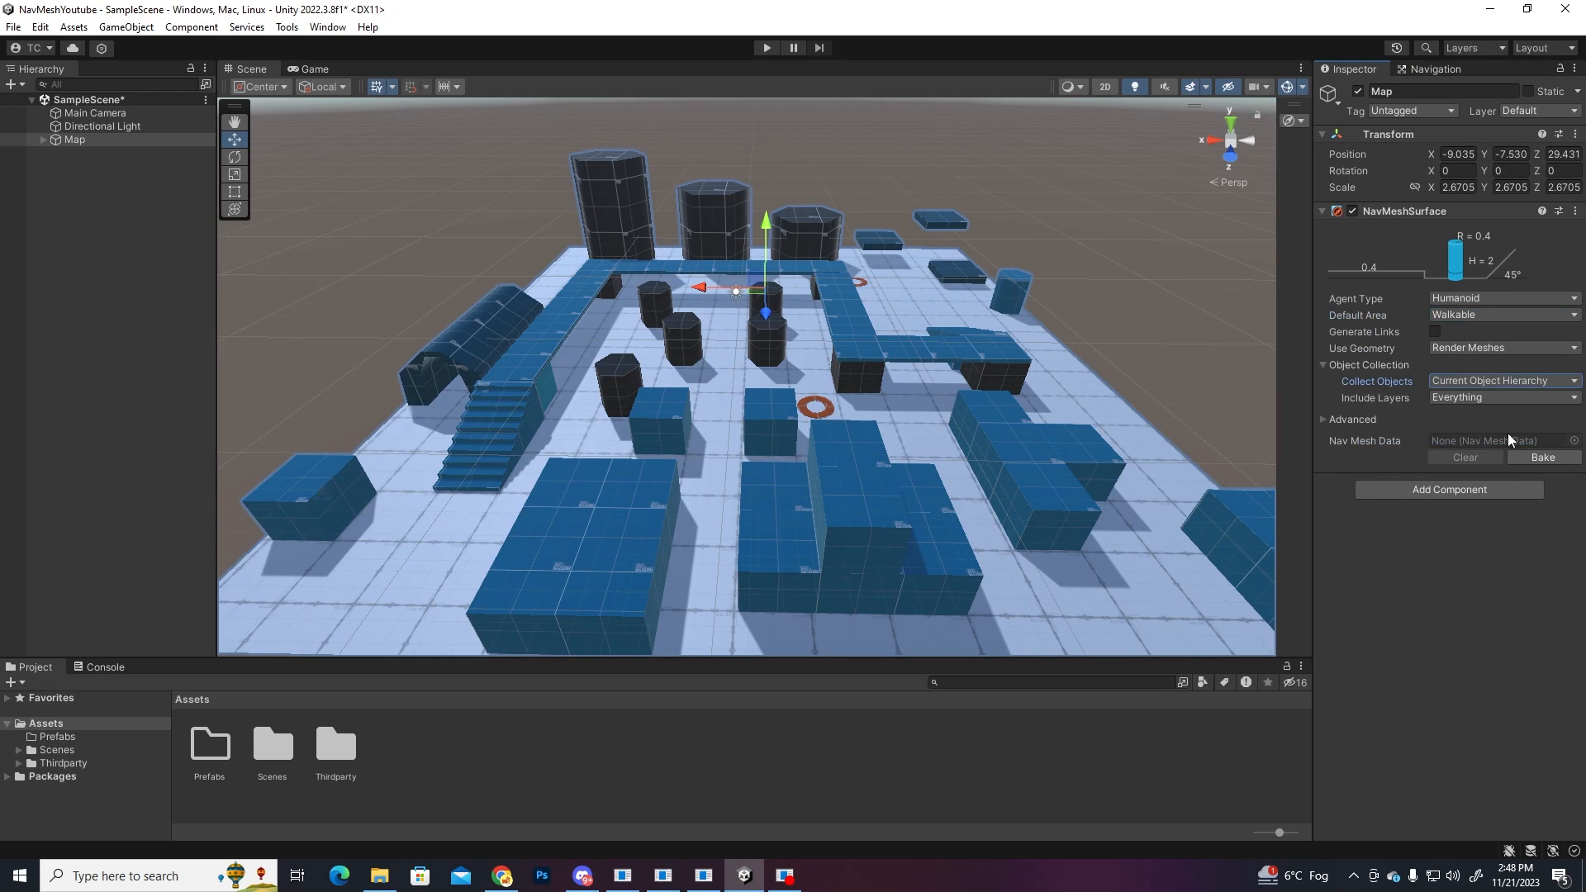
left_click(1541, 458)
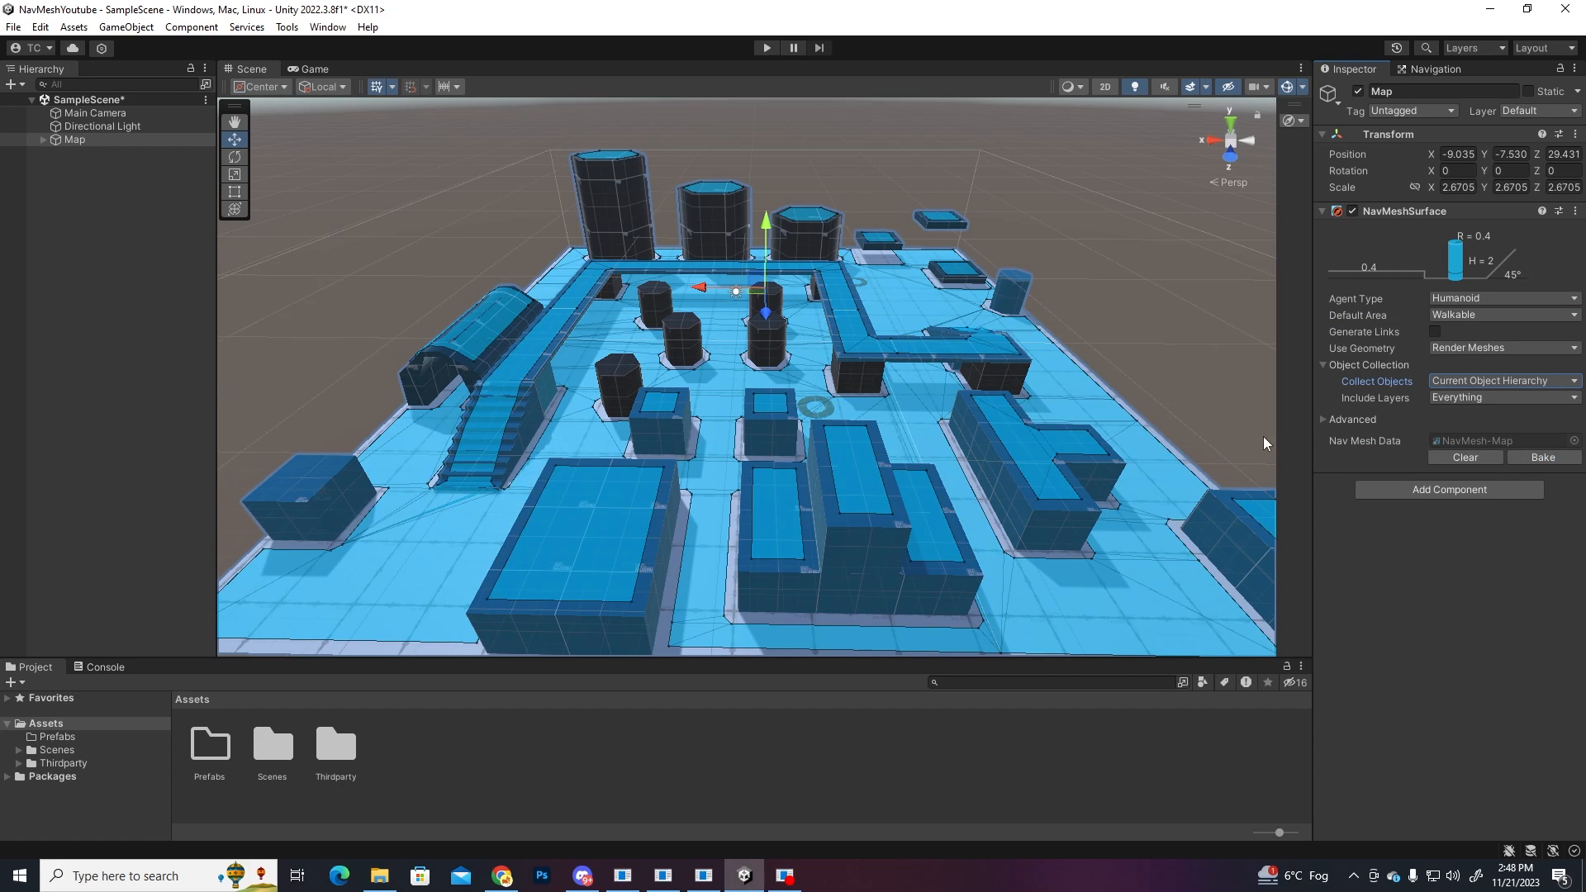
mouse_move(1571, 598)
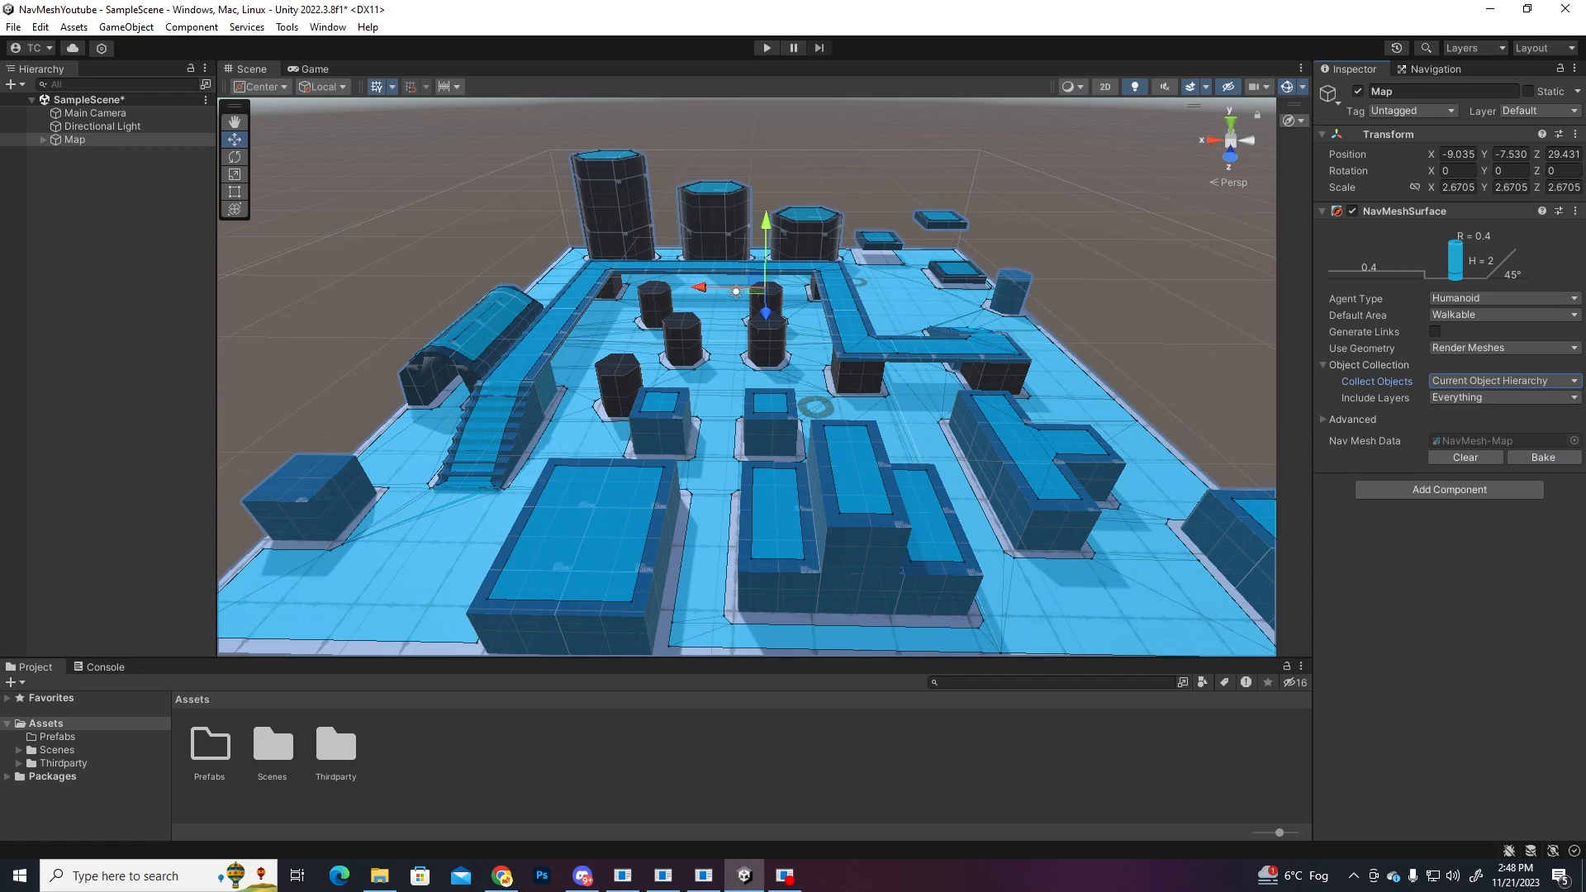
left_click(126, 28)
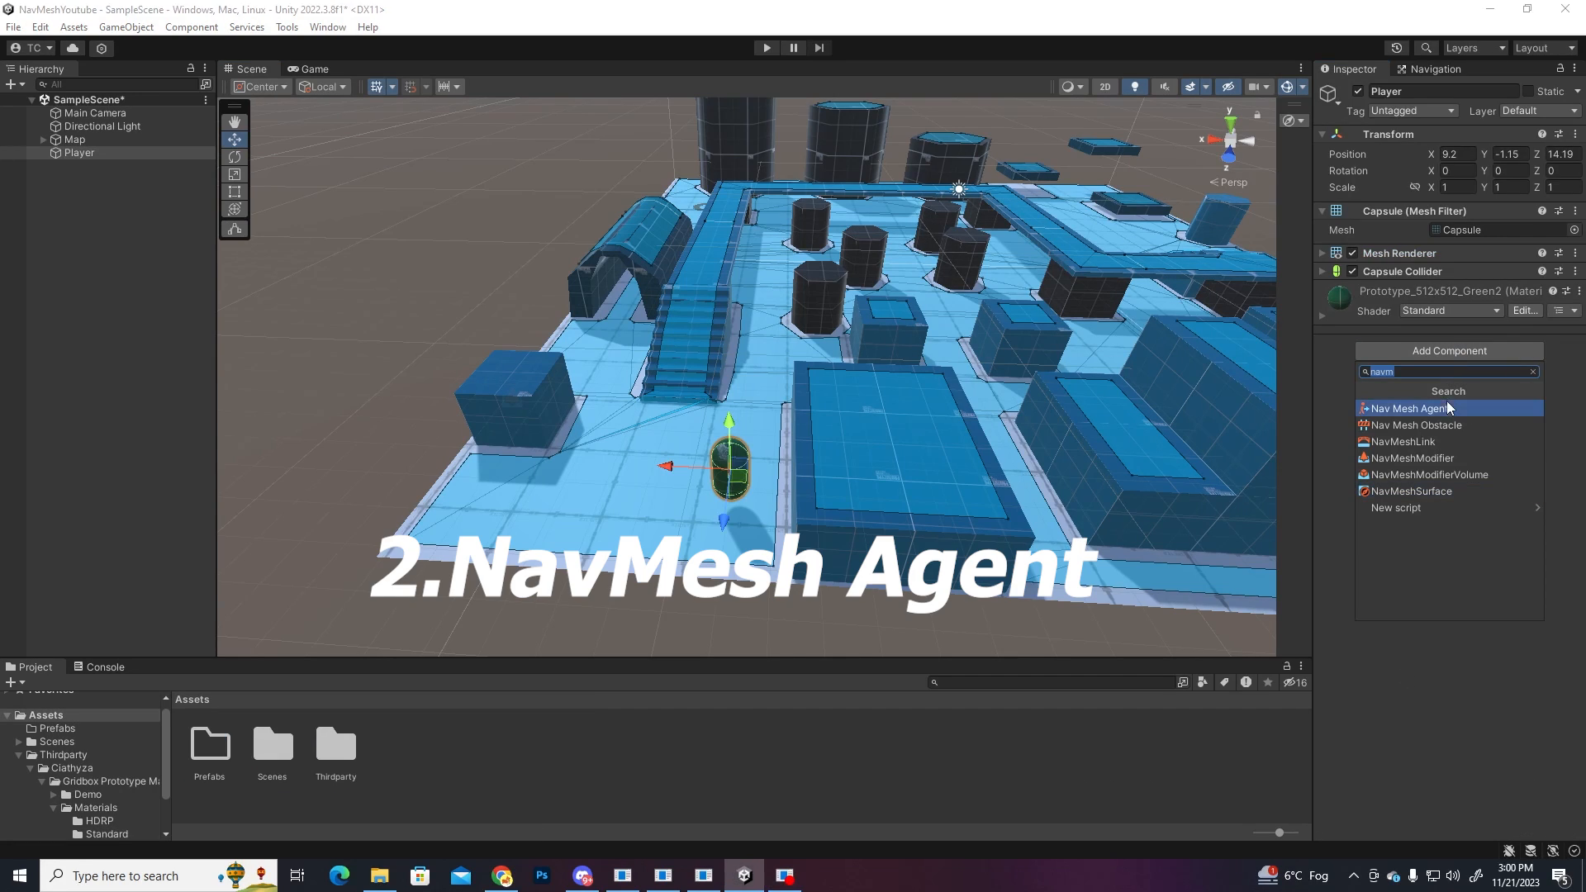
Step: Add a Nav Mesh Agent to the Player capsule and review its default Humanoid settings
left_click(1406, 408)
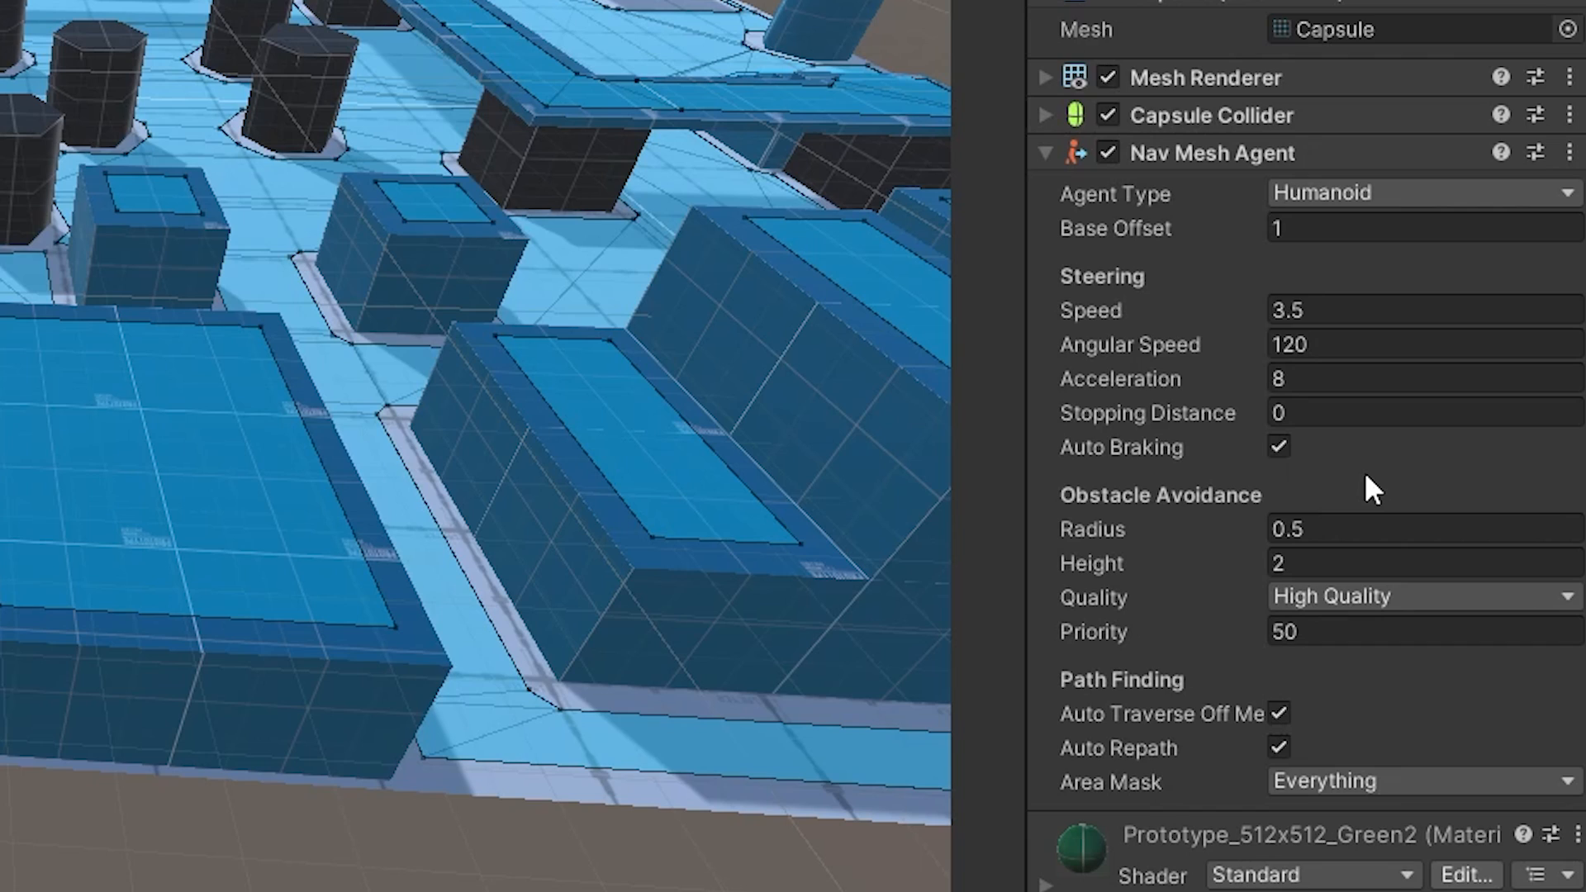
mouse_move(1254, 197)
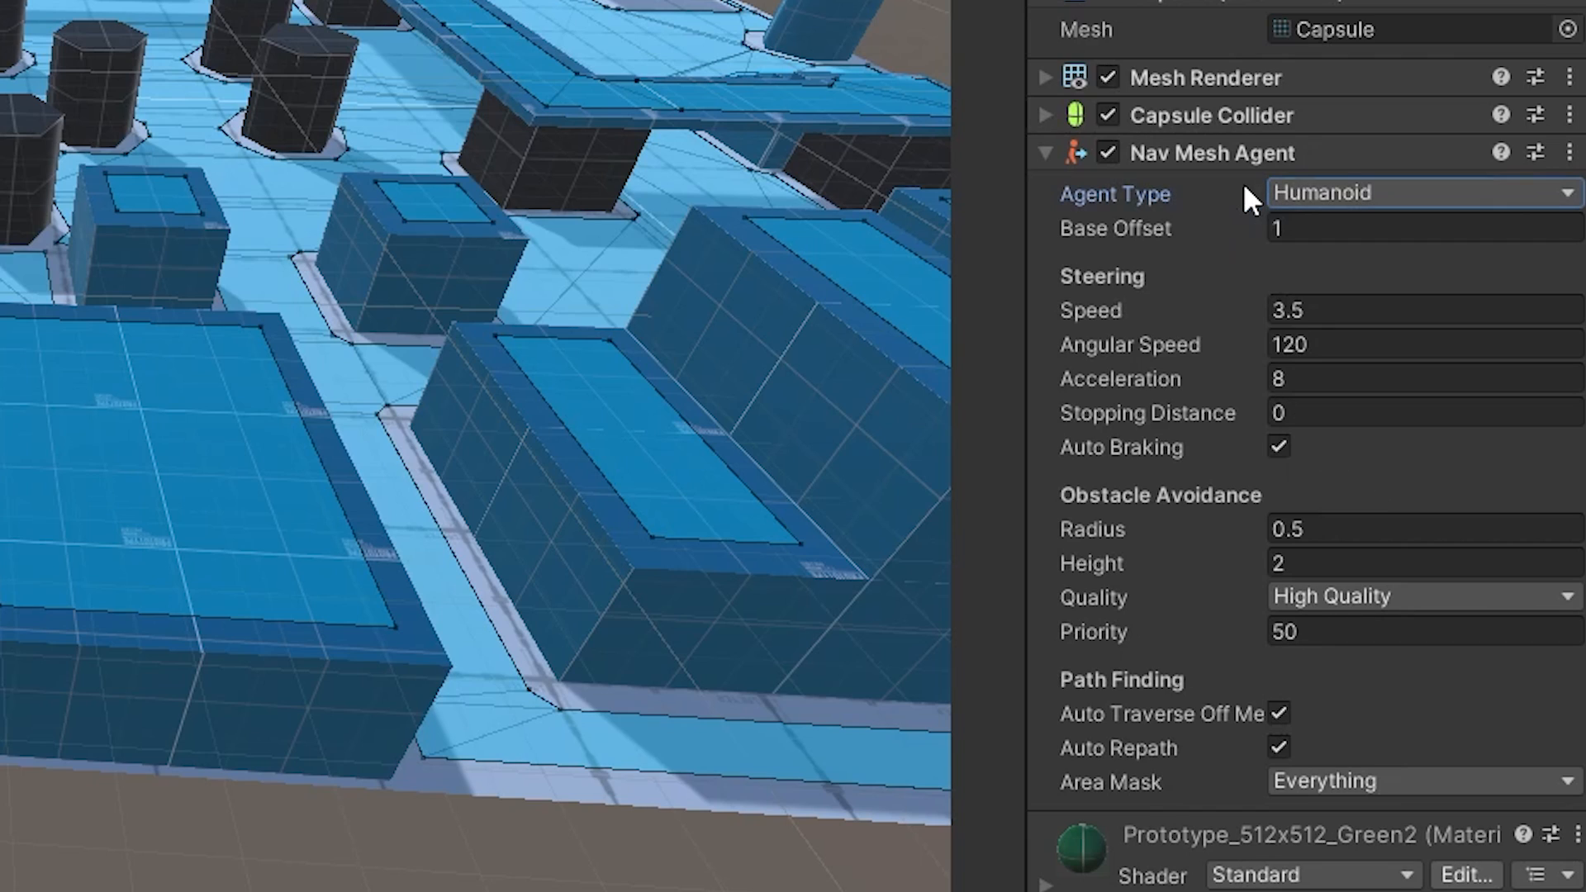
mouse_move(1431, 299)
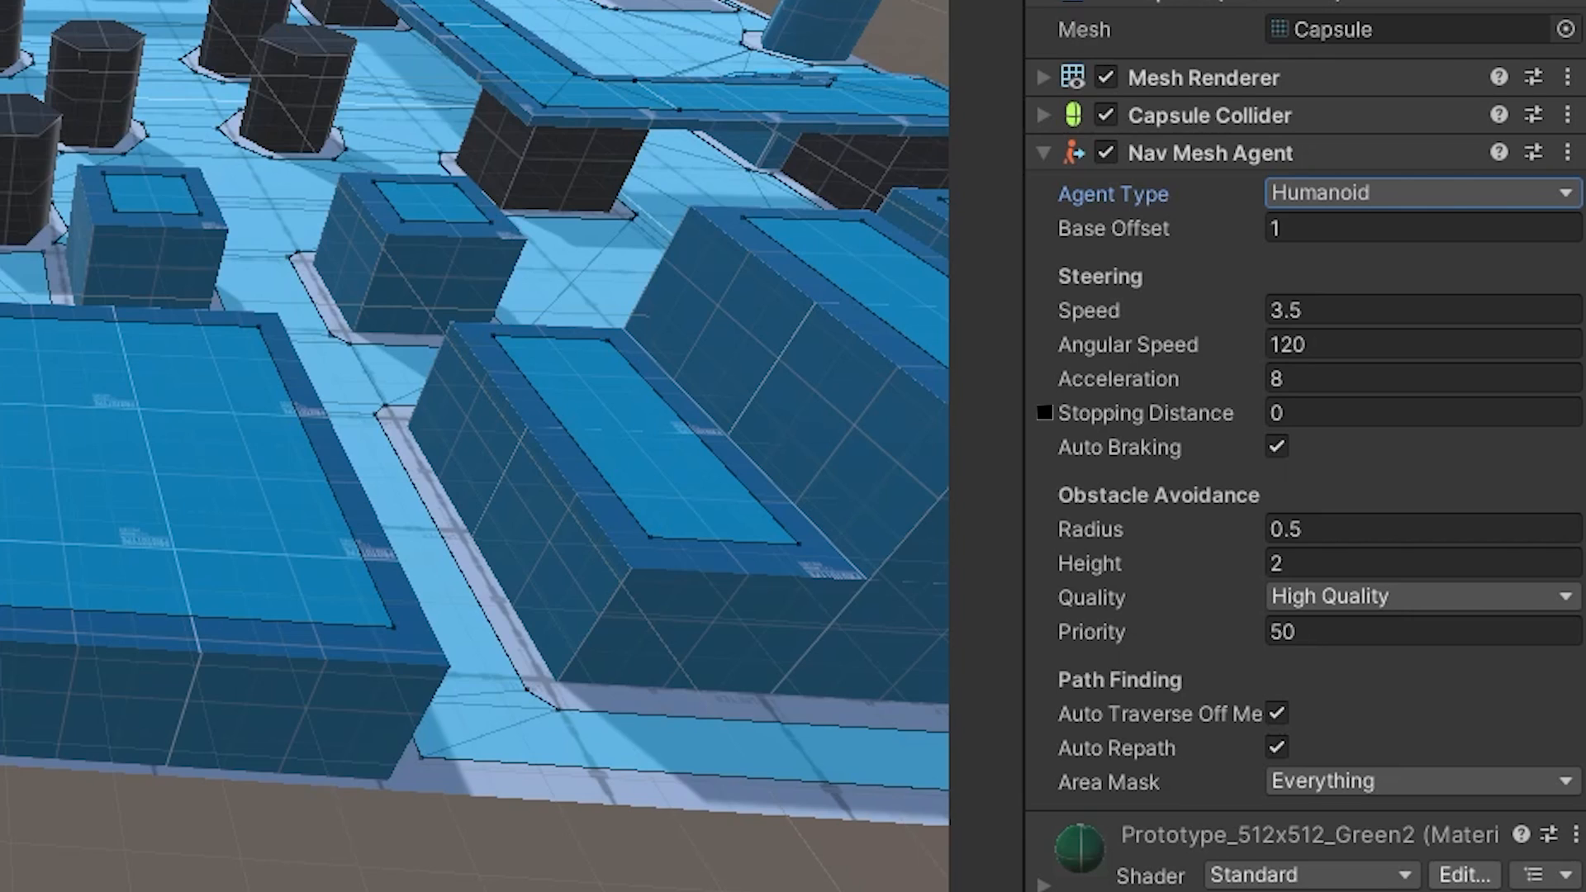
left_click(1043, 413)
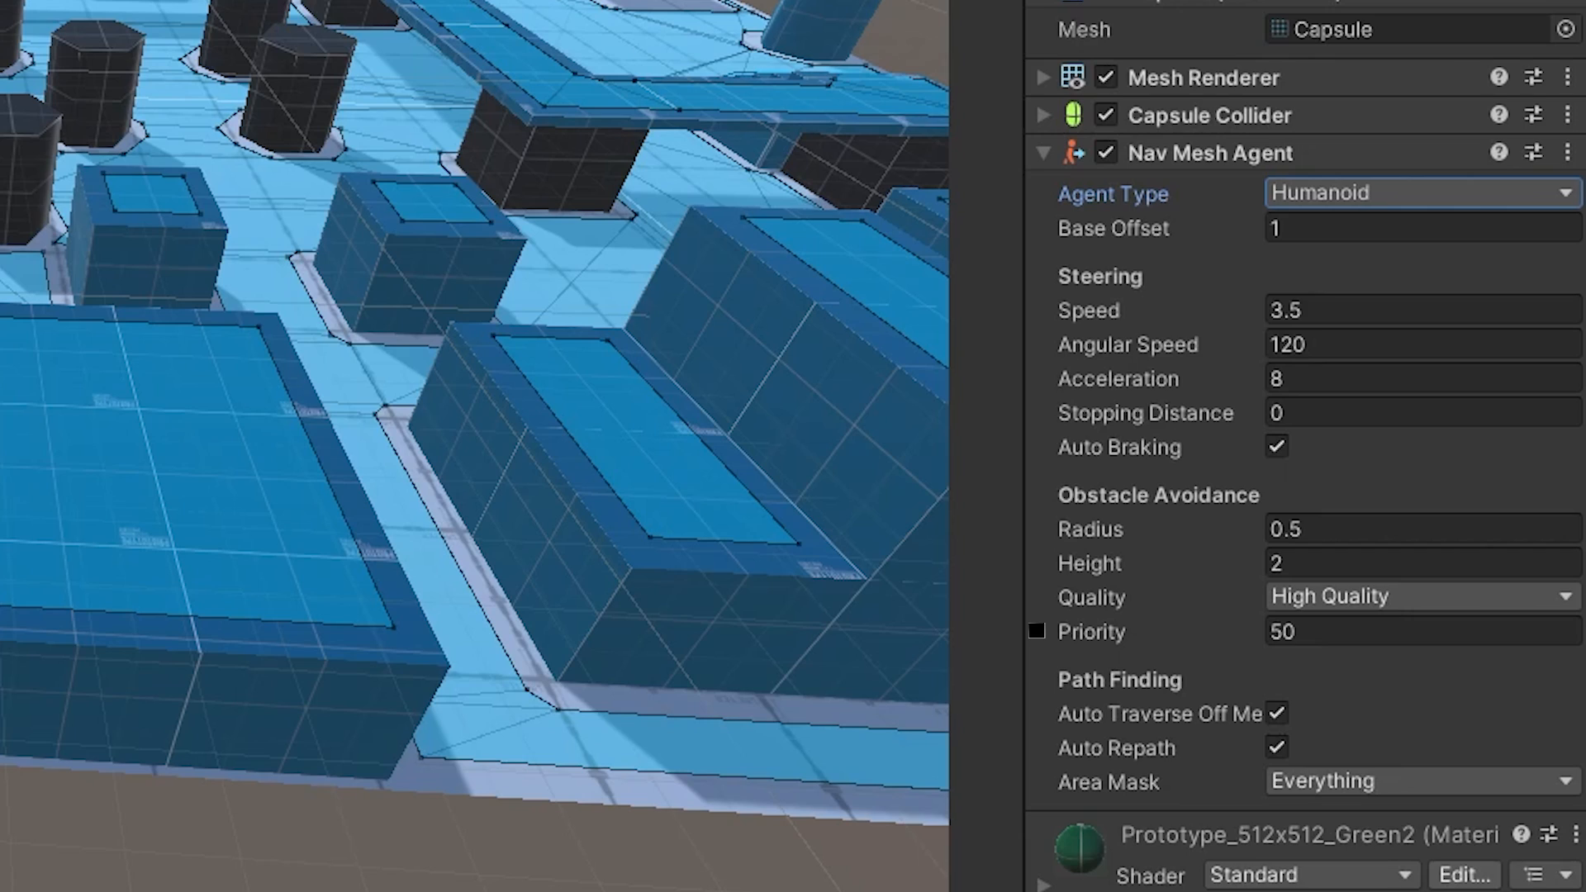
left_click(1036, 631)
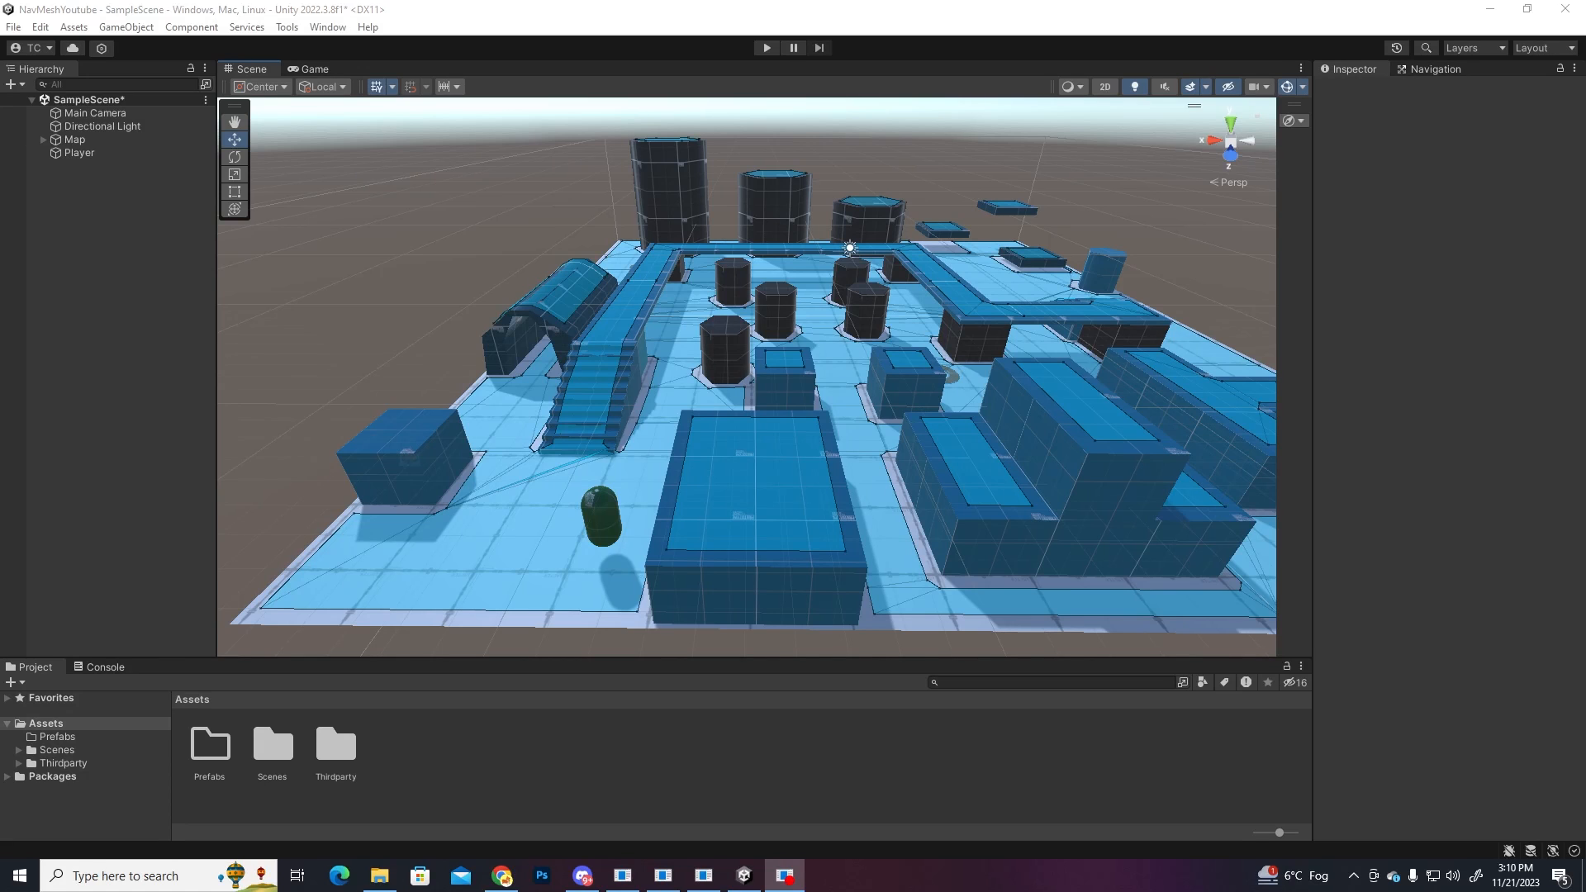
Step: Create a Scripts folder under Assets with a ClickToMove C# script and edit it
left_click(44, 722)
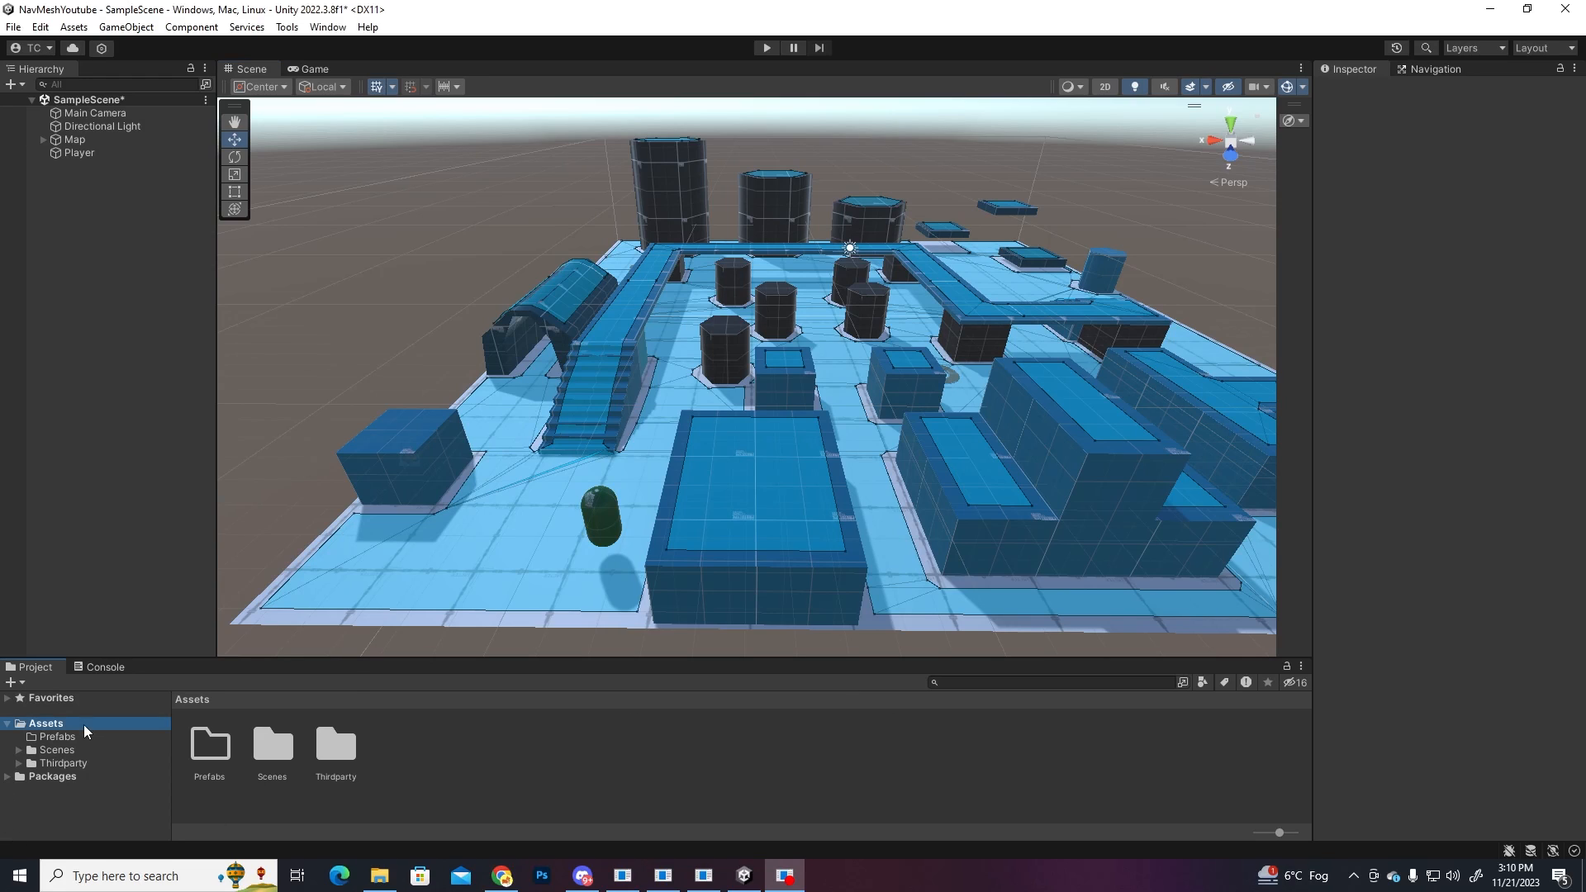
right_click(84, 729)
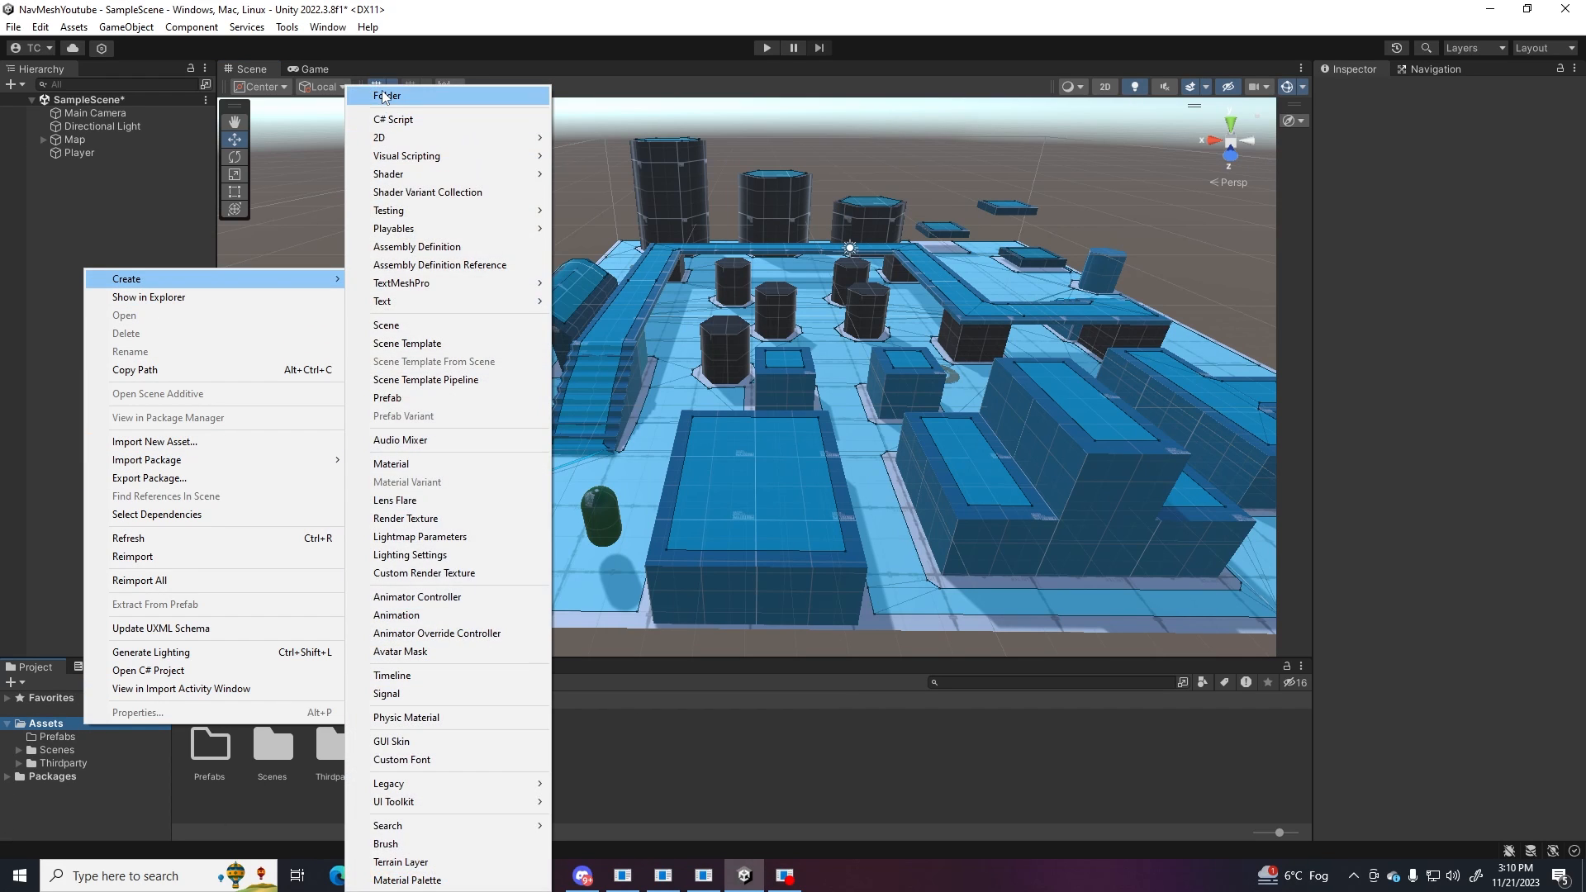
left_click(387, 96)
type("ClickToMove")
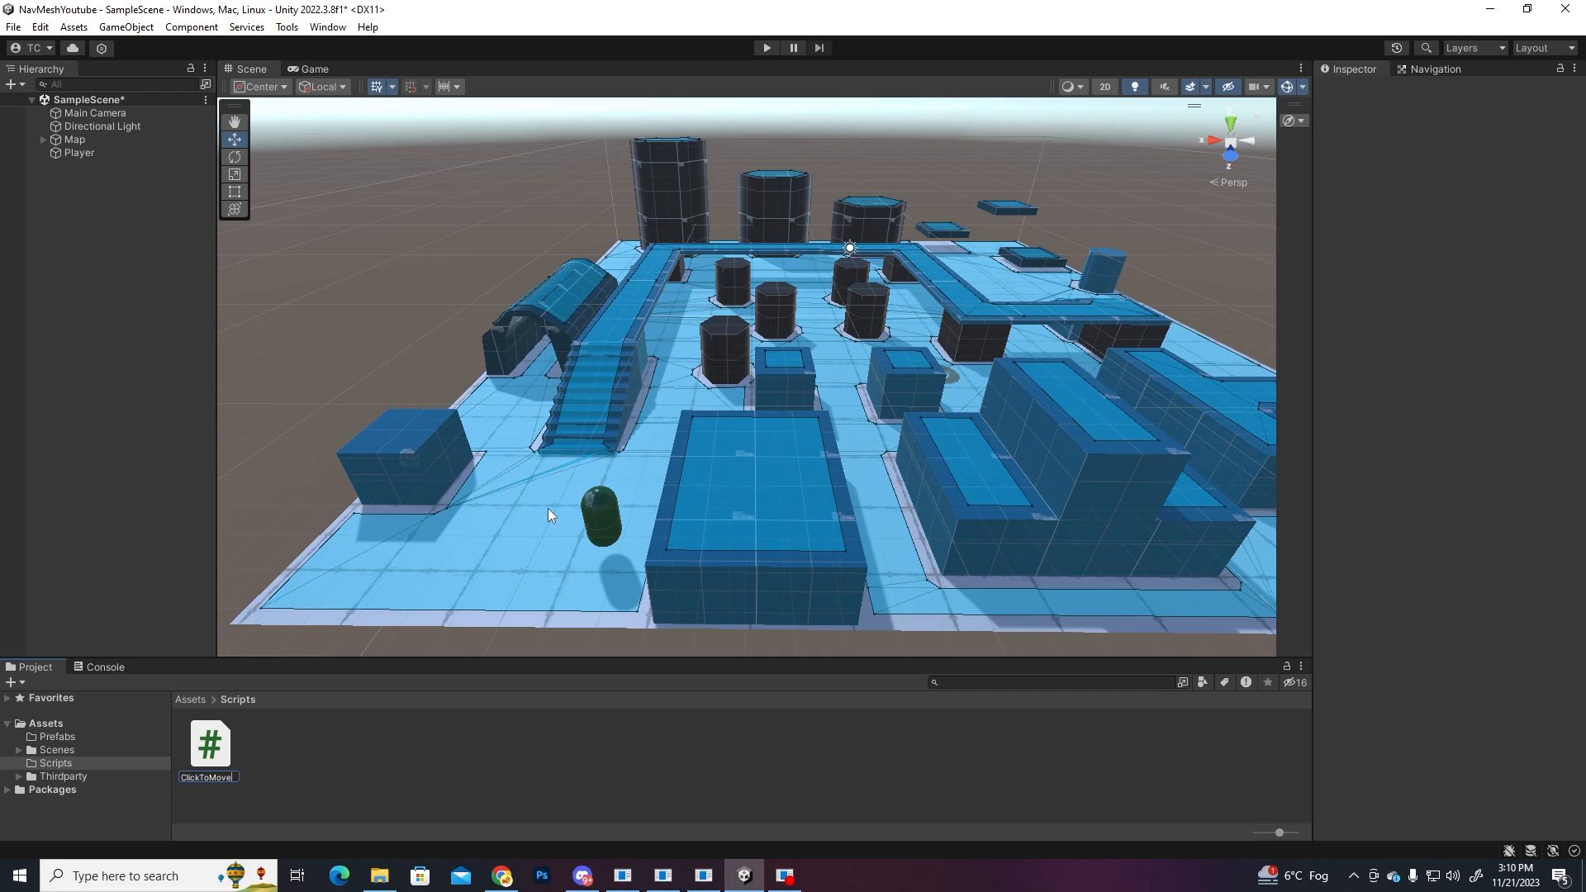
double_click(209, 743)
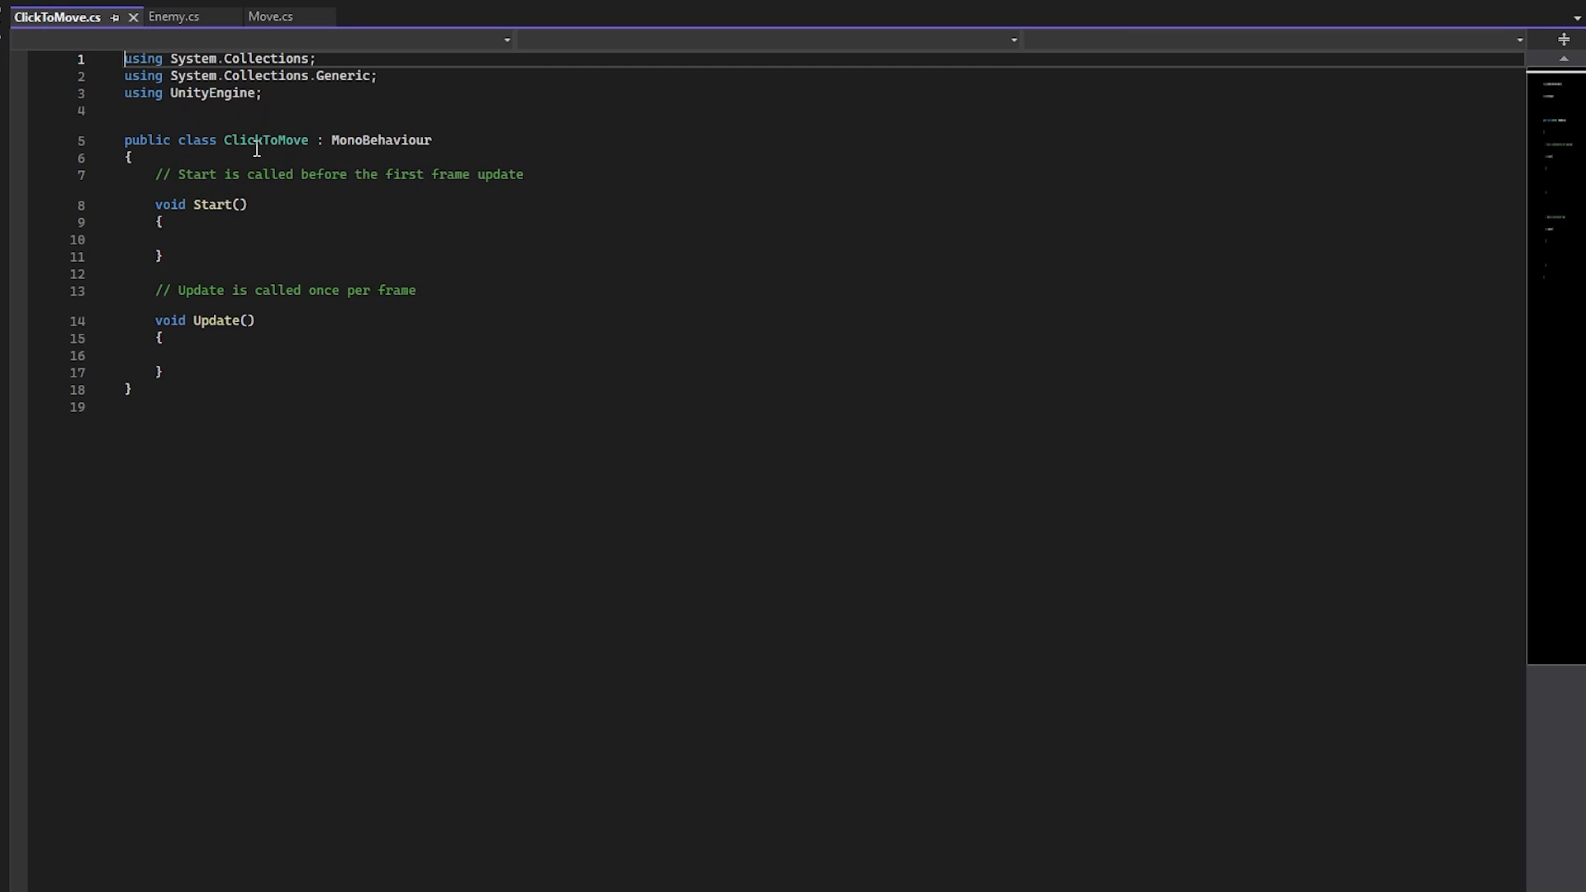
mouse_move(260, 116)
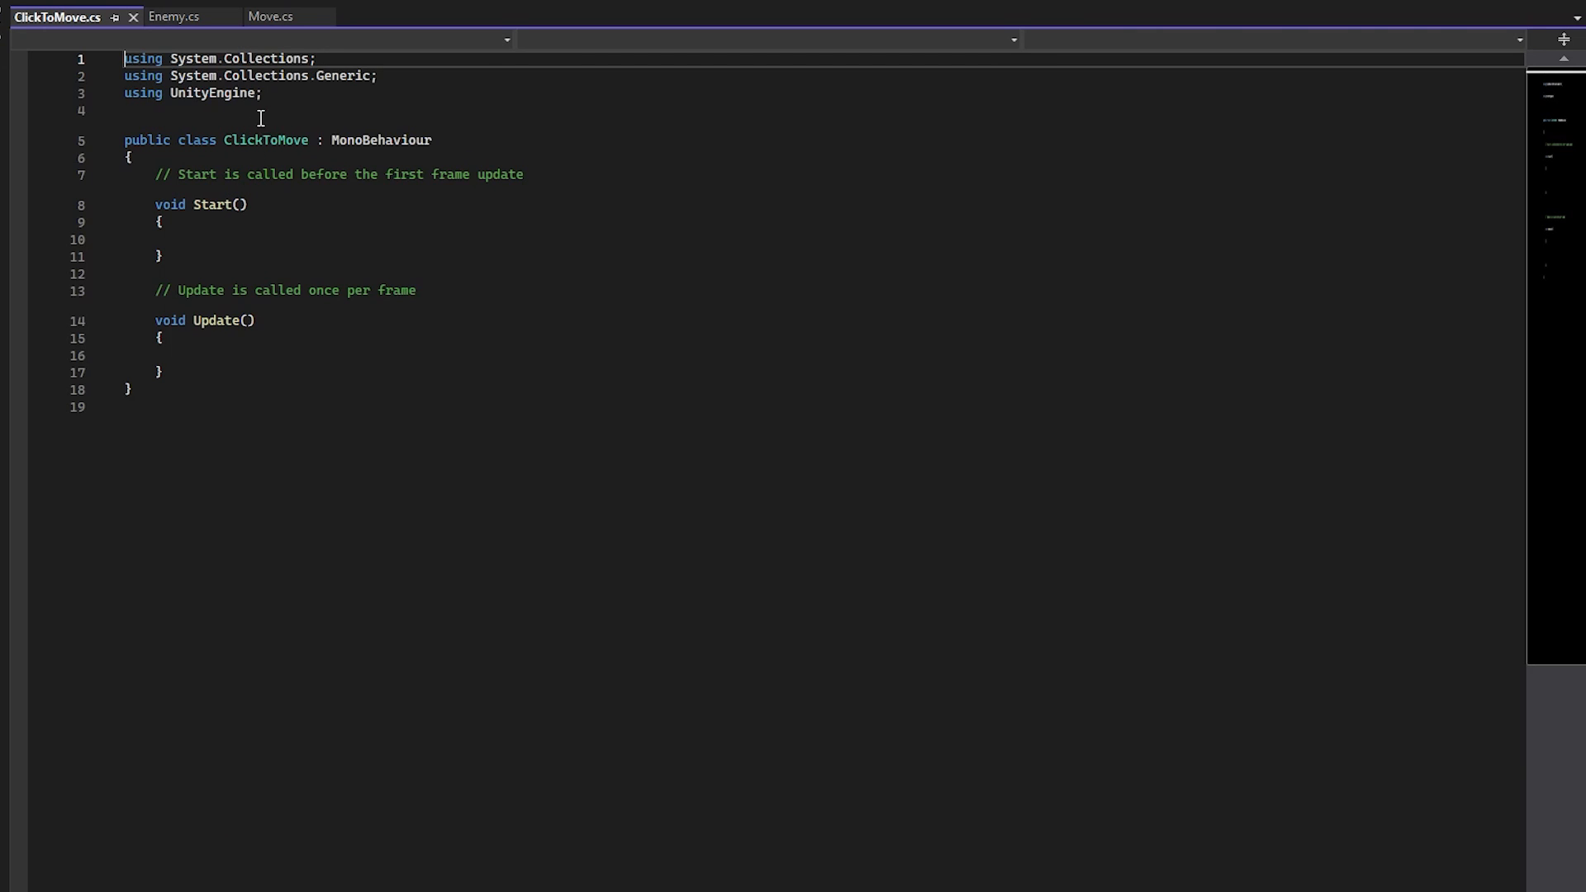
mouse_move(266, 93)
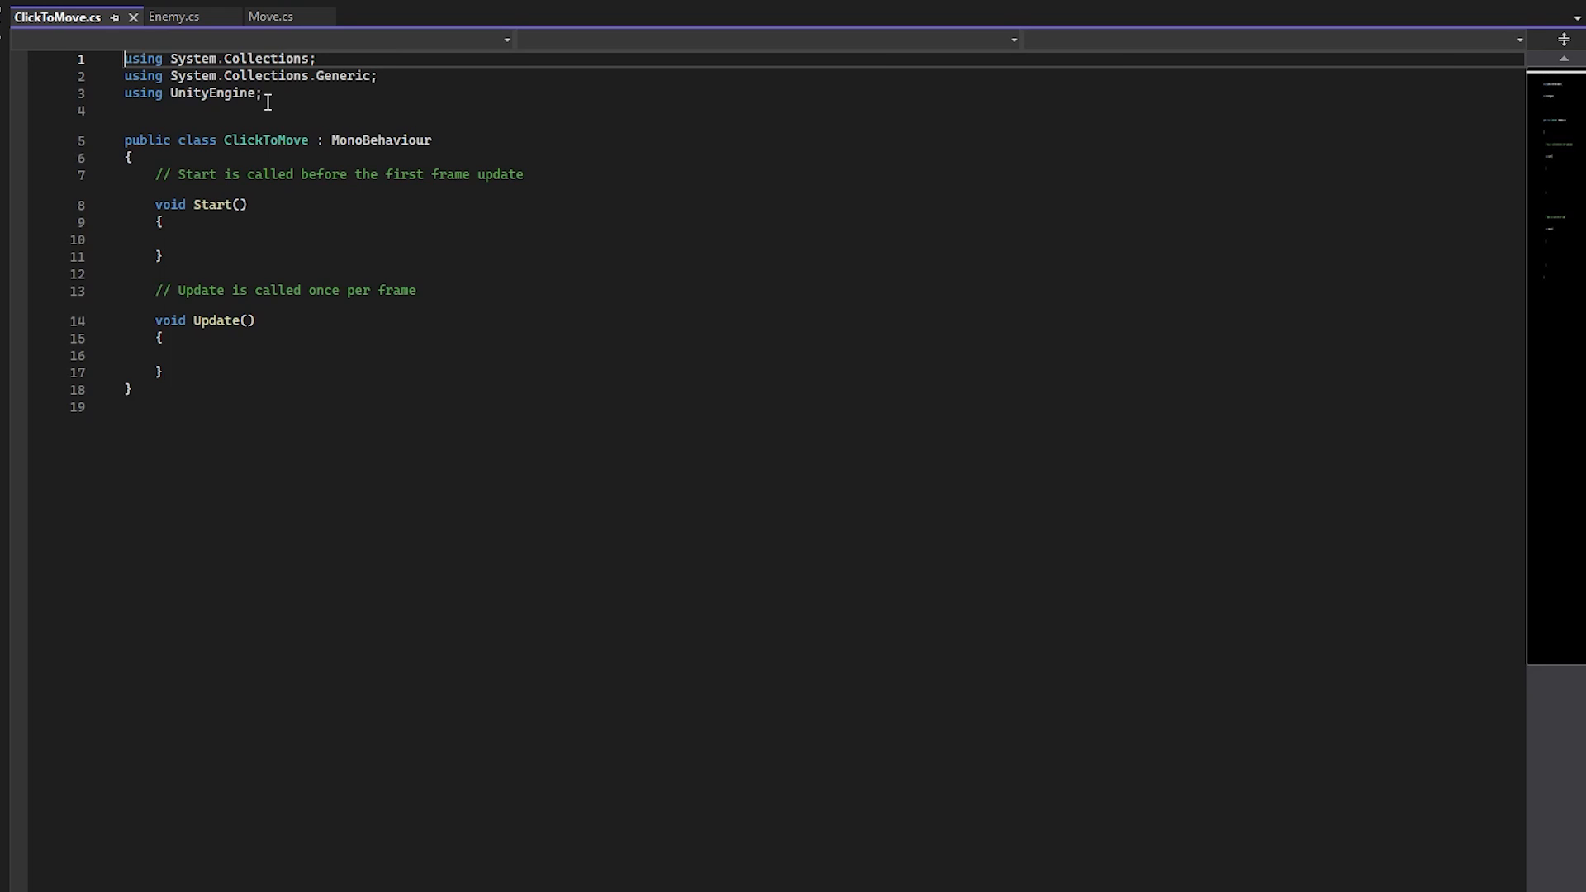
Step: Import UnityEngine.AI and cache a private NavMeshAgent field in Start via GetComponent
type("using Unity")
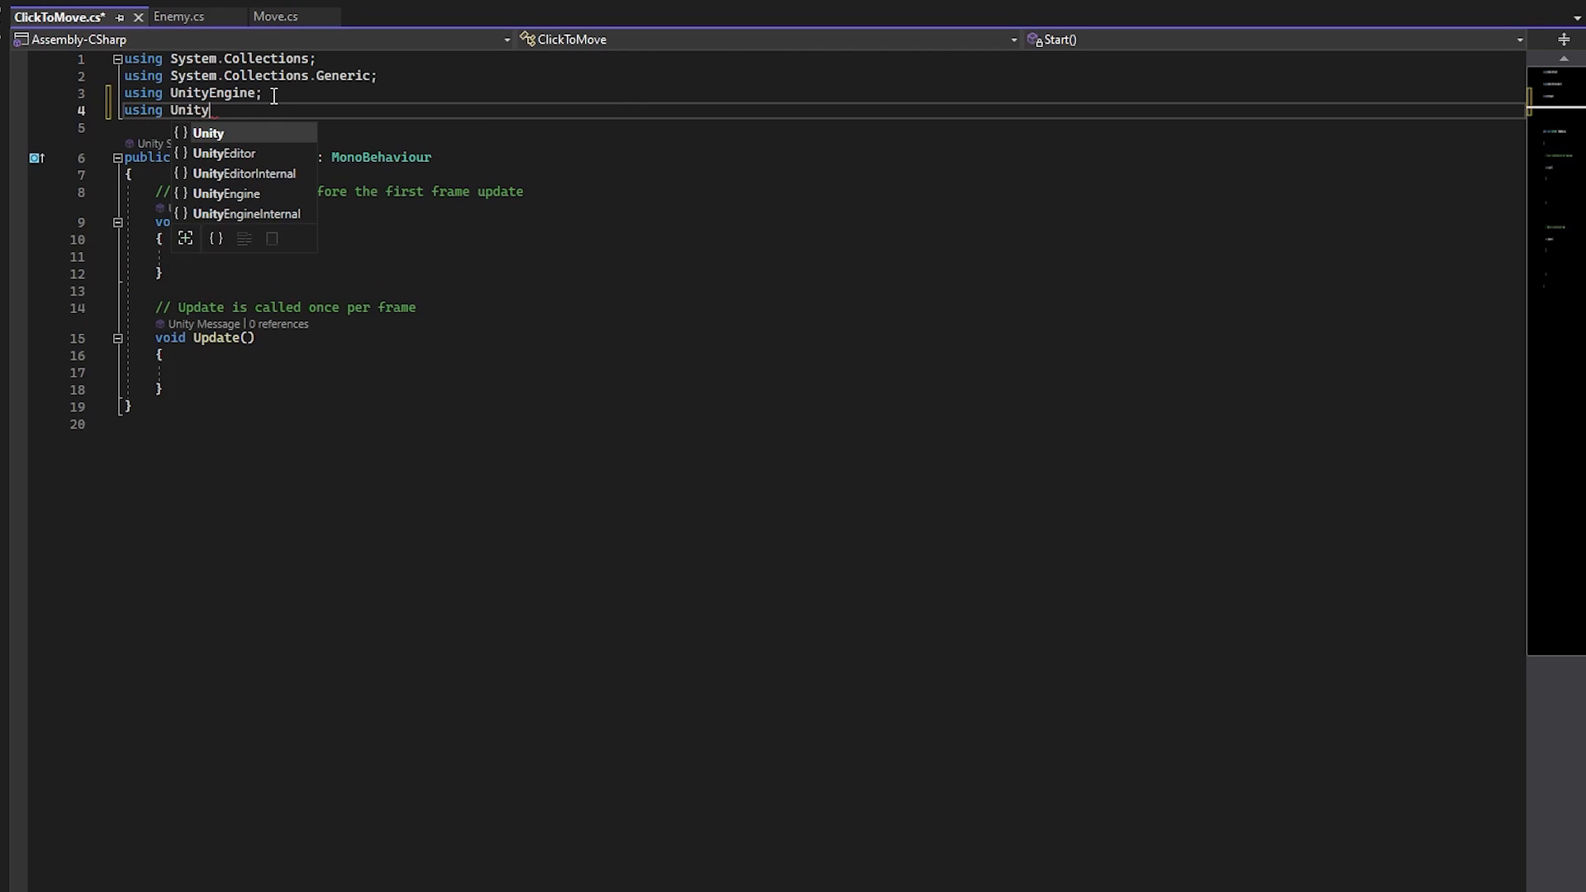
type("Engine.AI")
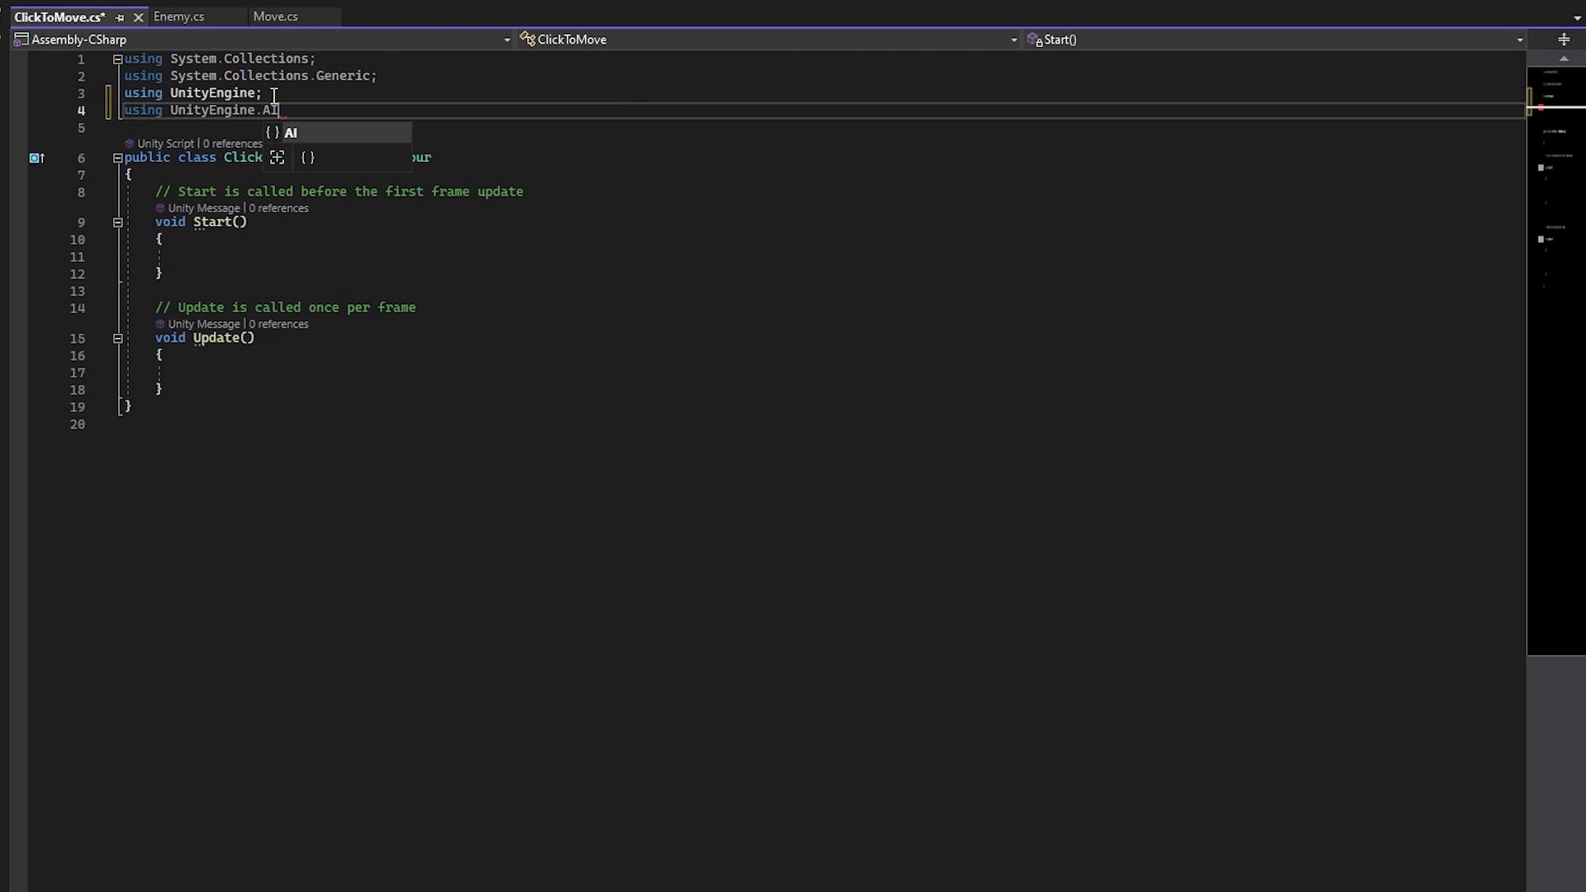
type("private")
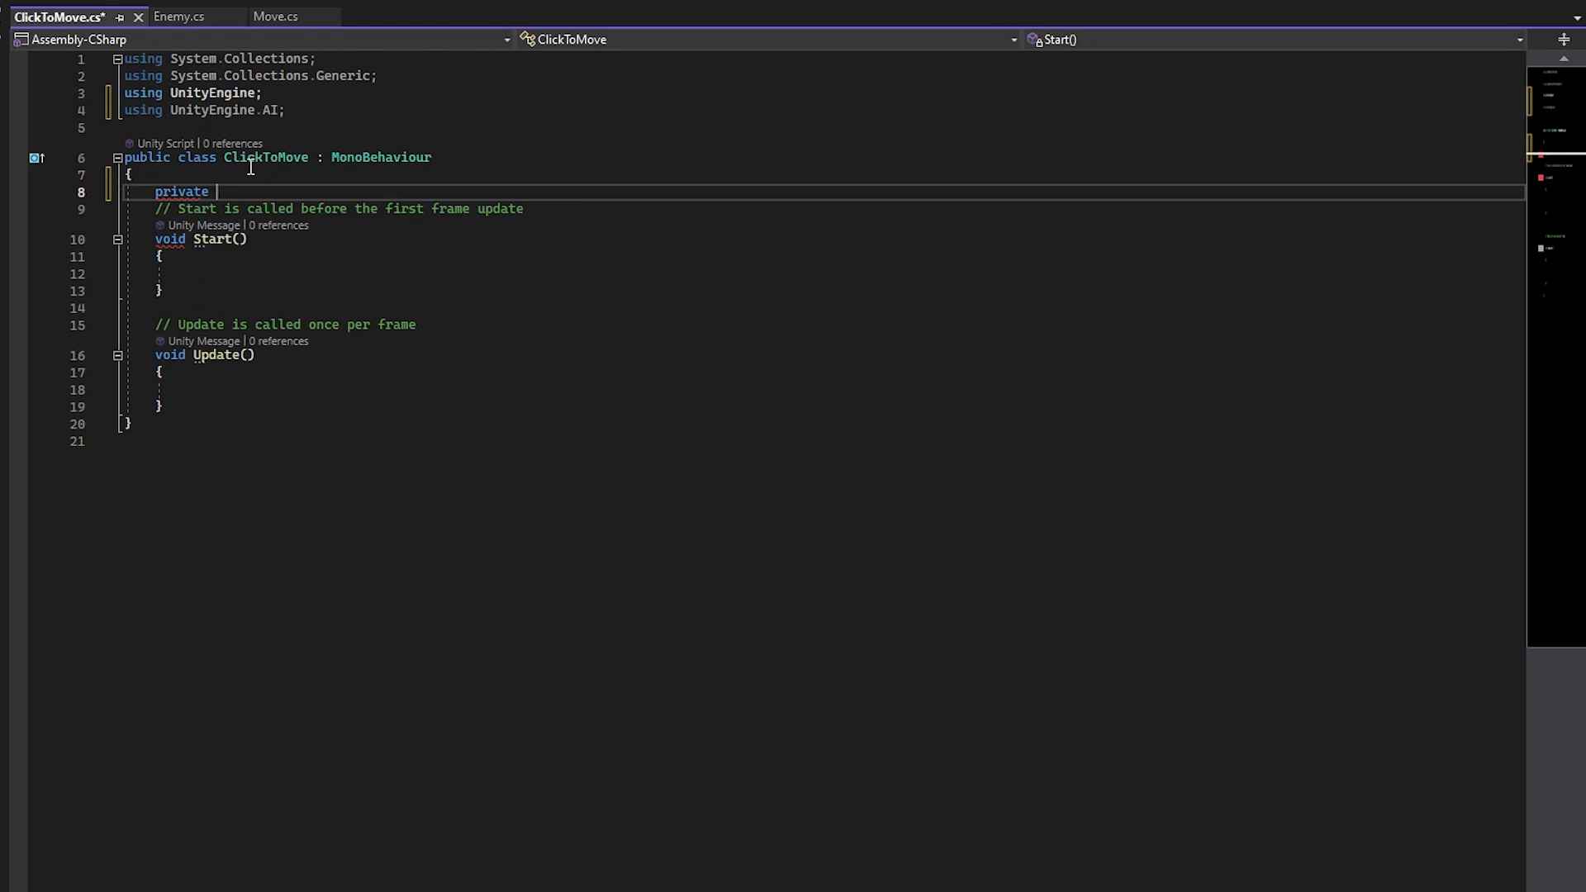
type("NavMeshAgent agent;")
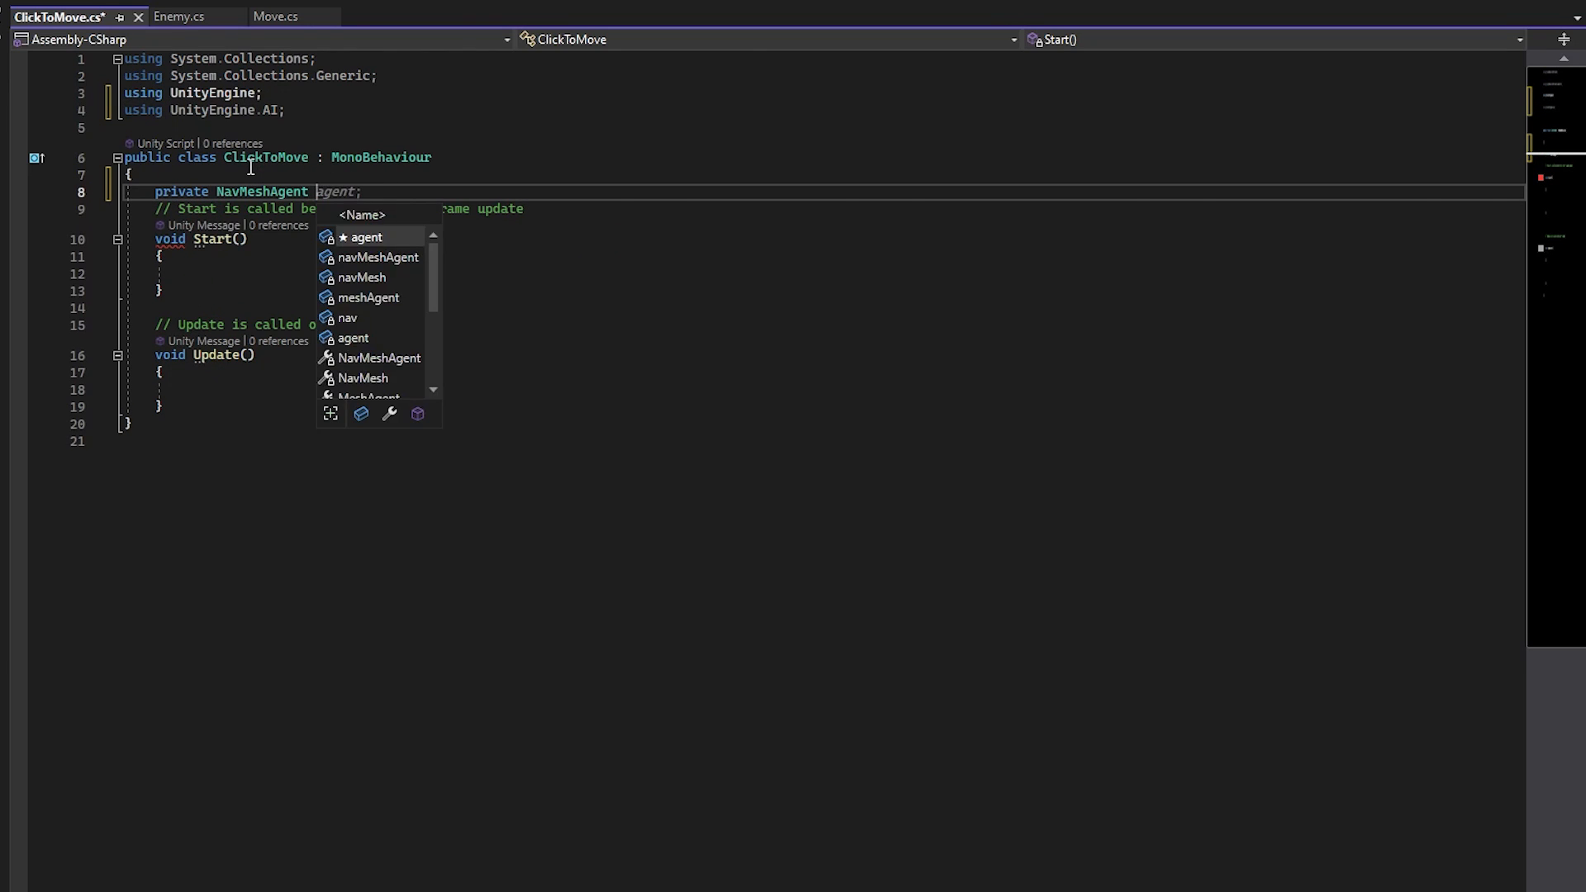
type("agent = GetComponent<NavMeshAgent>();")
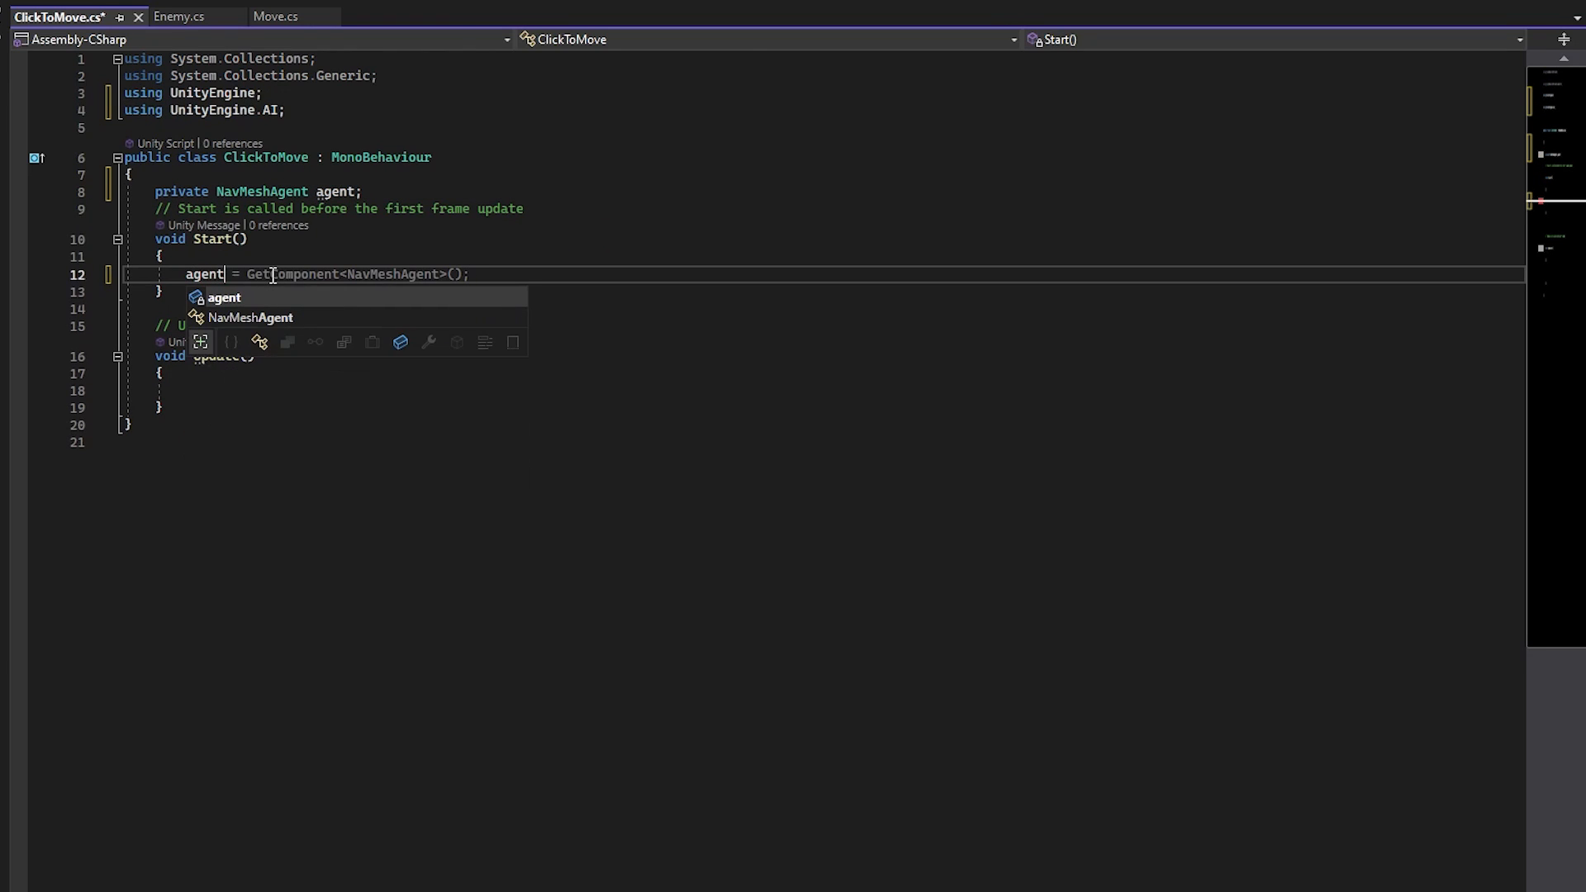
type("GetCompone")
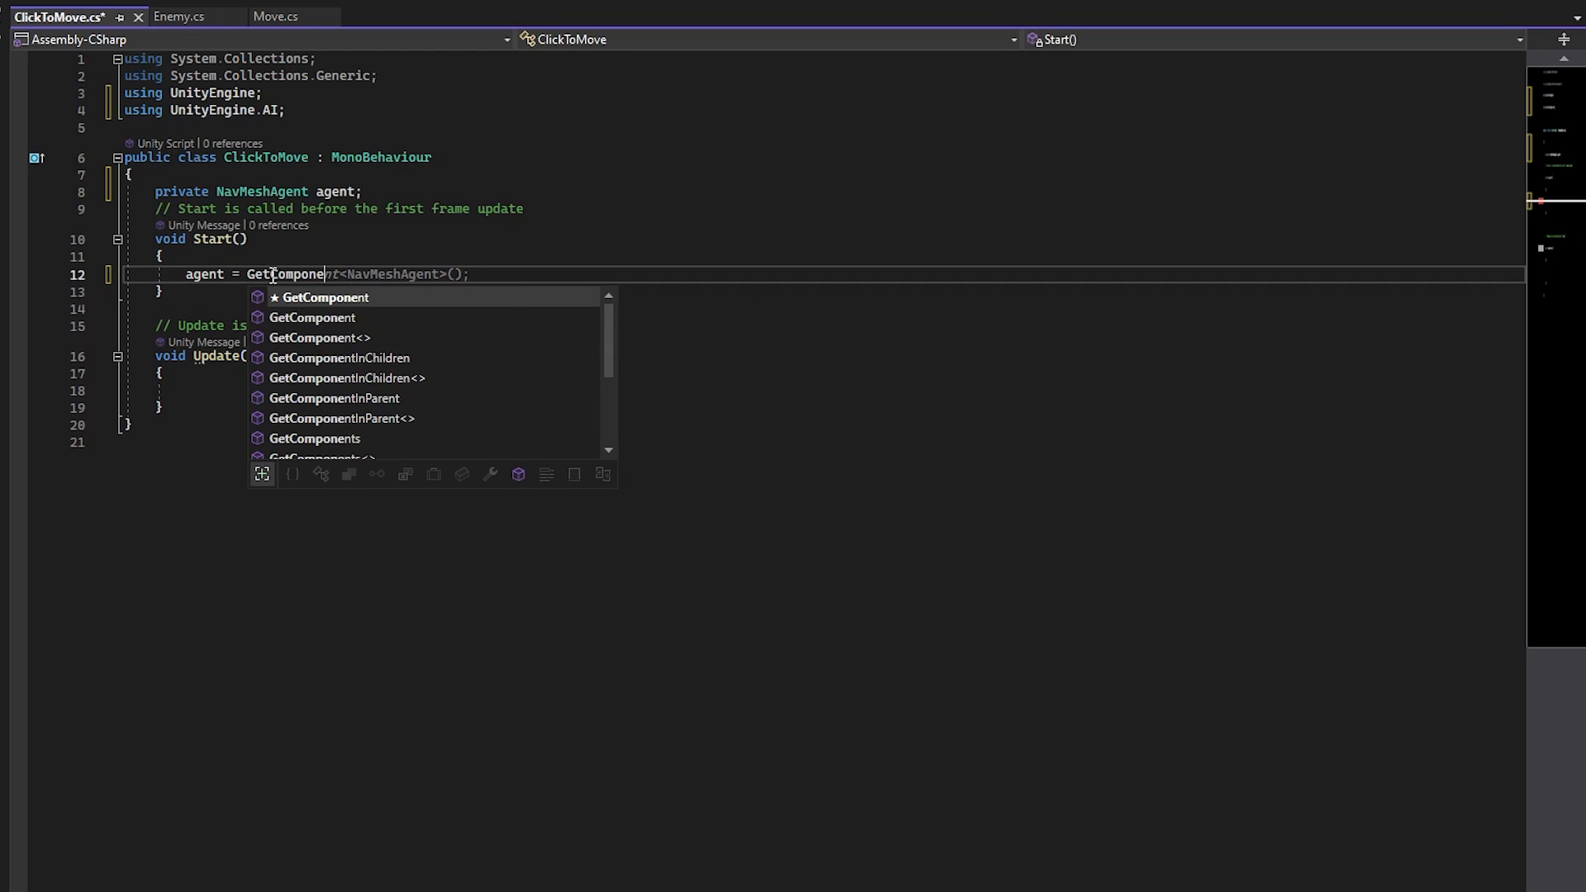
type("<NavMeshAgent>(")
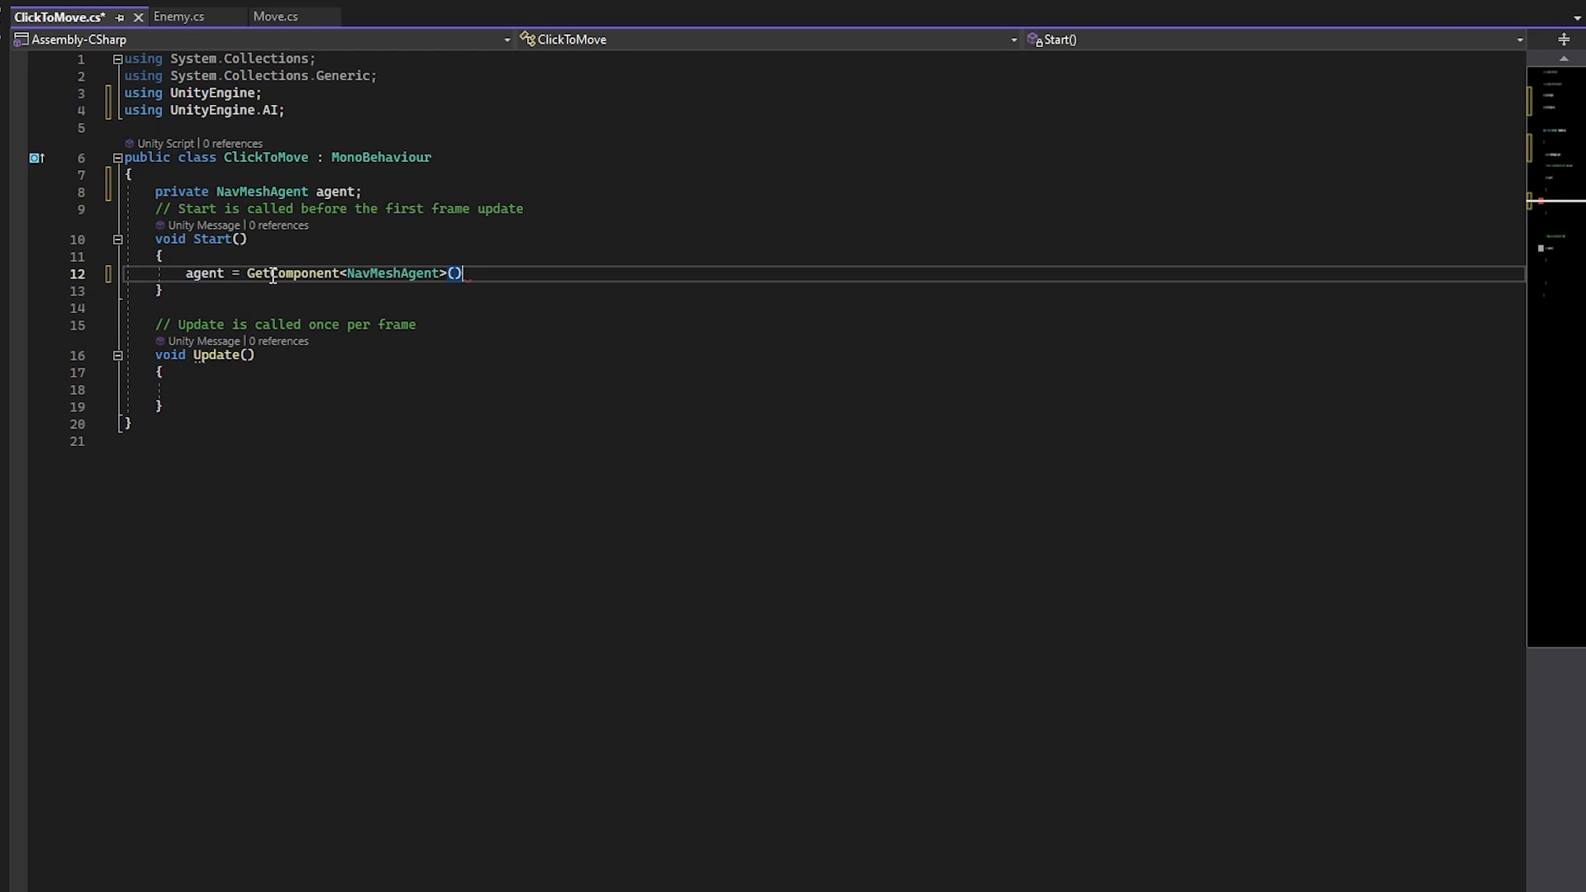
Step: In Update, raycast from Camera.main on mouse click and call agent.SetDestination(hit.point)
type("if (Input.GetMouseButtonDown(0")
type("Ray ray")
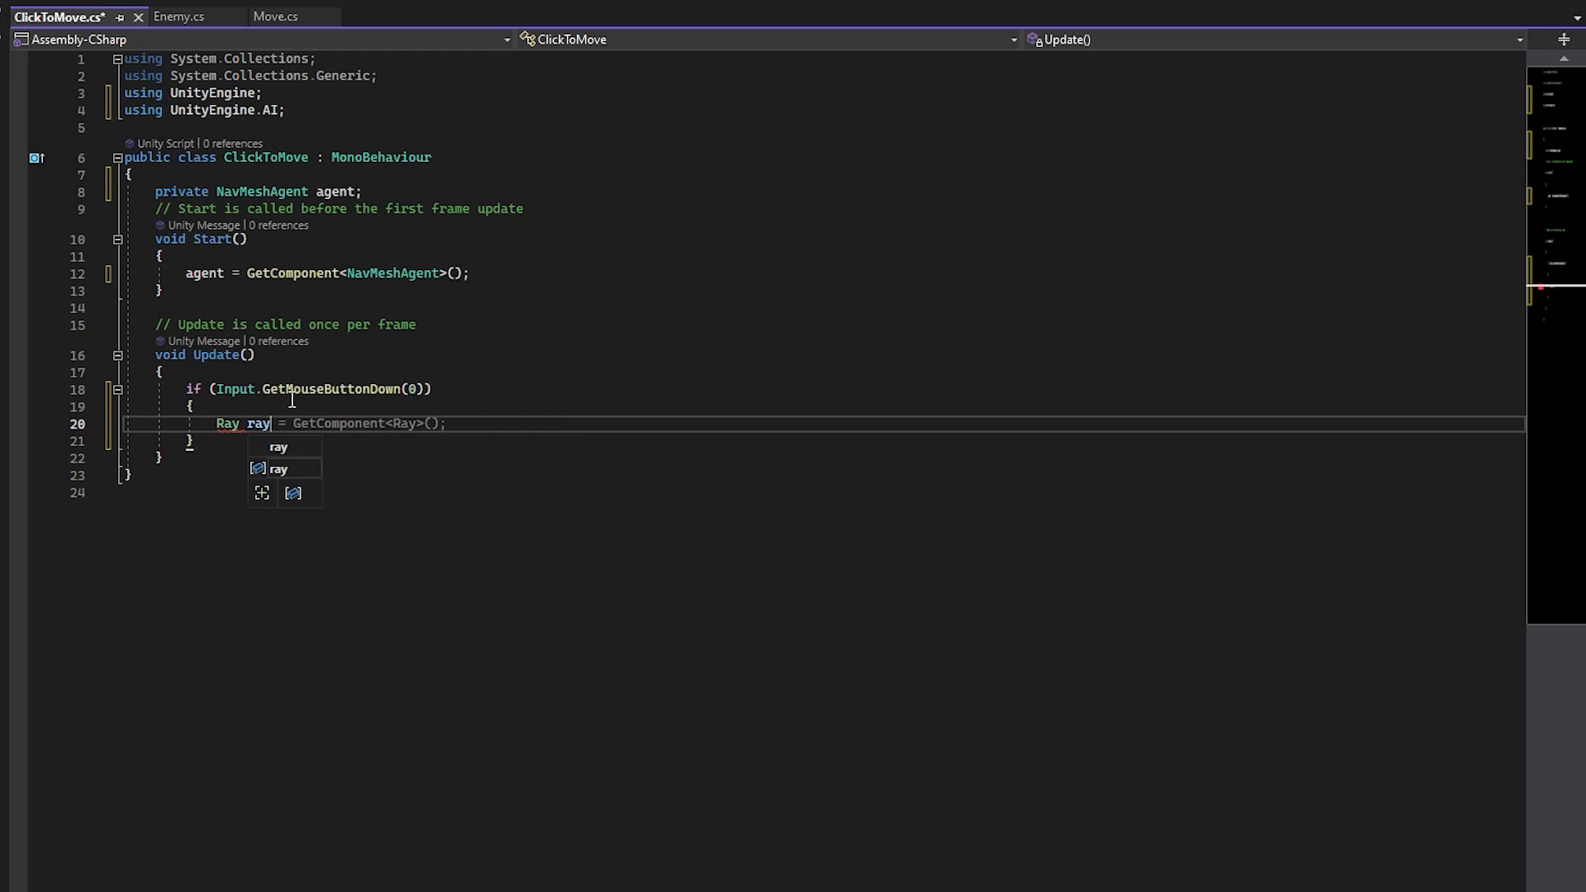
type("Camera.main.ScreenPointToRay(Input.mousePosition);")
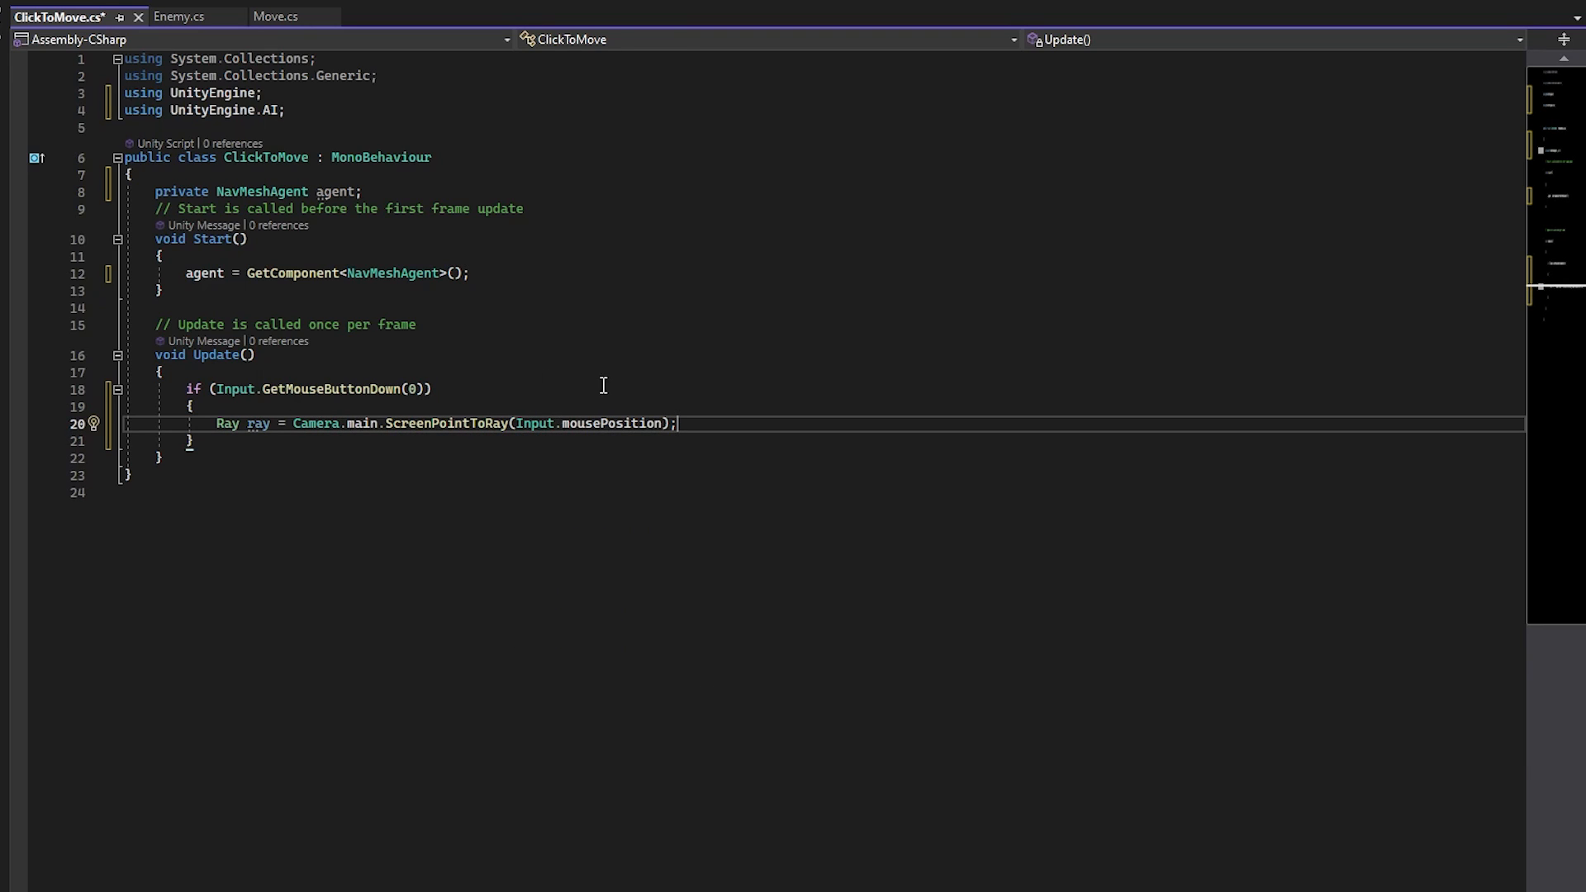
type("RaycastHit hit;")
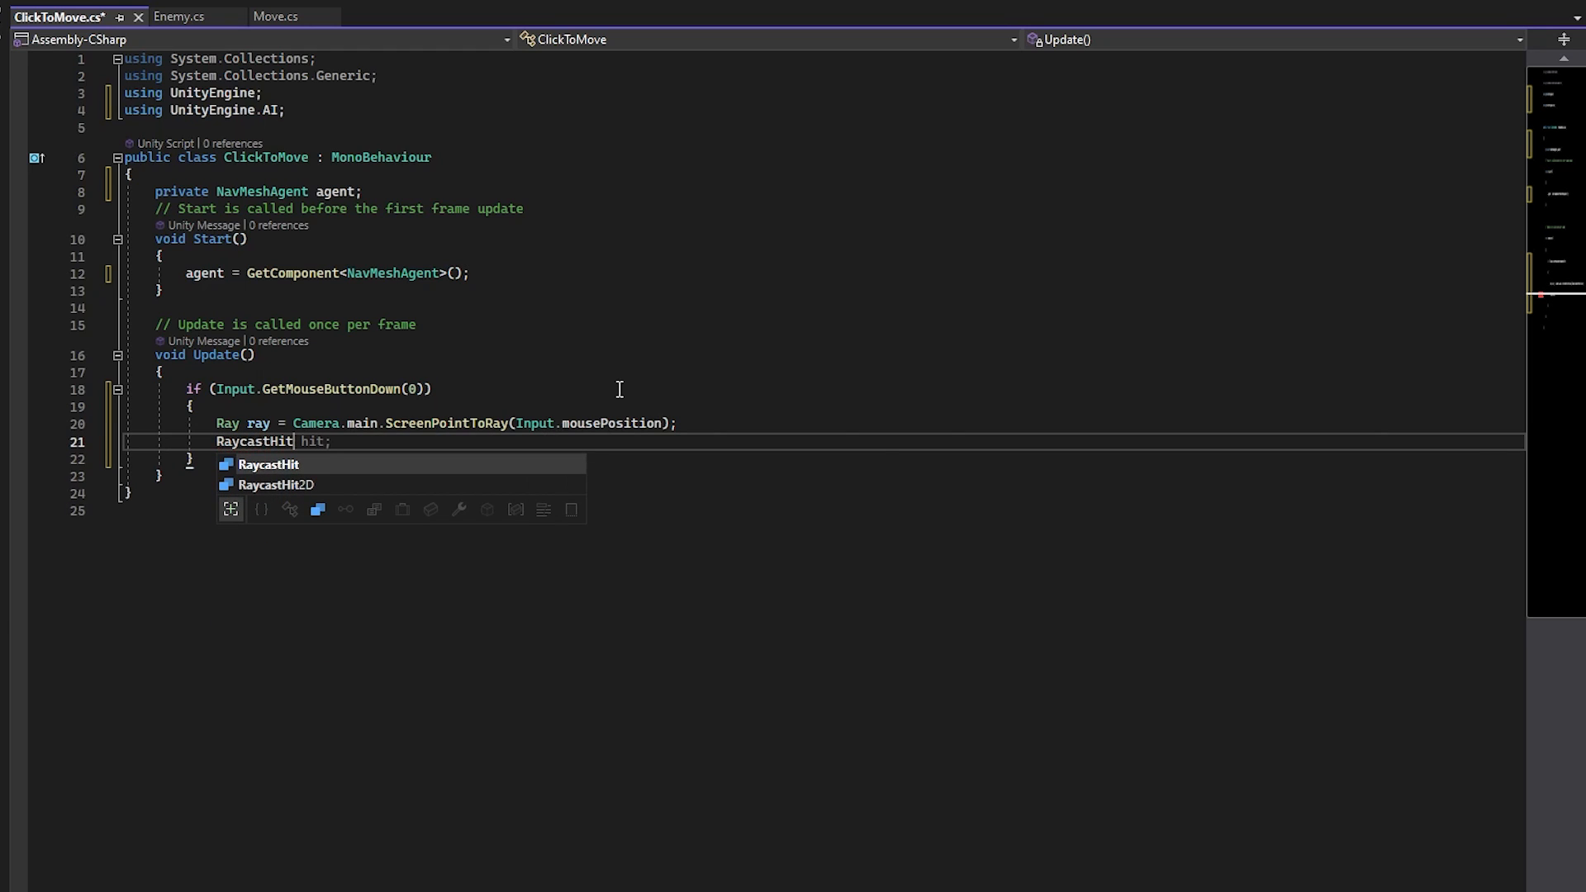
type("if(Physics.Raycast(ray,")
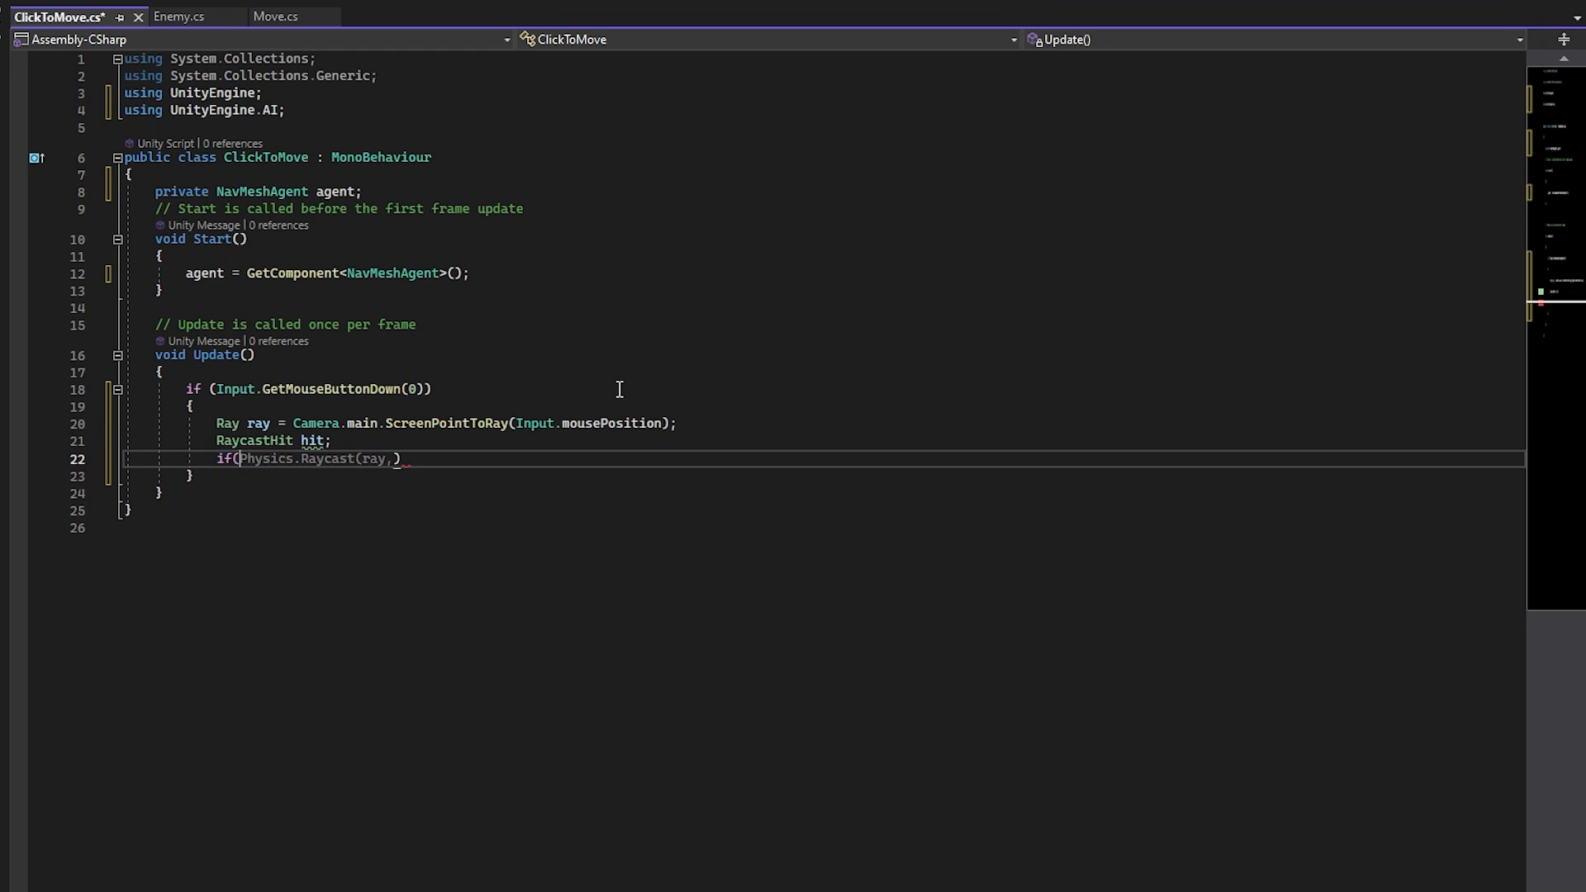
type("(")
type("agent.s")
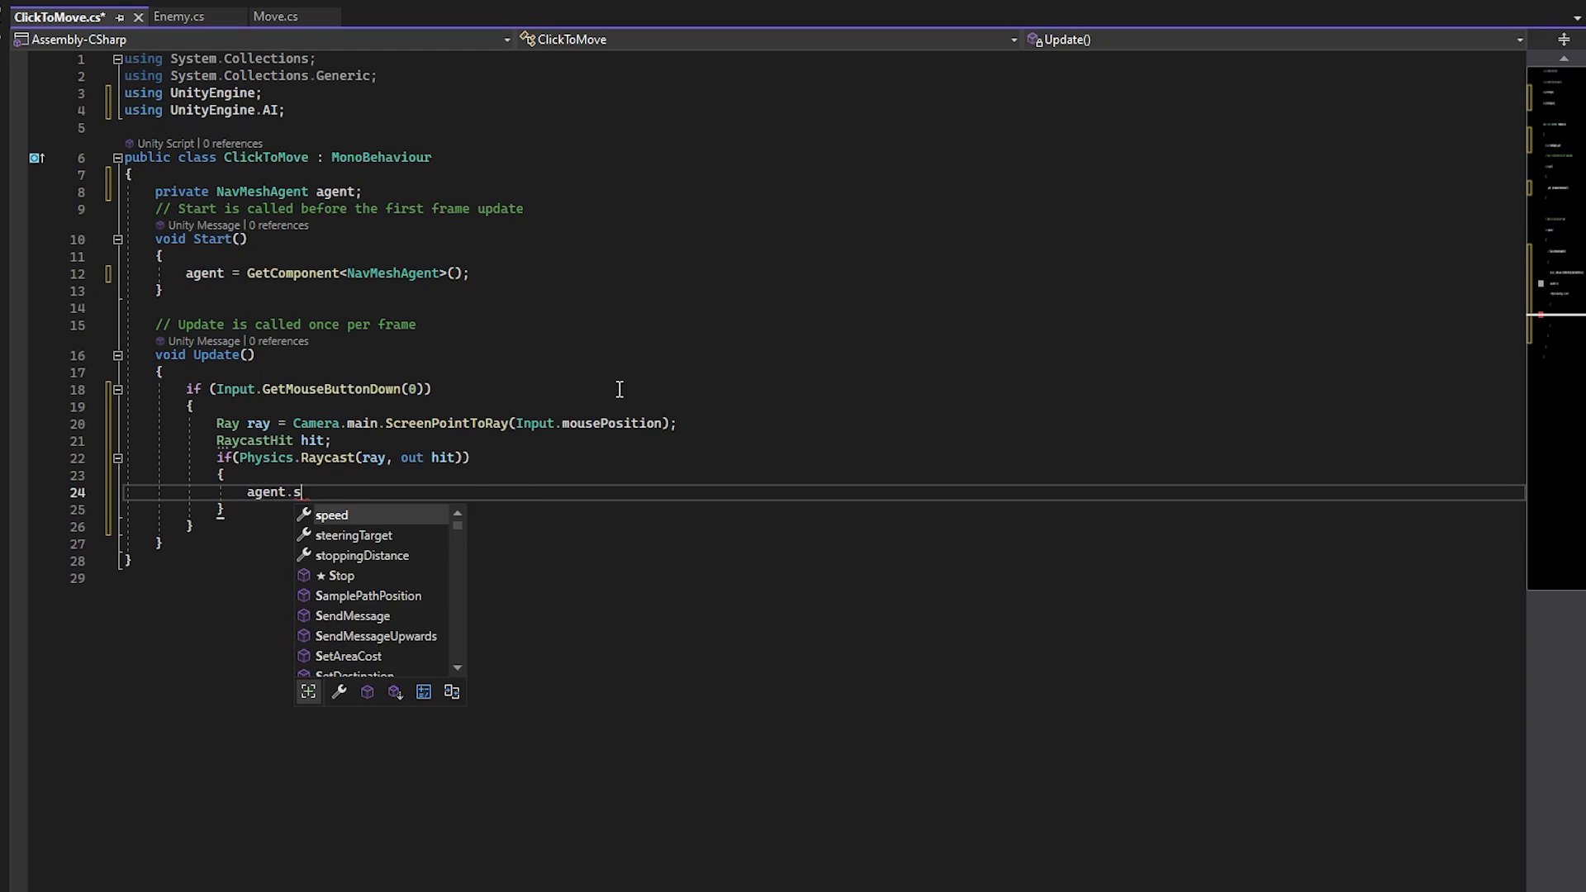
type("etDestination(hit.p")
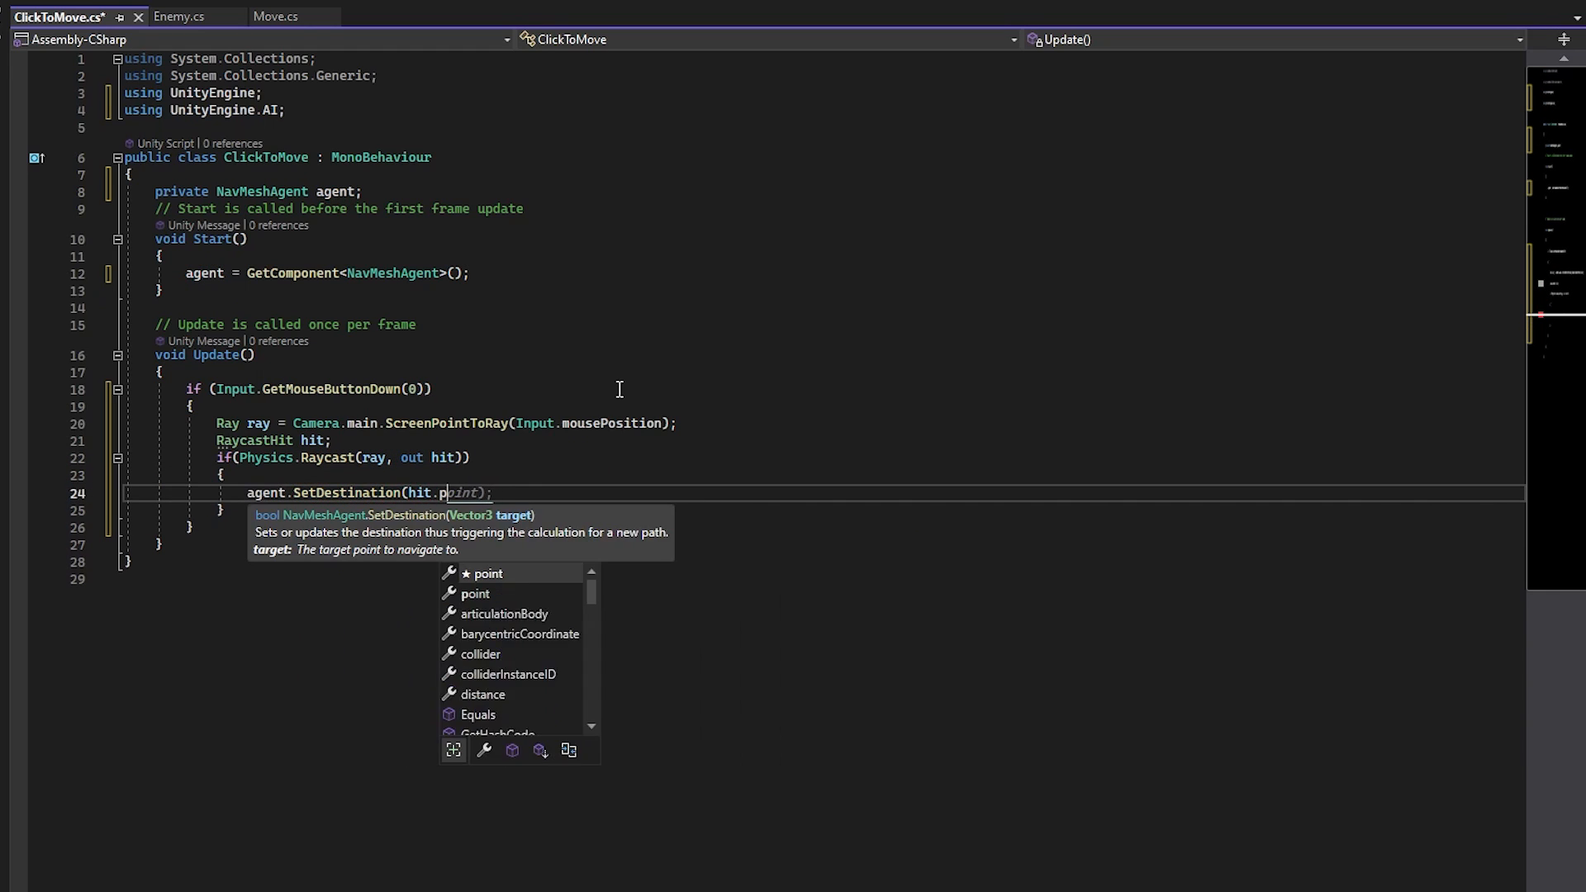
left_click(782, 876)
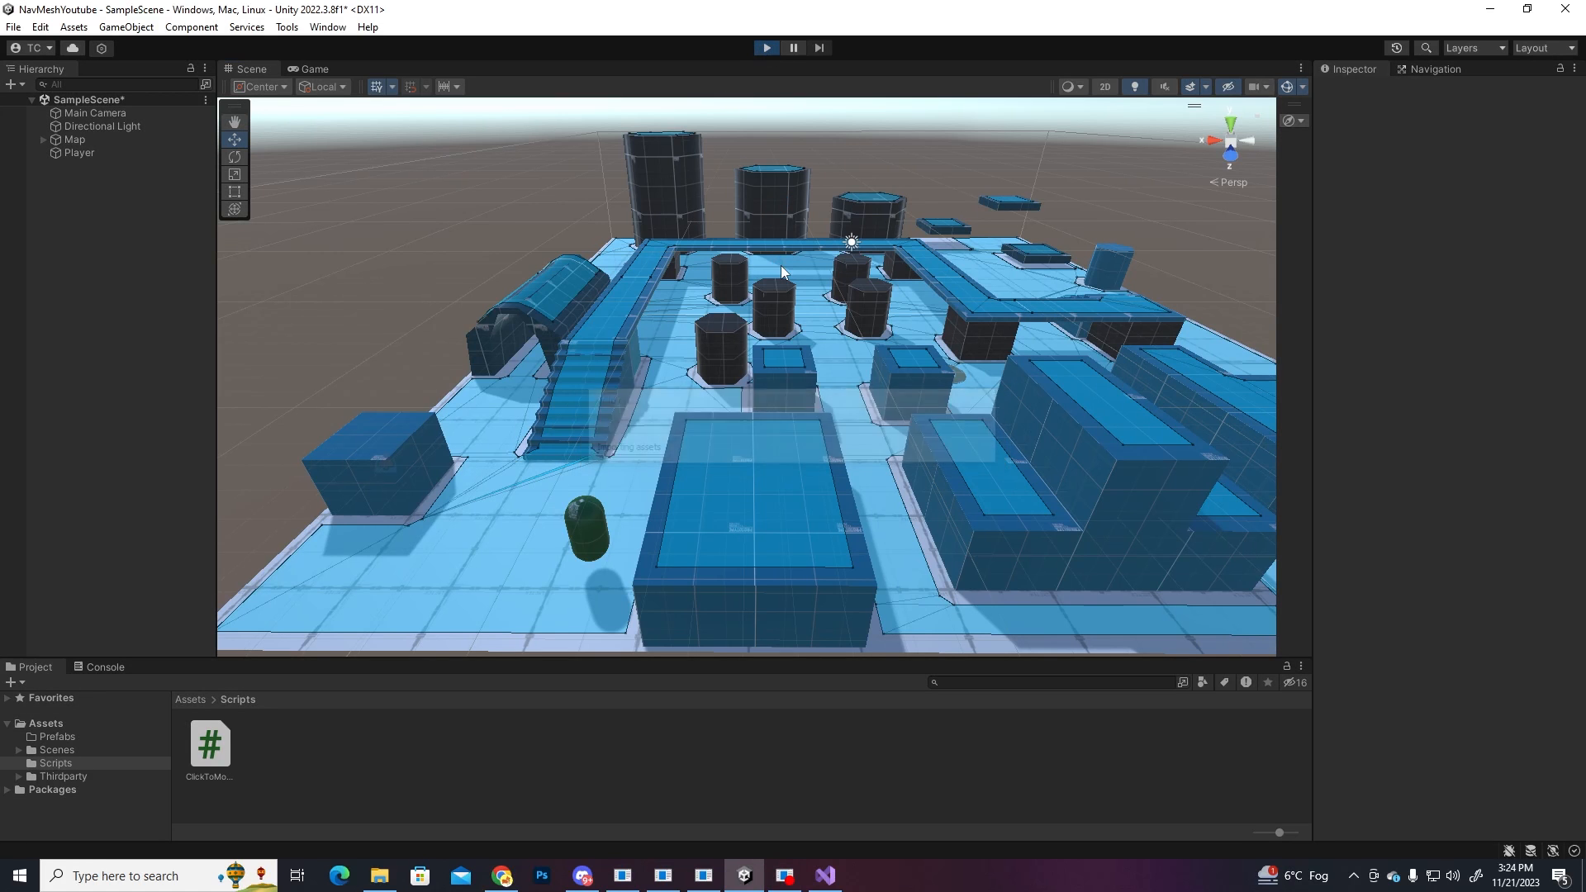
left_click(314, 69)
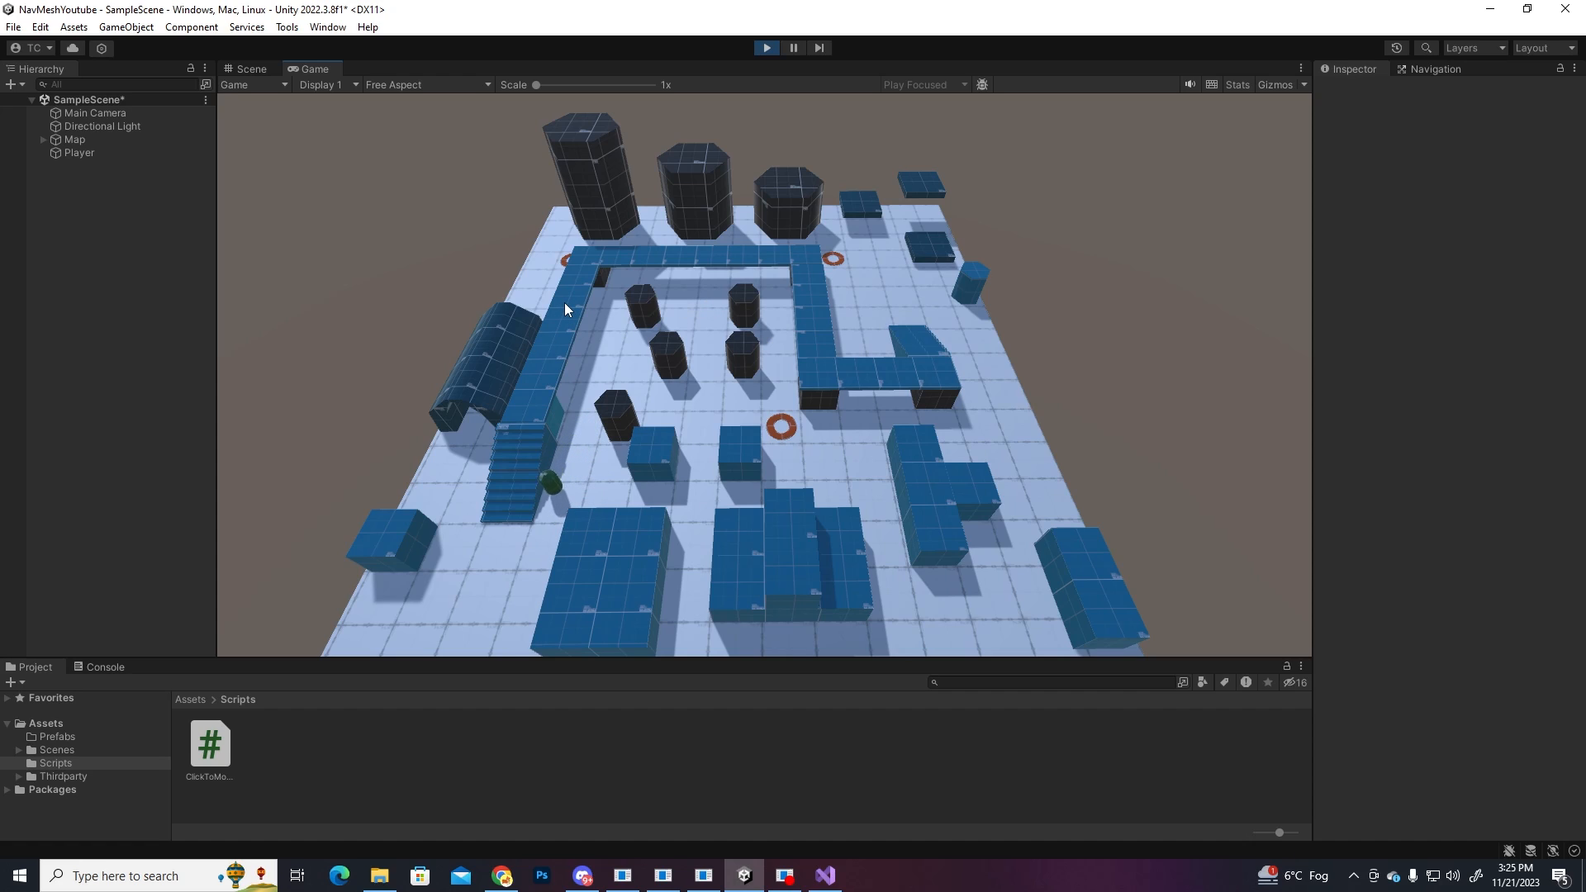
mouse_move(410, 337)
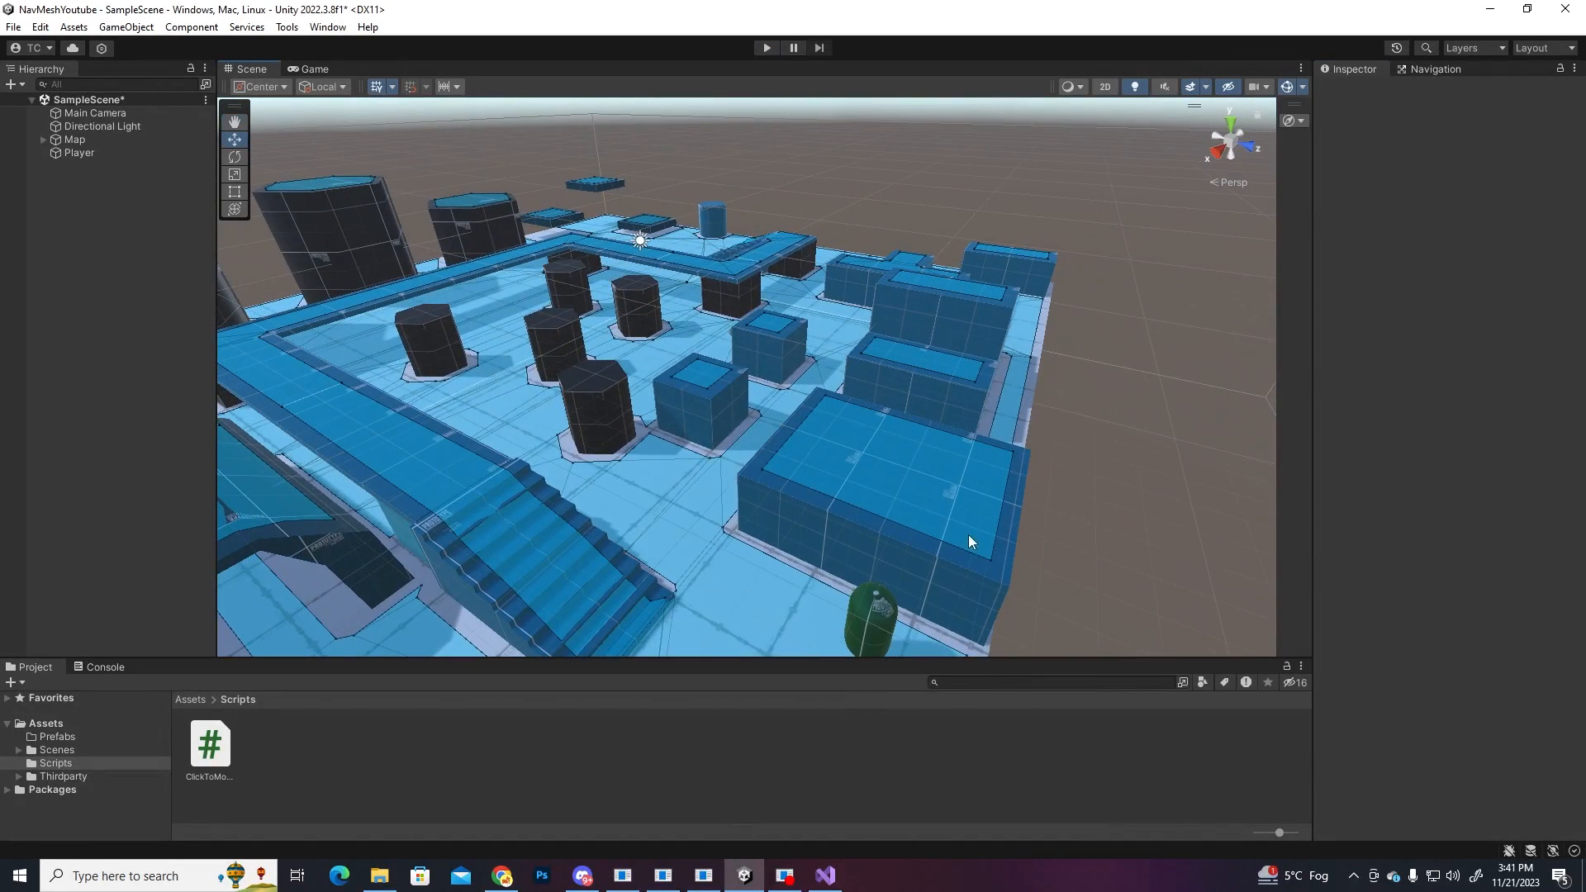
left_click(729, 404)
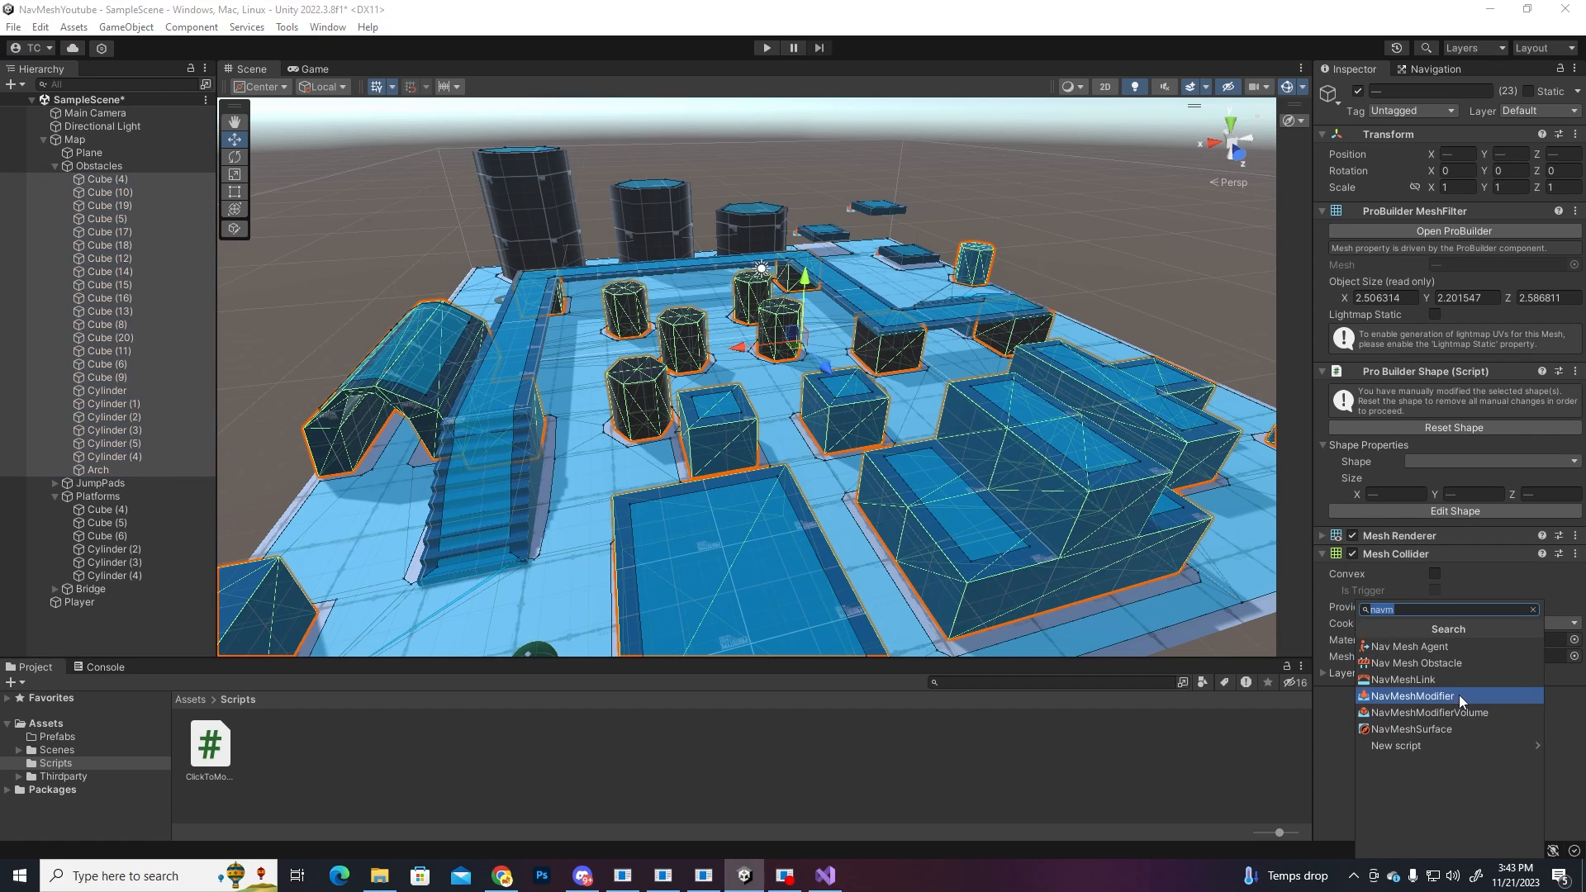
Step: Give the obstacles a NavMeshModifier with Override Area set to Not Walkable
left_click(1405, 696)
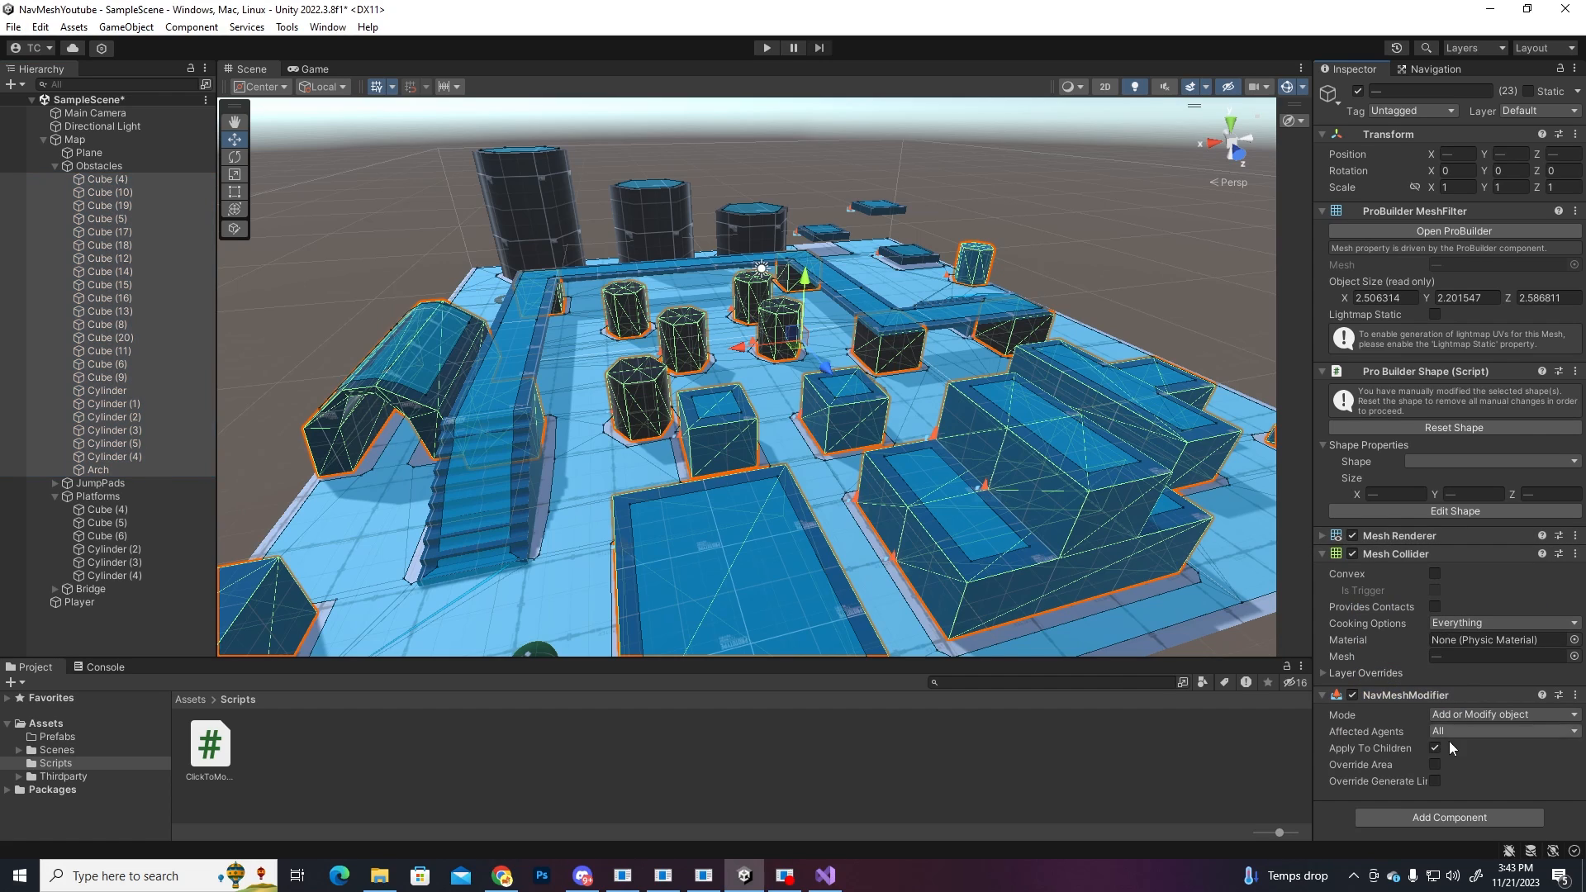
left_click(1434, 765)
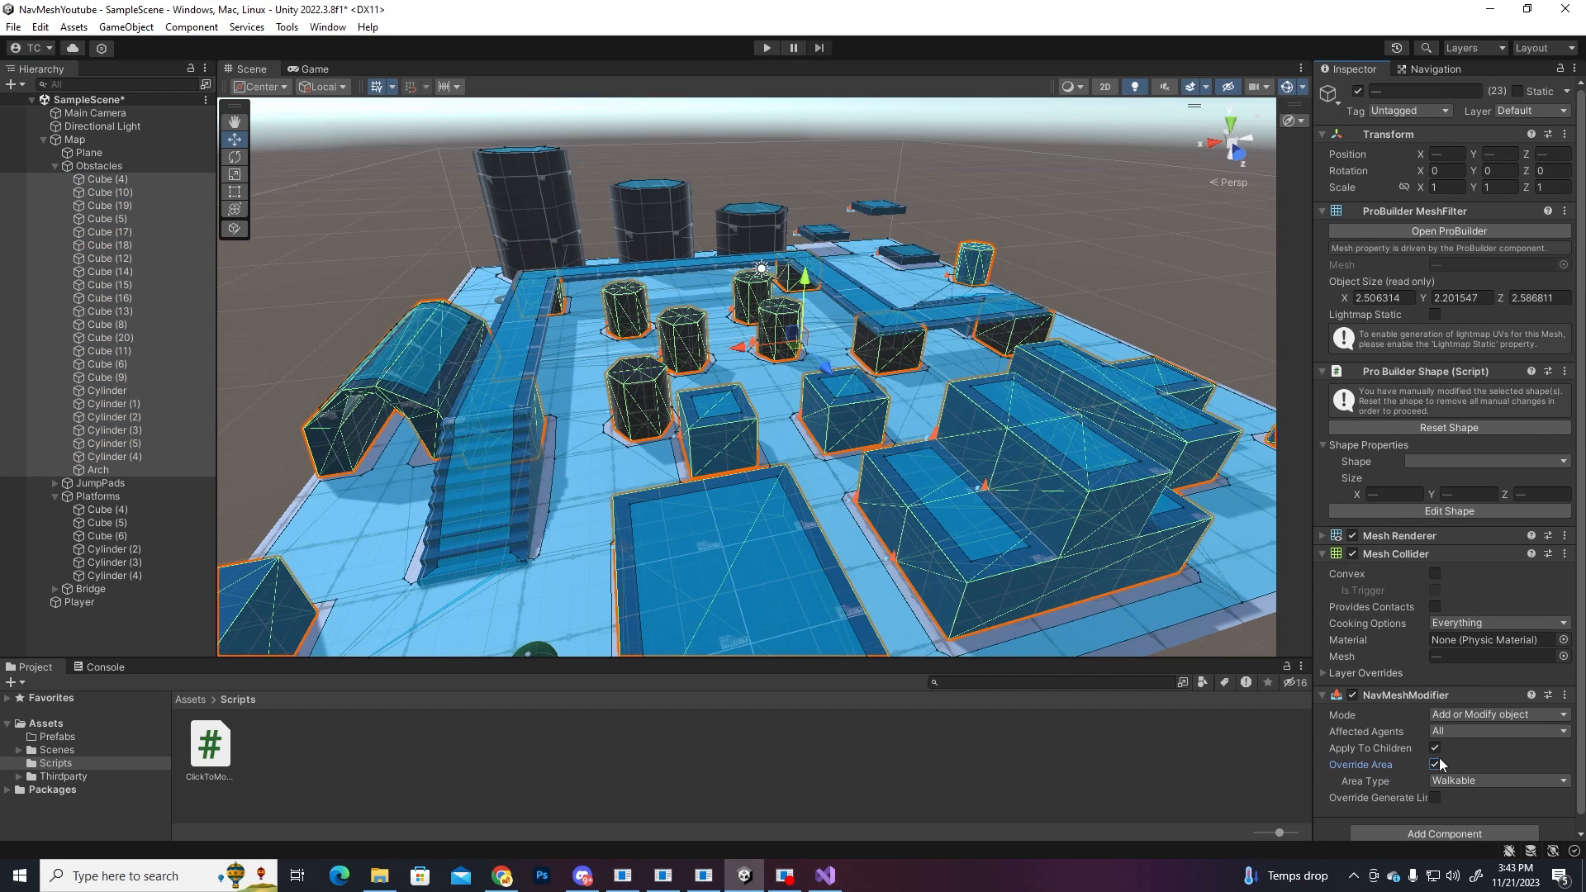
left_click(1497, 767)
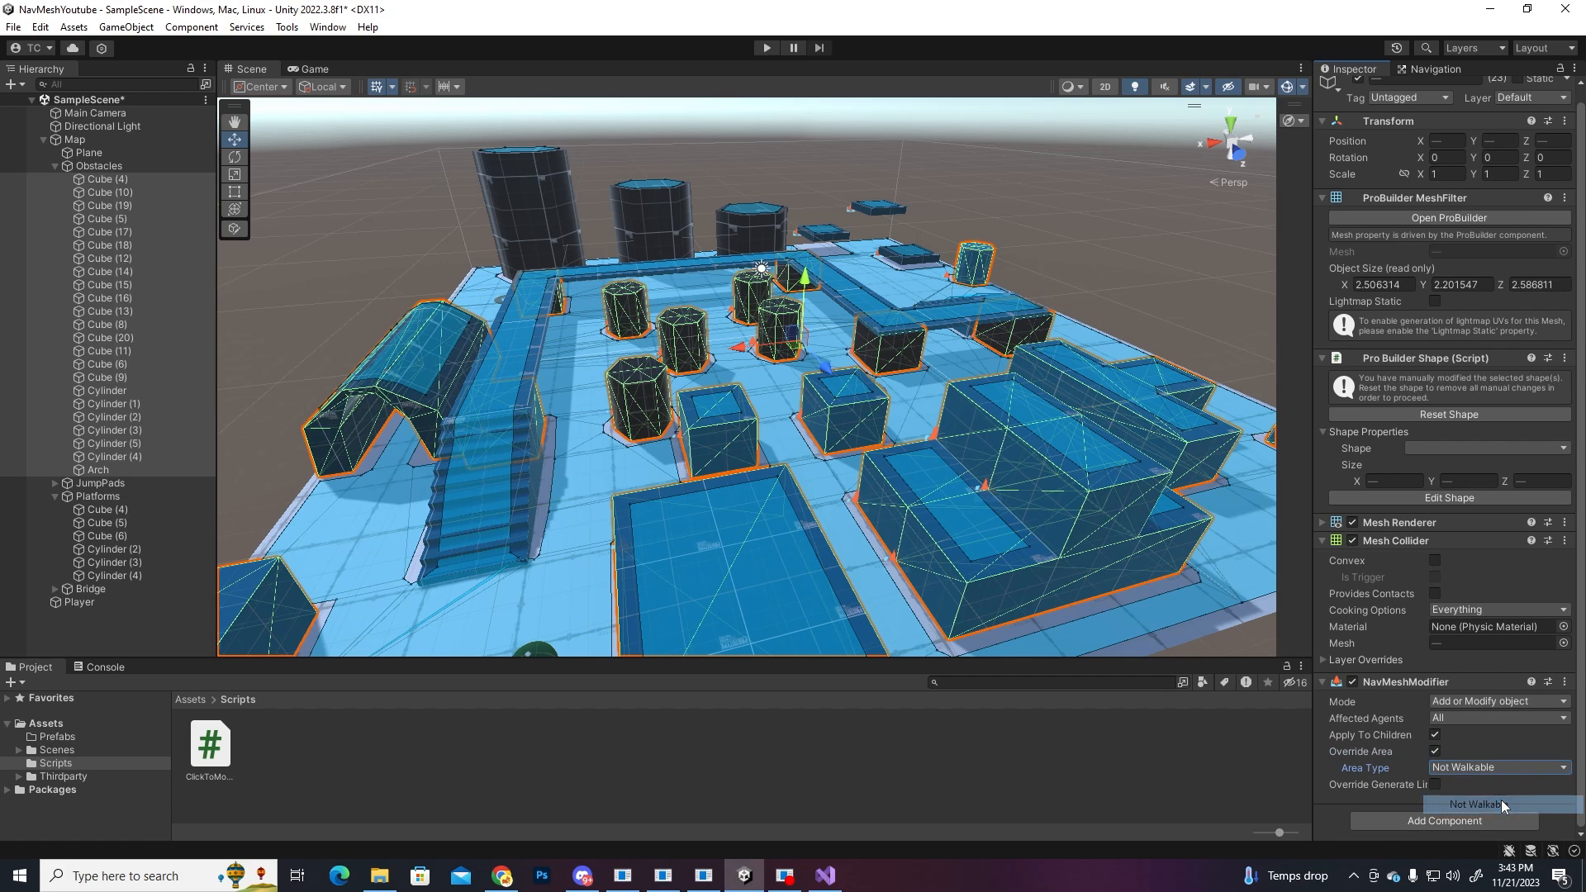
left_click(74, 139)
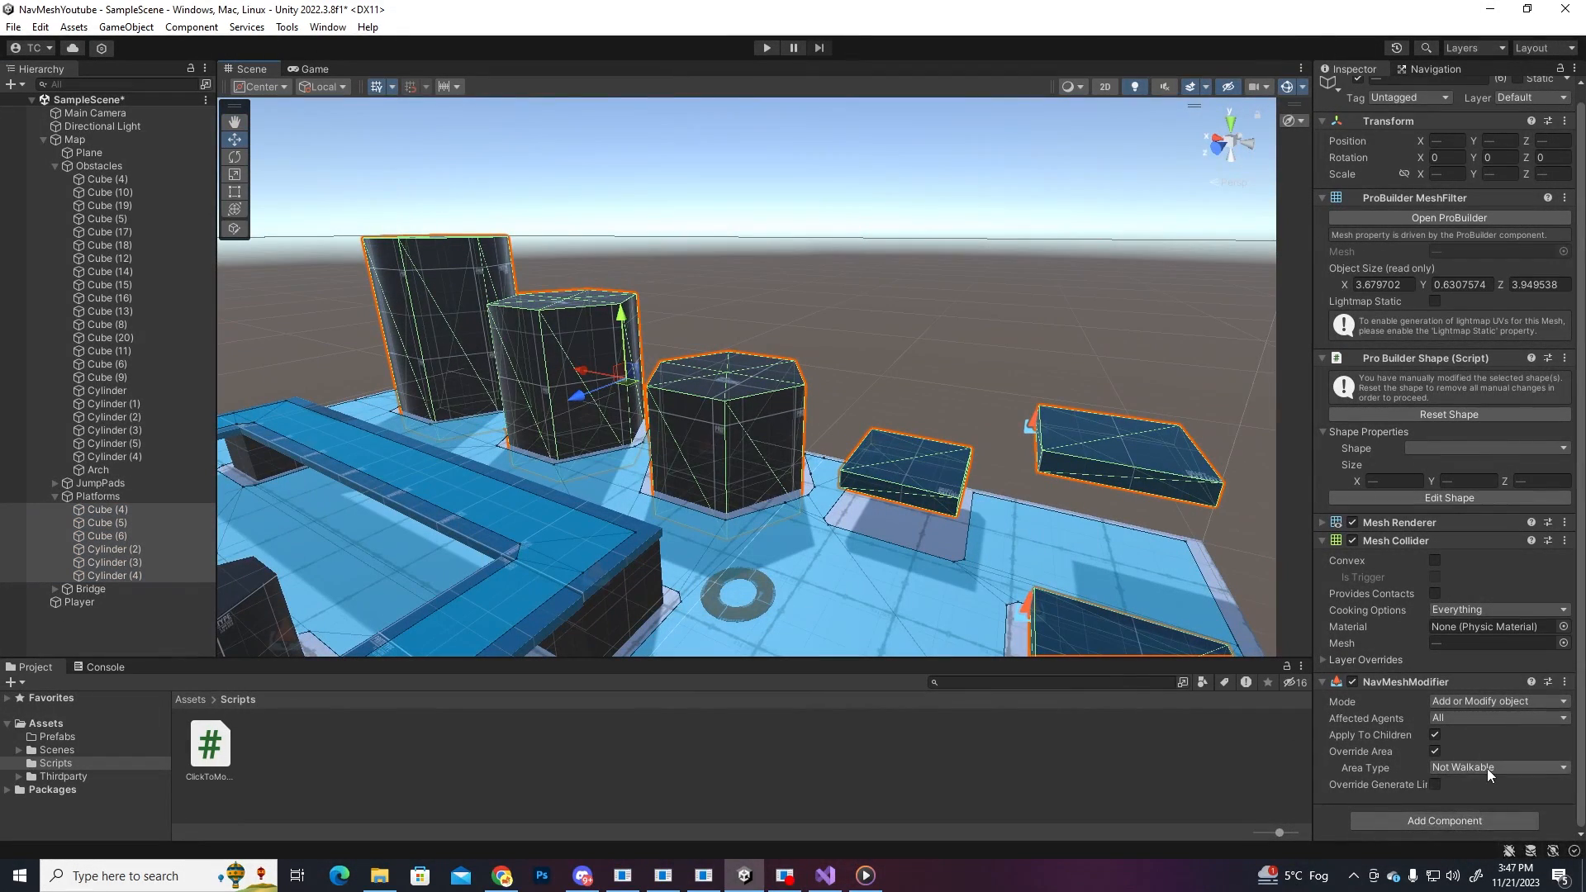
Step: Set the platforms' area type, select the Map and rebake its navigation mesh
left_click(1497, 767)
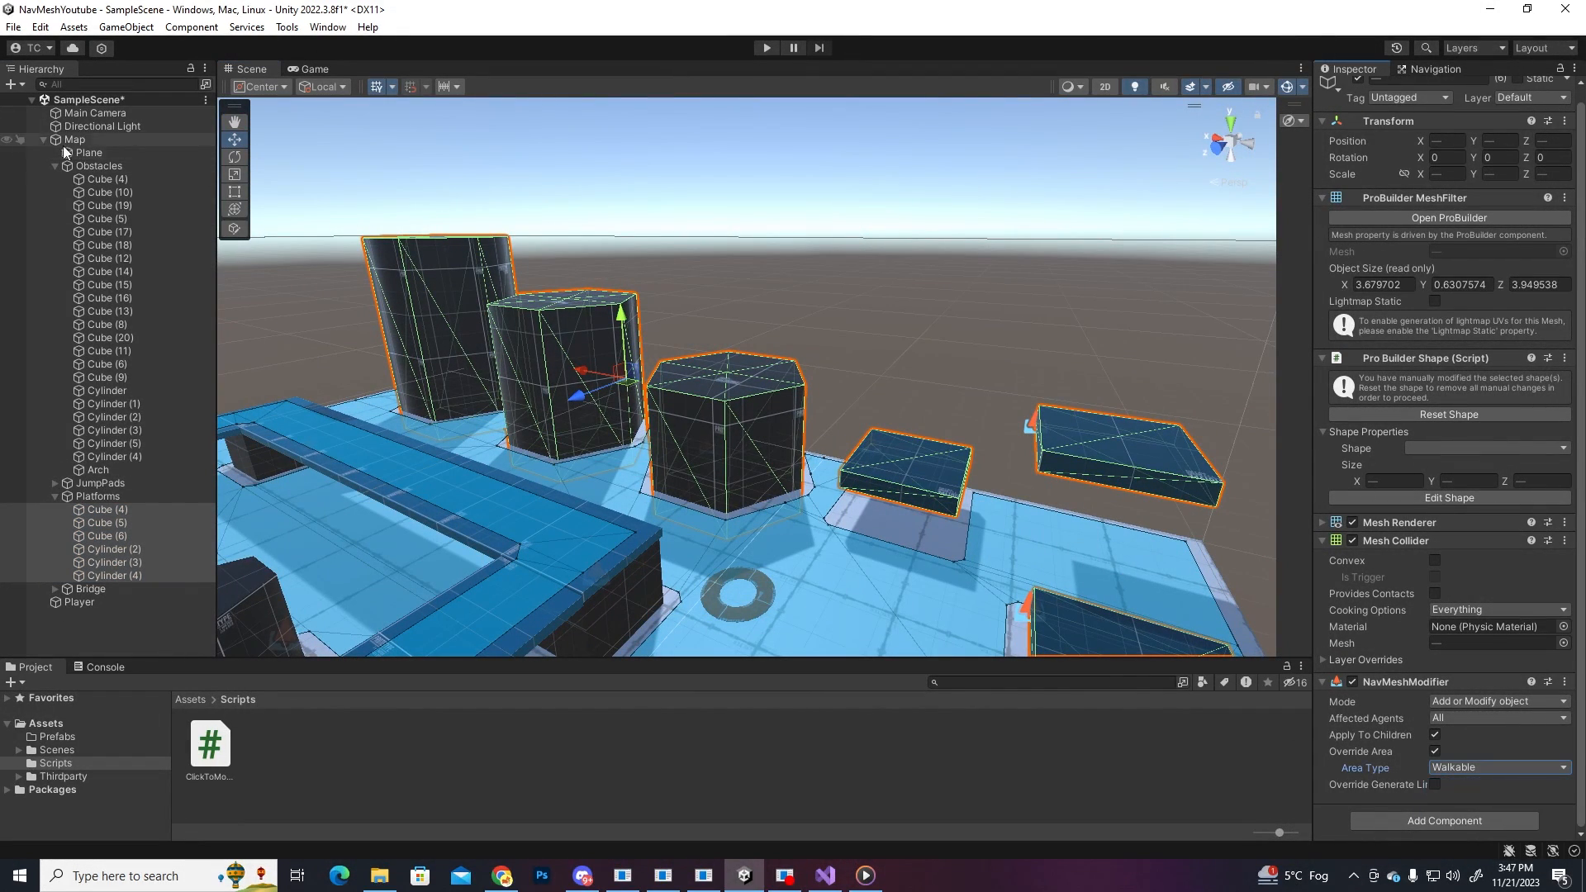
left_click(74, 139)
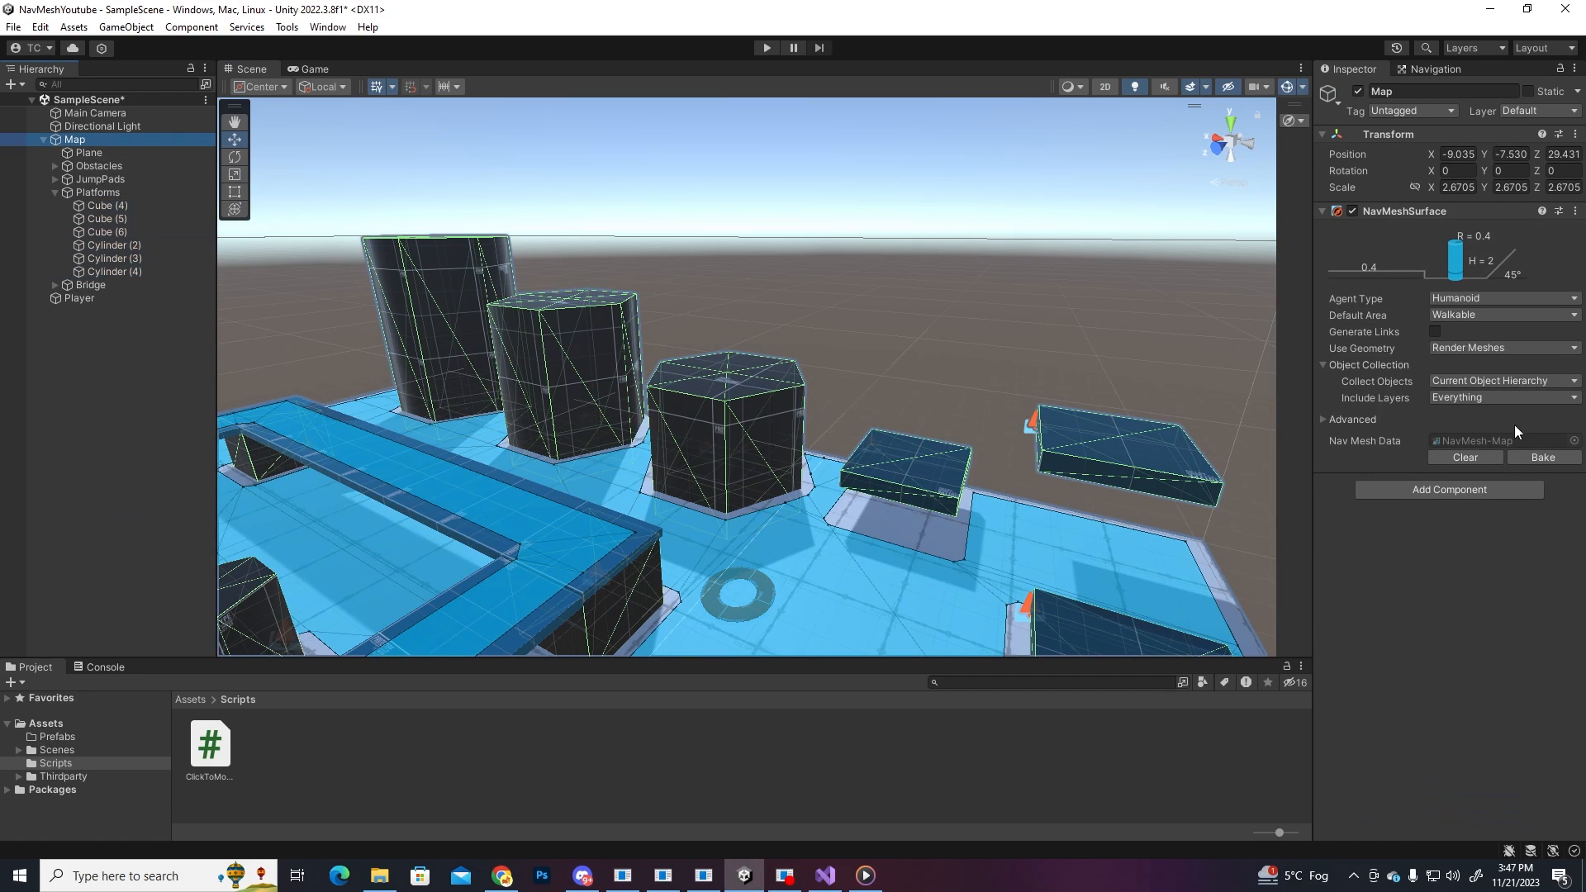
left_click(12, 84)
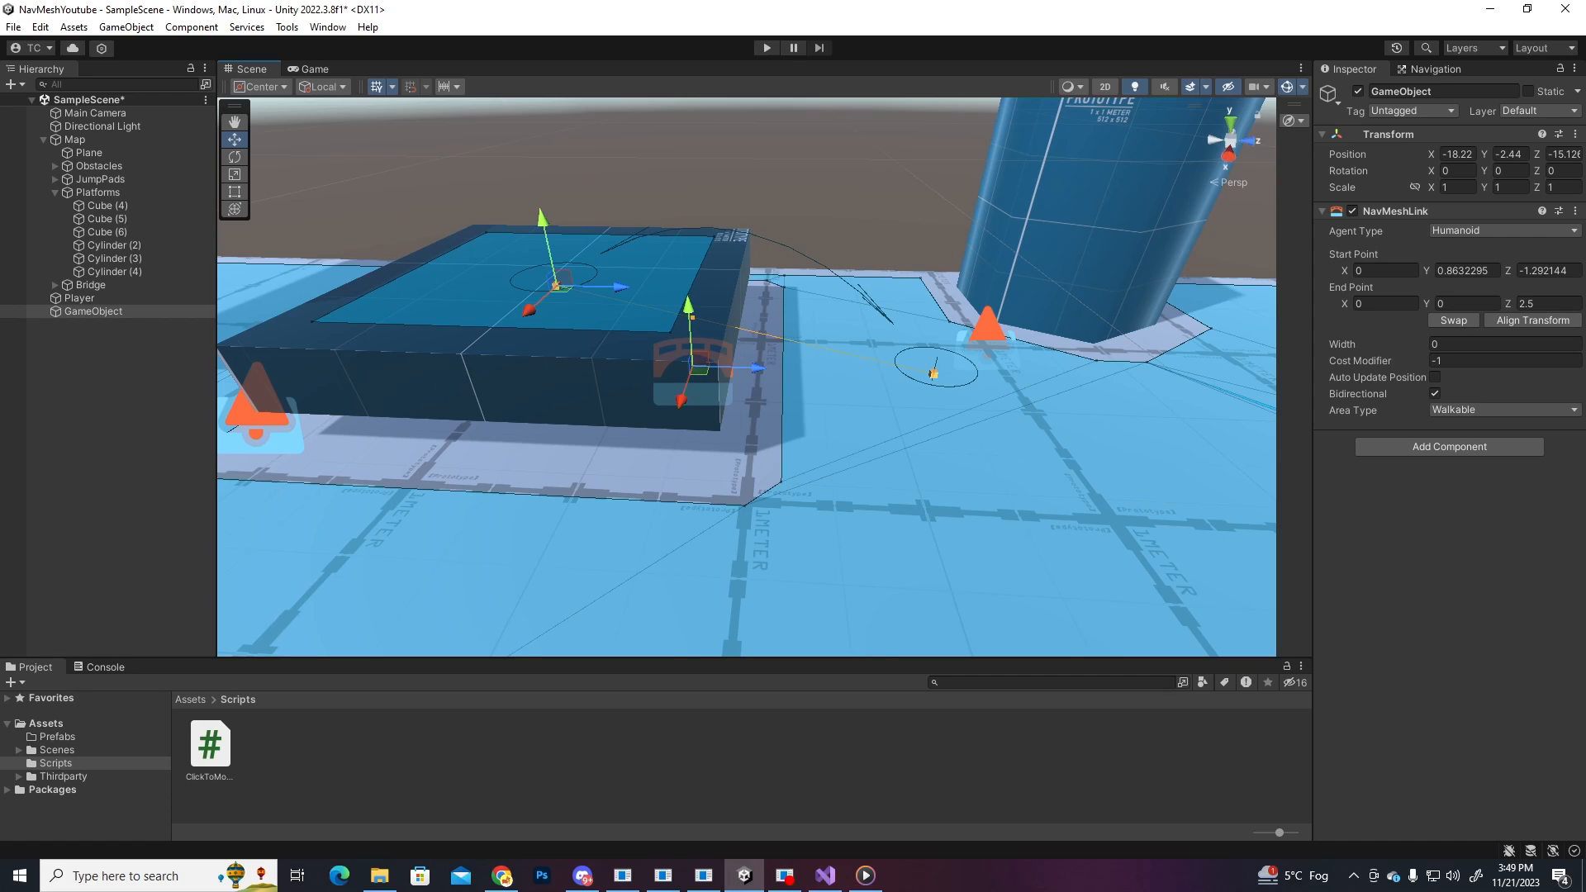
Step: Run the game and send the player onto the far platform to test navigation
left_click(765, 47)
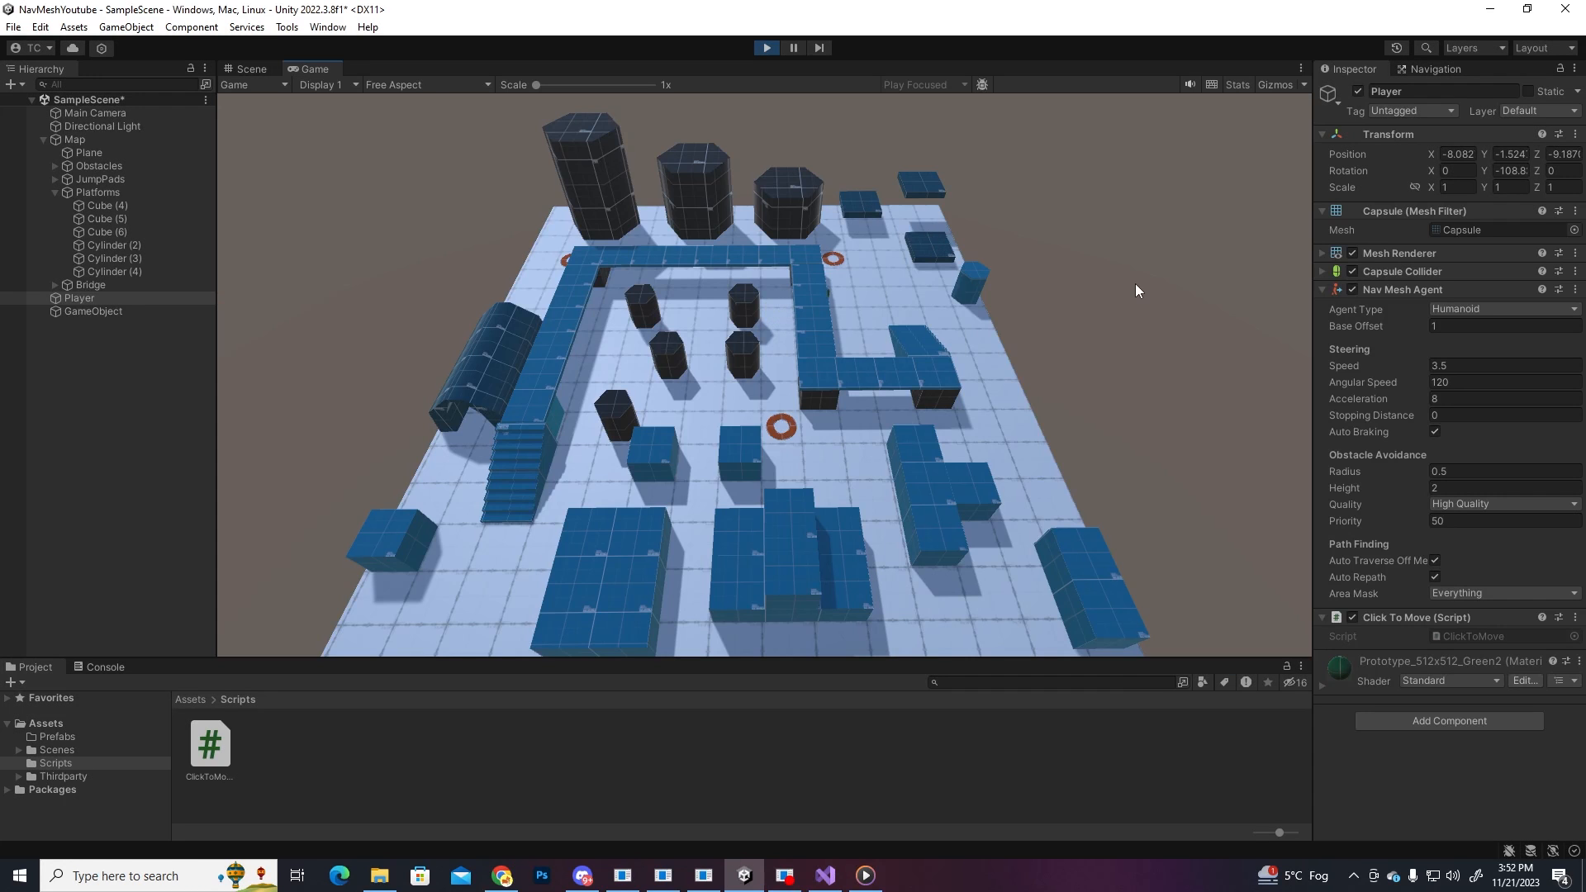
left_click(945, 333)
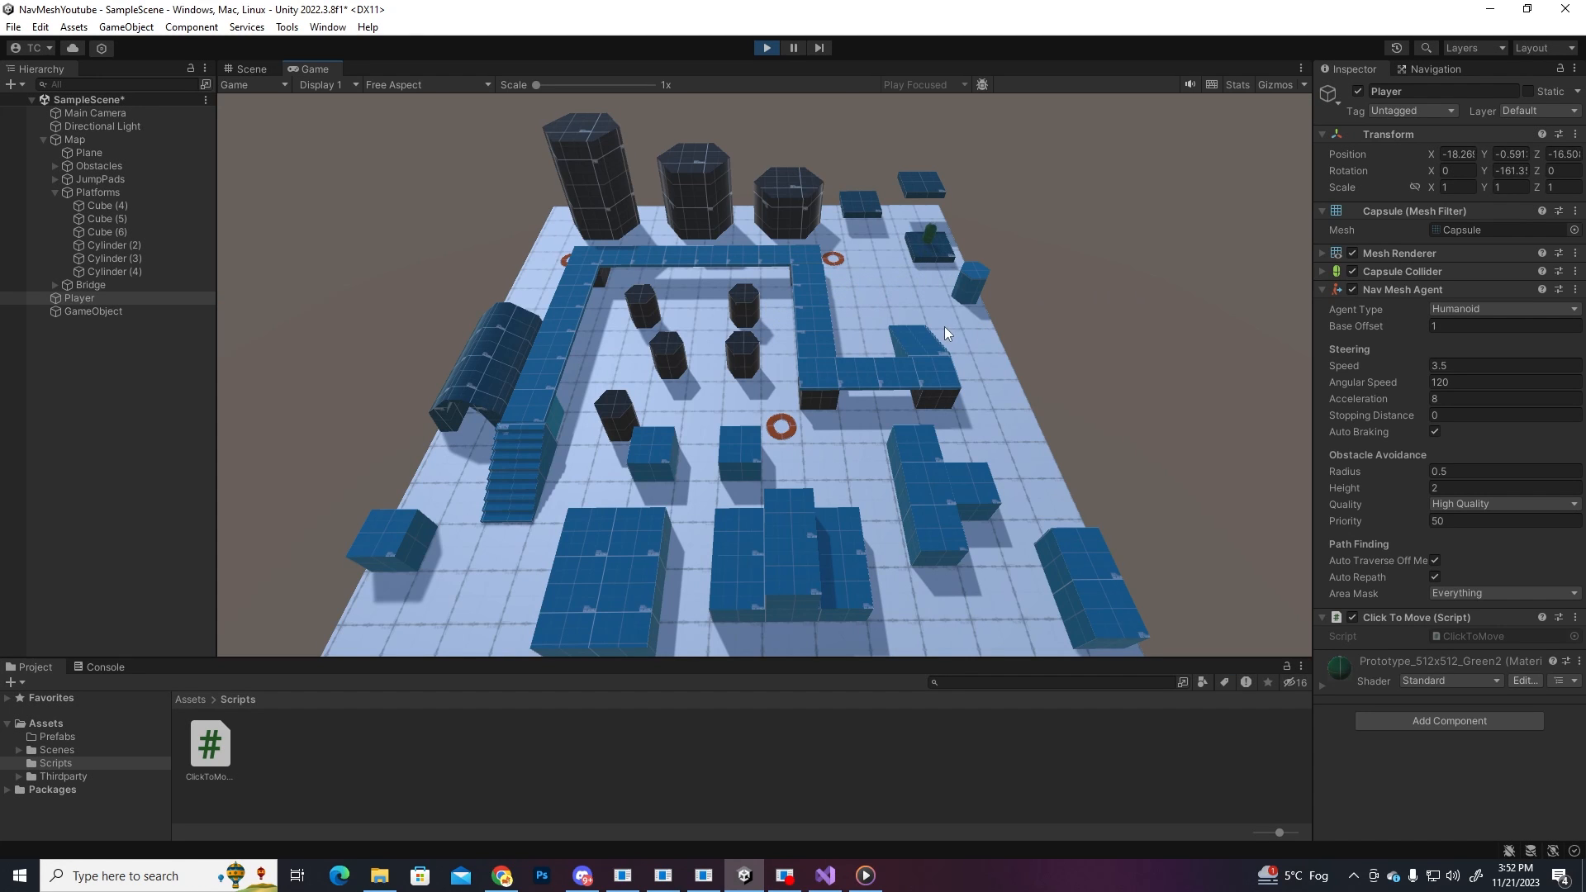
left_click(765, 48)
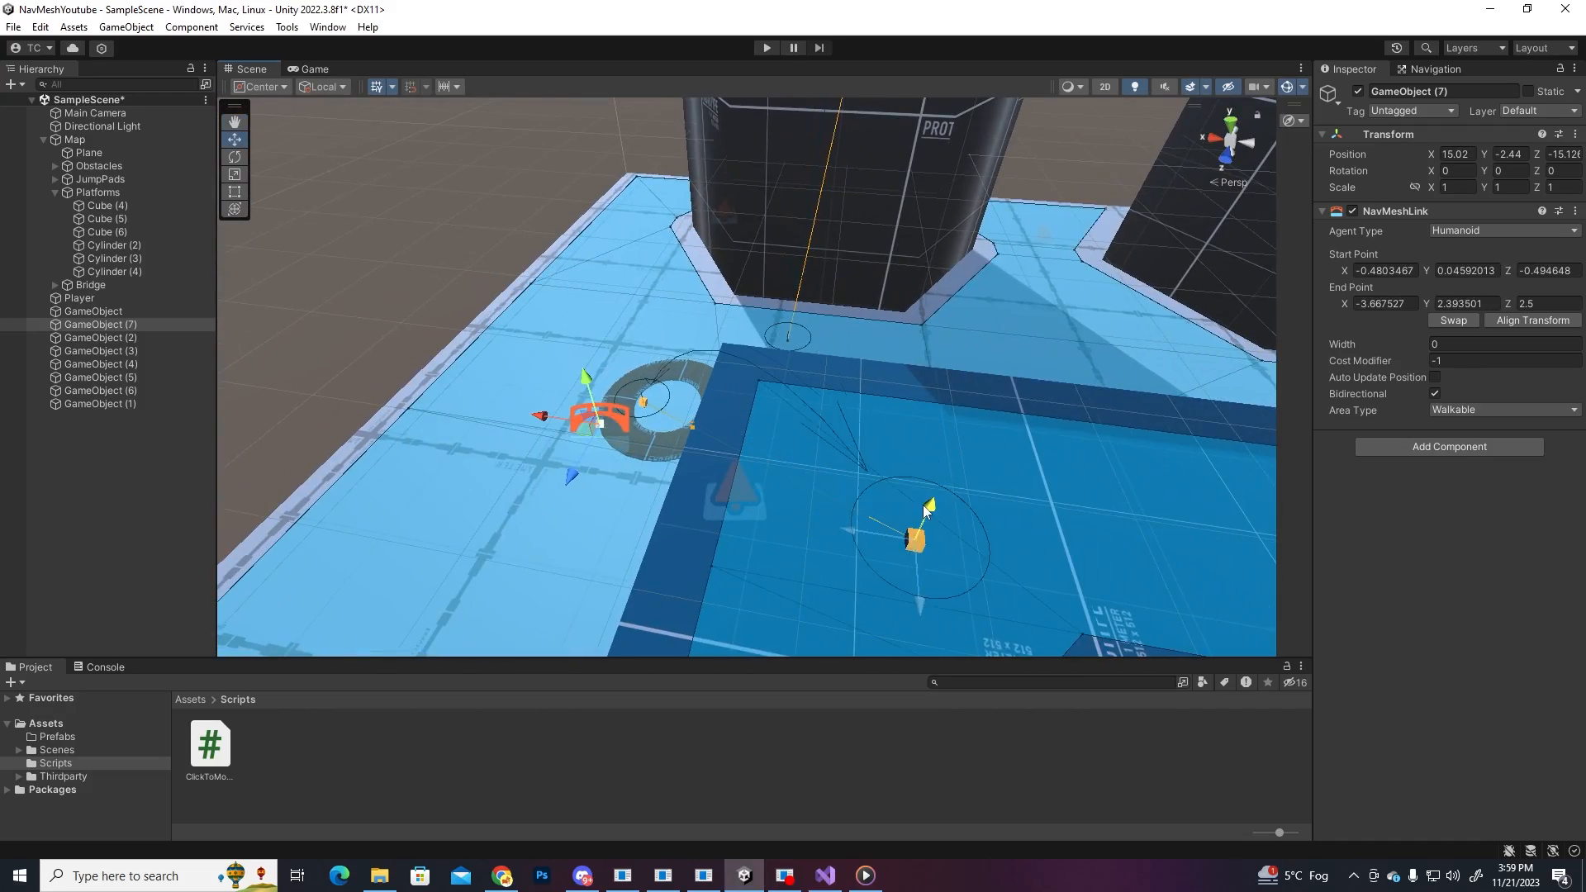
Step: Bring the AgentLinkMover script into the Scripts folder and return to the Unity project
left_click(101, 337)
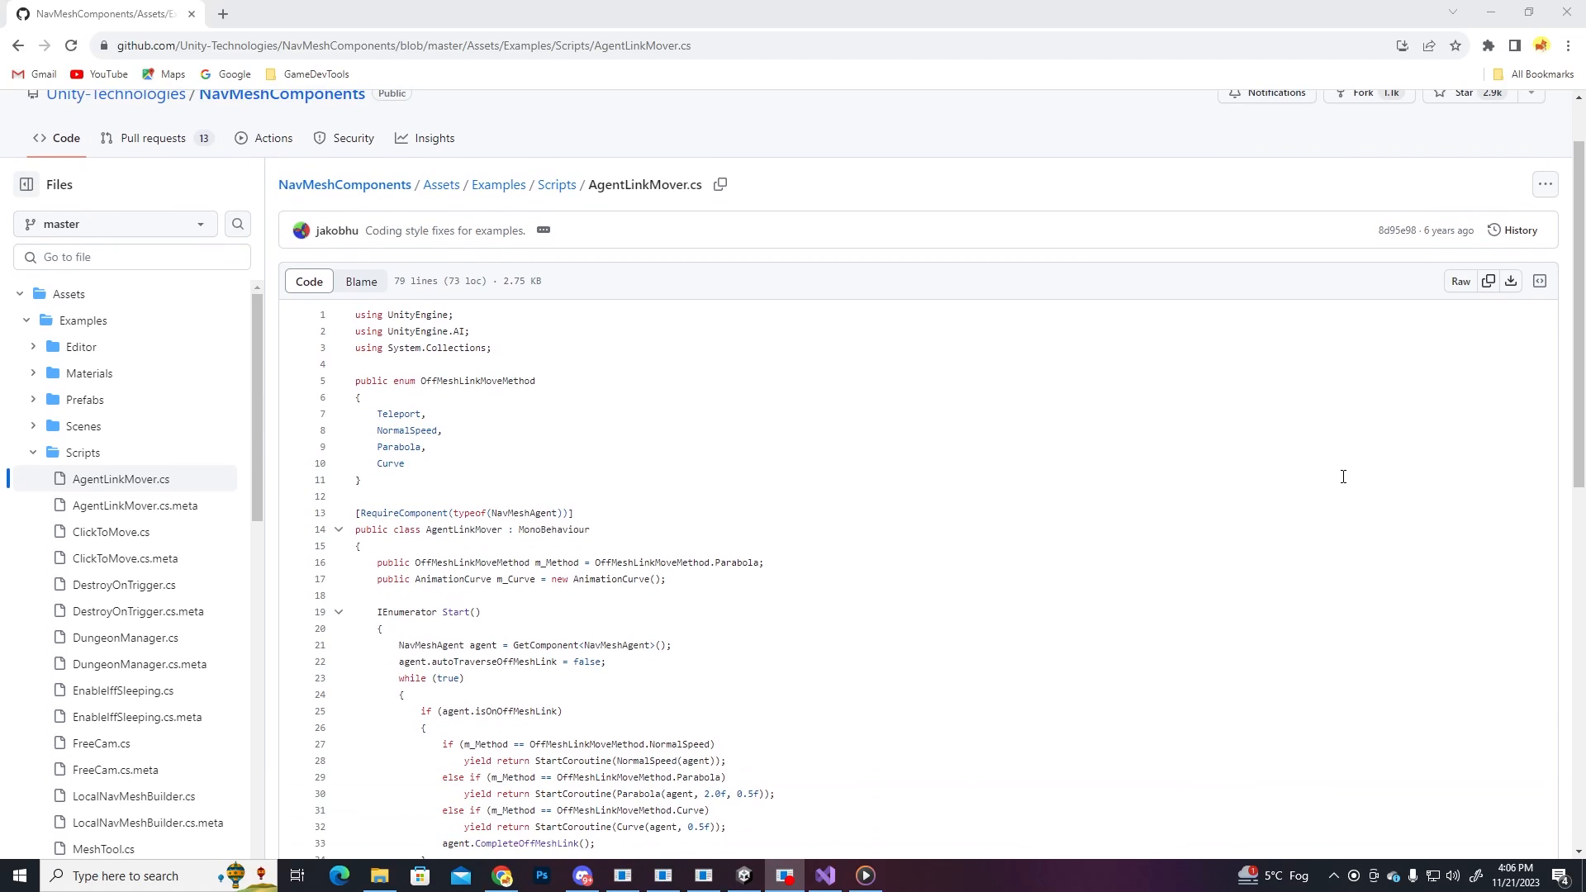
scroll("down", 3)
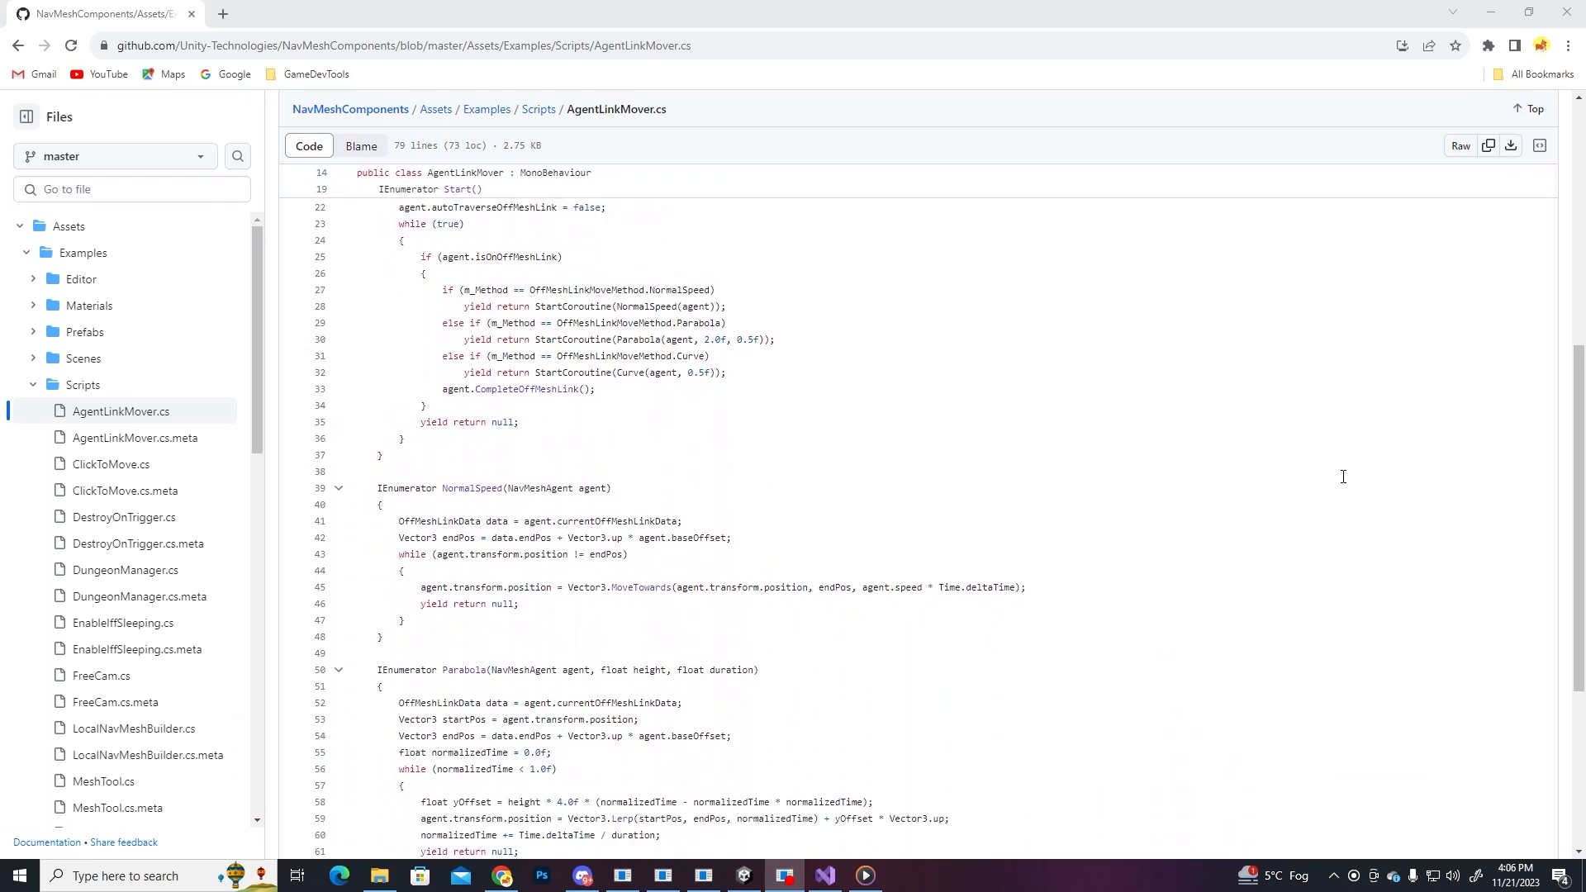
left_click(744, 876)
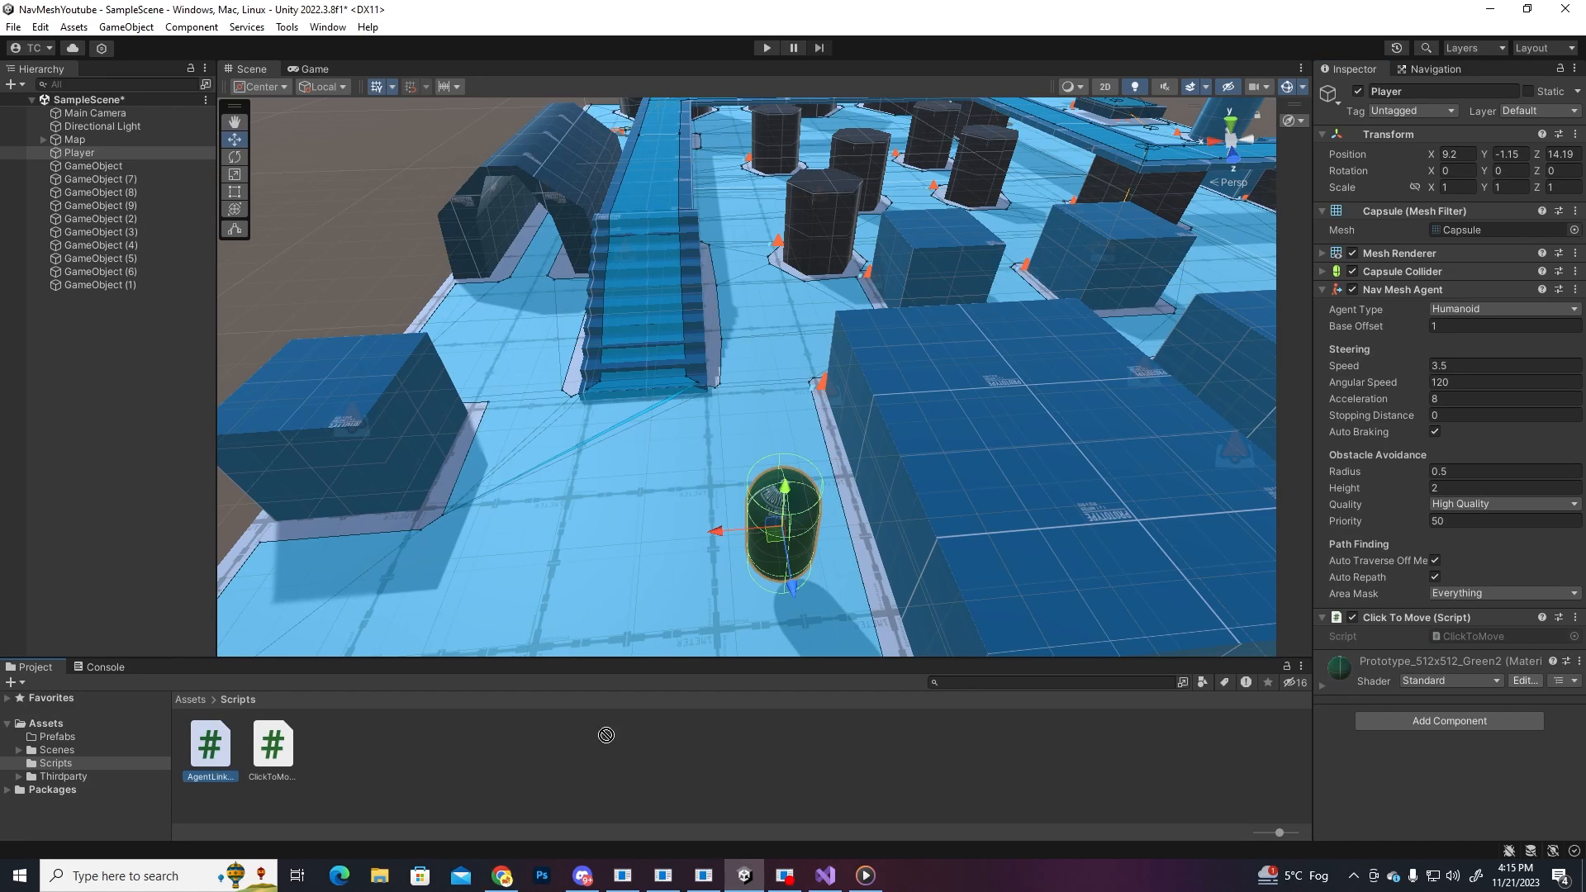
Step: Set the Player's AgentLinkMover method to Parabola and run the game to test the jumps
left_click(1500, 696)
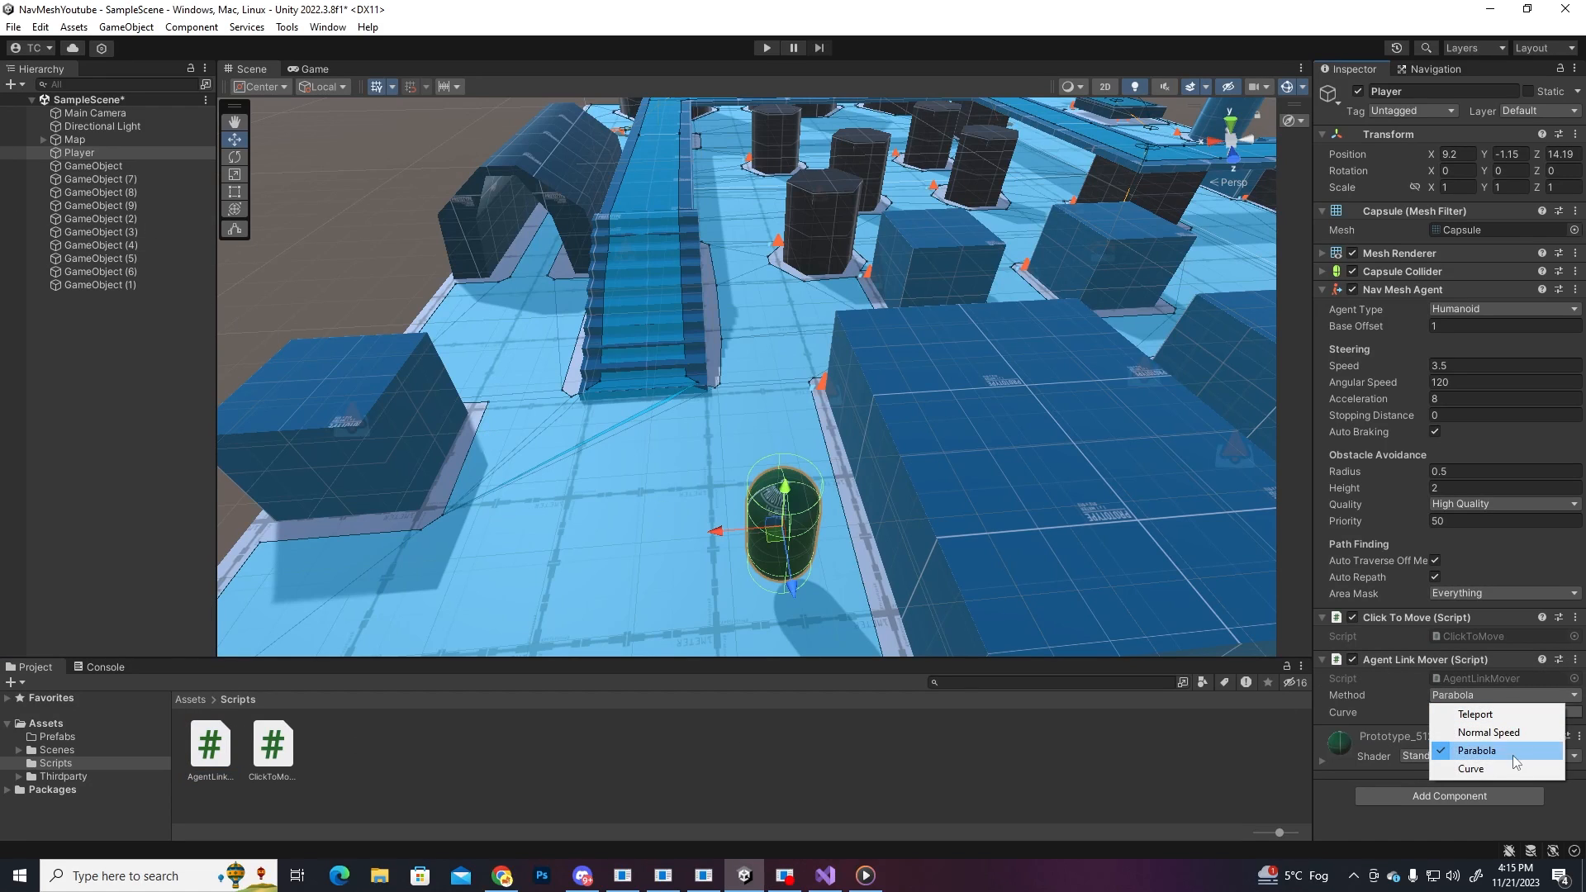
left_click(1477, 750)
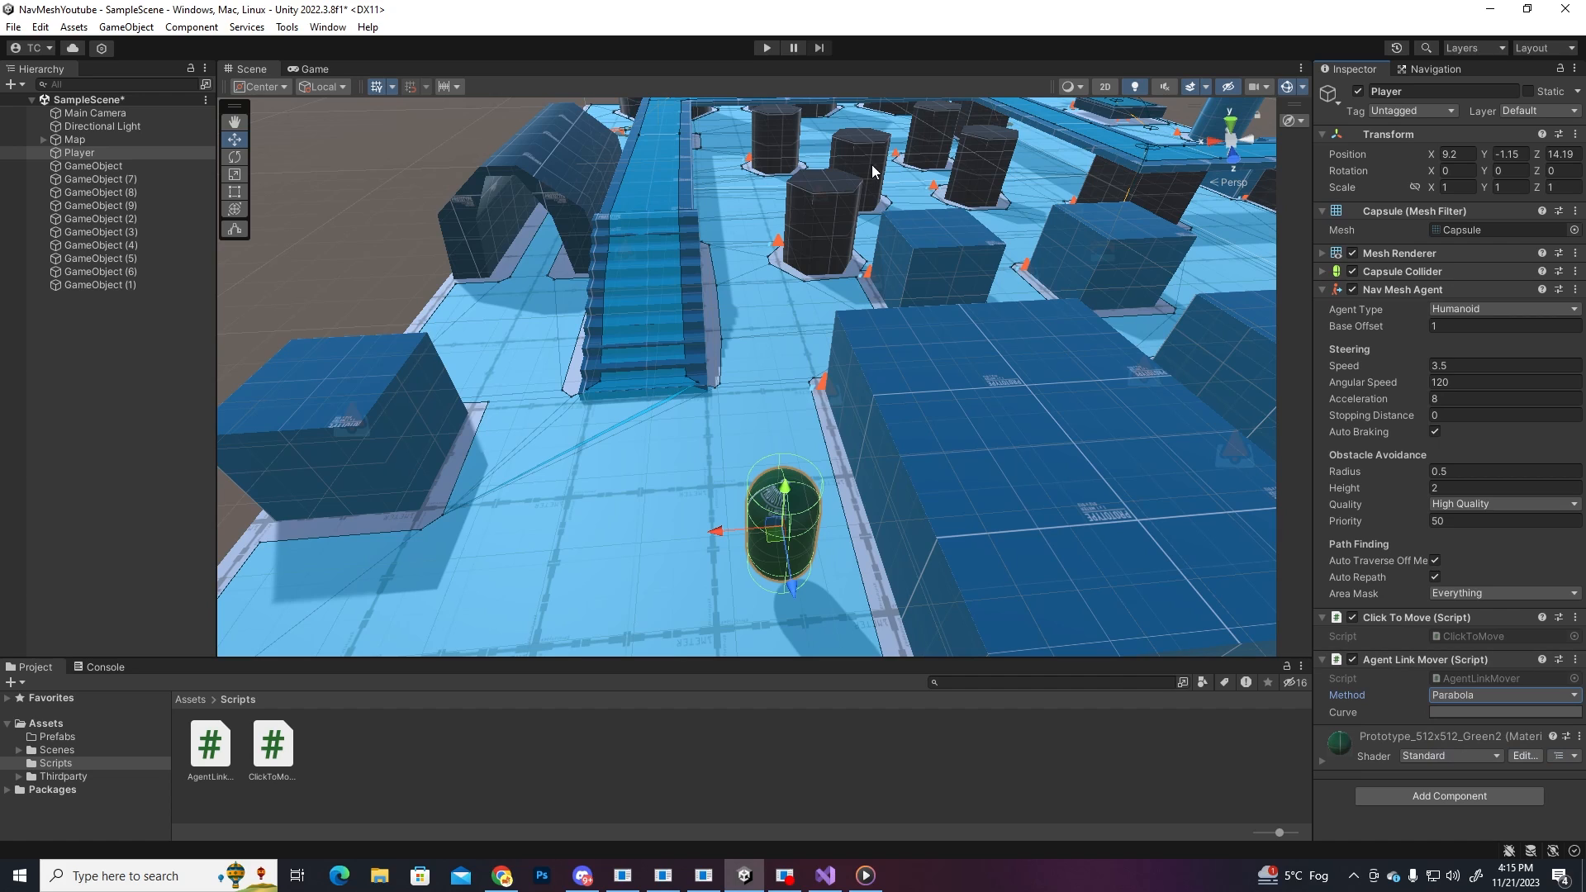
left_click(767, 48)
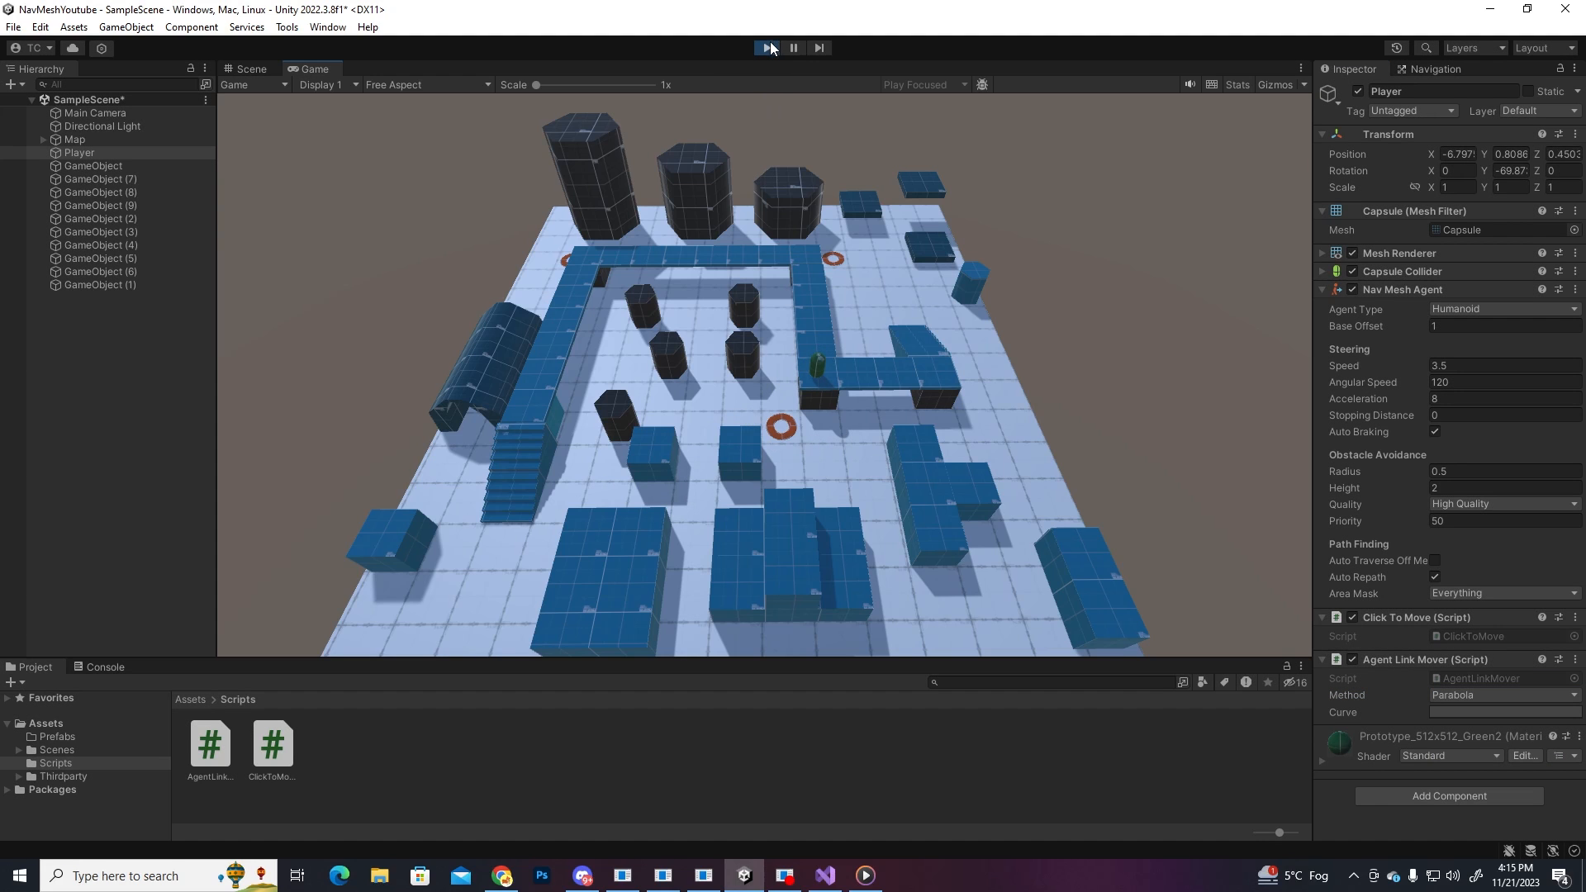
left_click(11, 102)
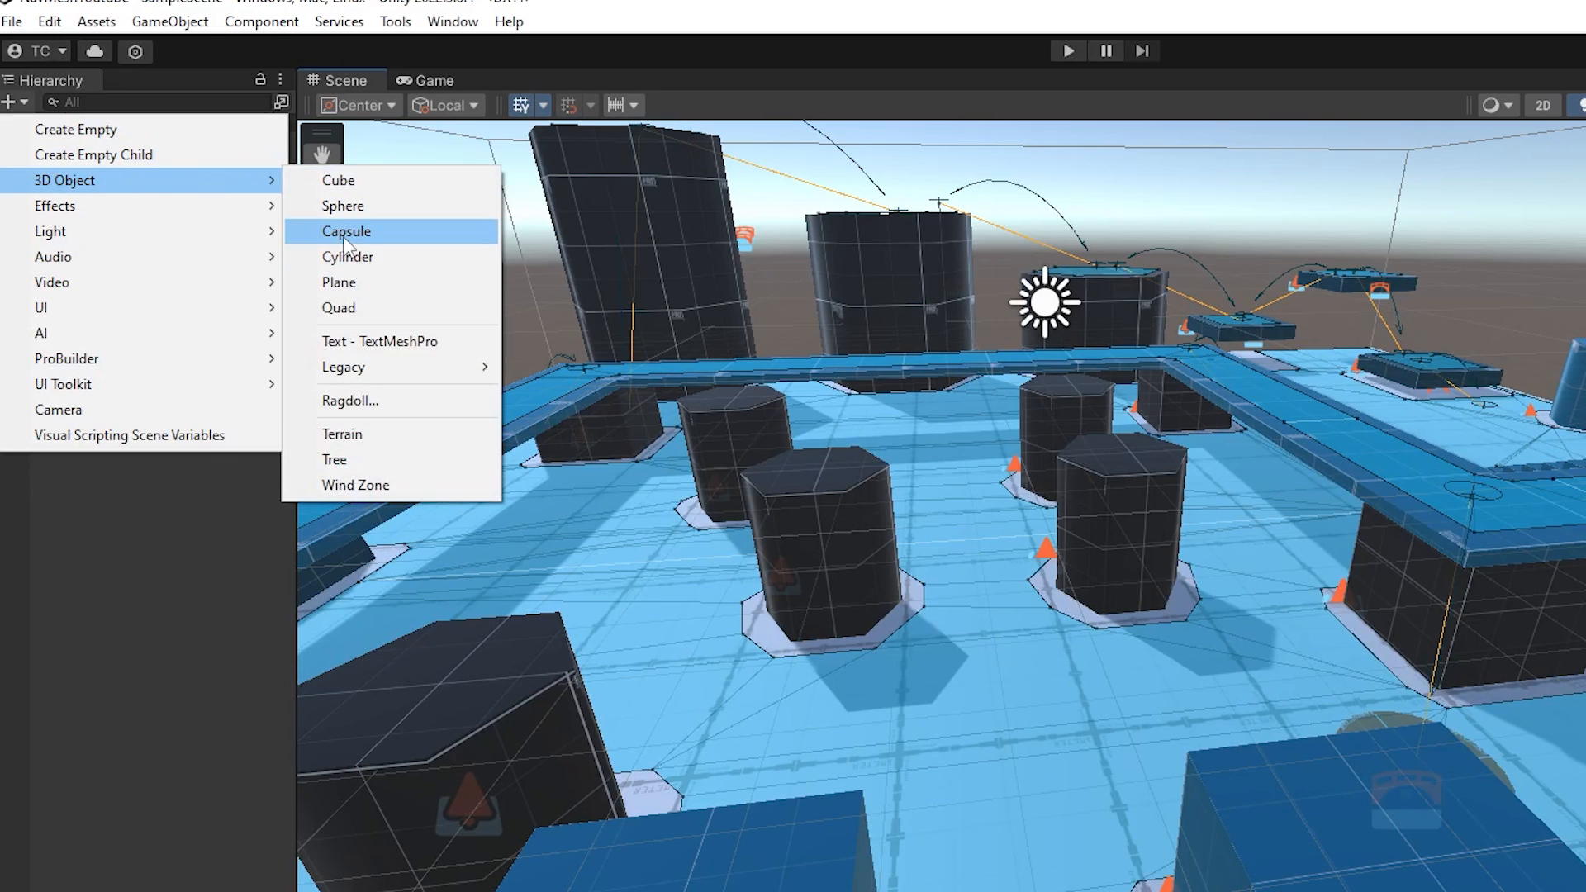
Step: Create the Enemy capsule, give it a Nav Mesh Agent and assign it the newly created Enemy agent type
left_click(346, 232)
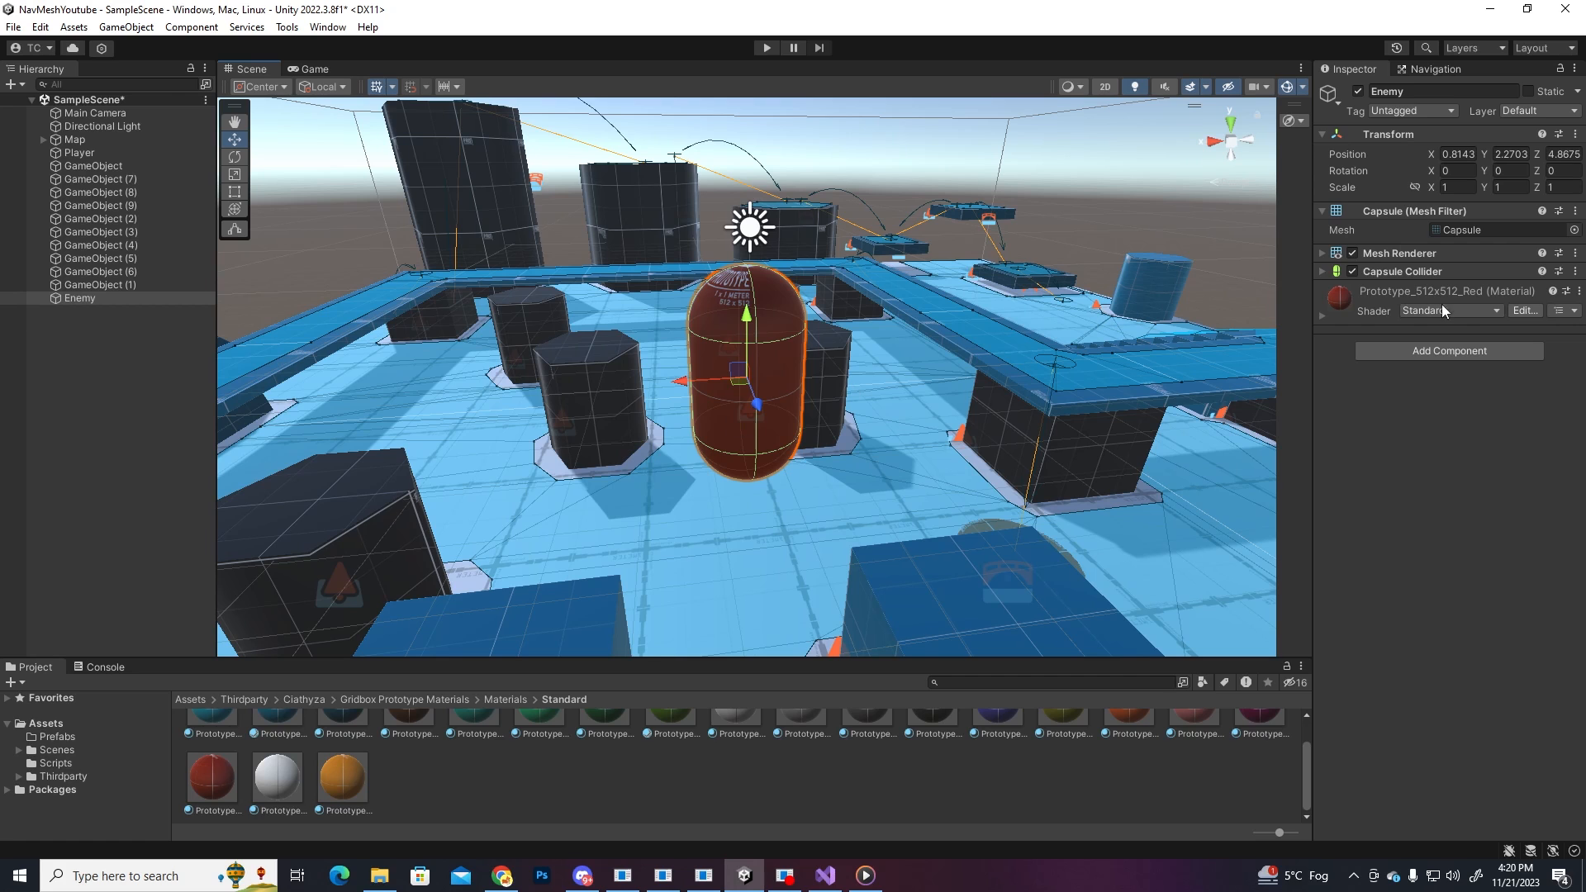
left_click(1449, 350)
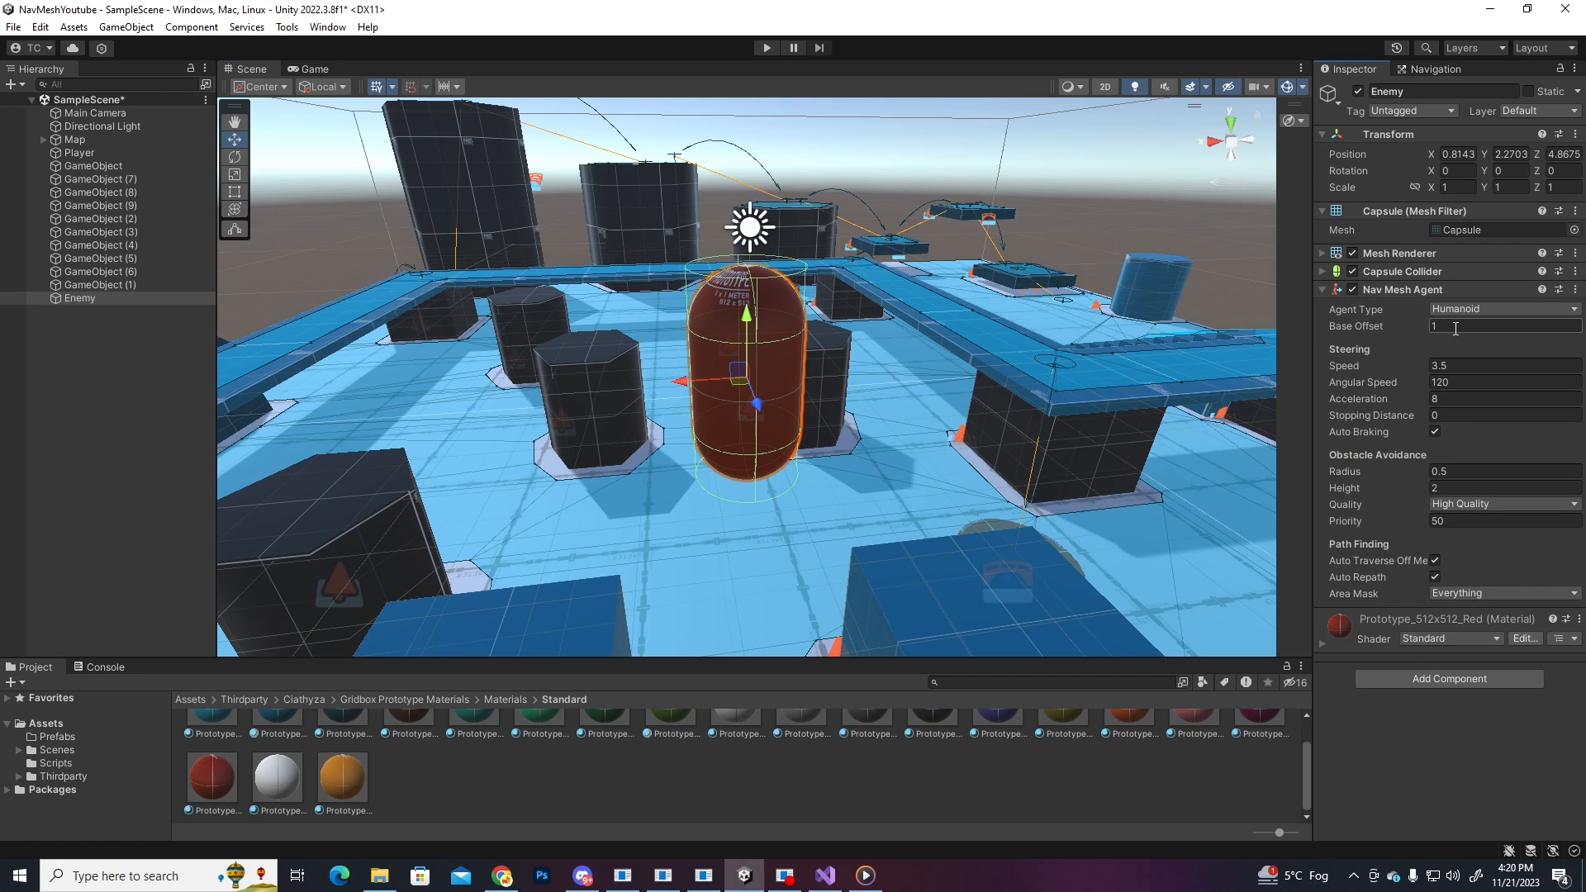
left_click(1502, 309)
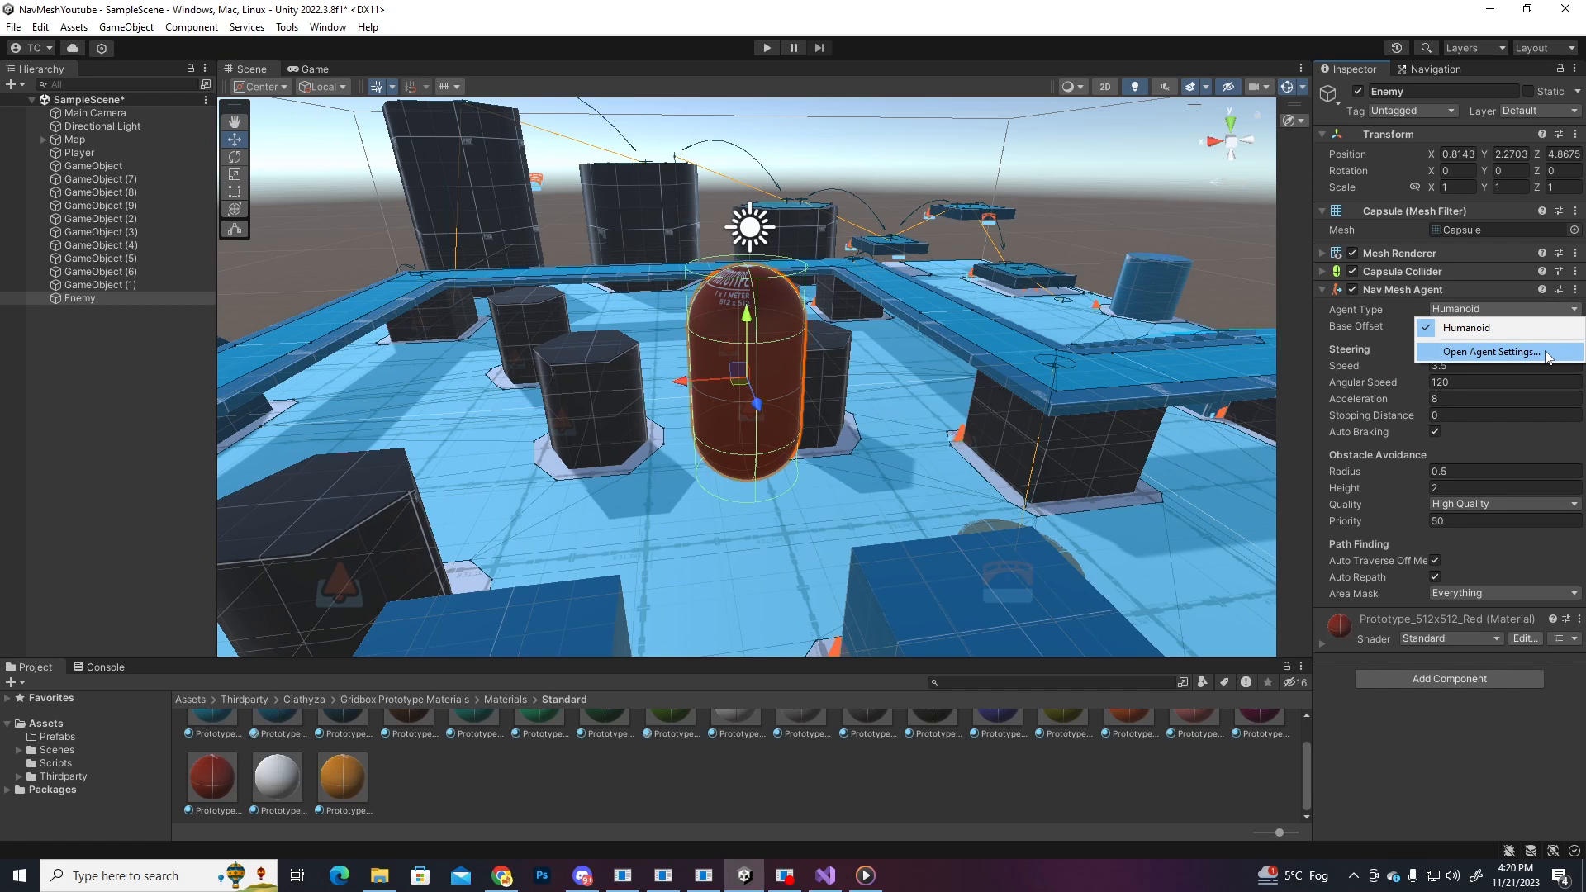
left_click(1488, 350)
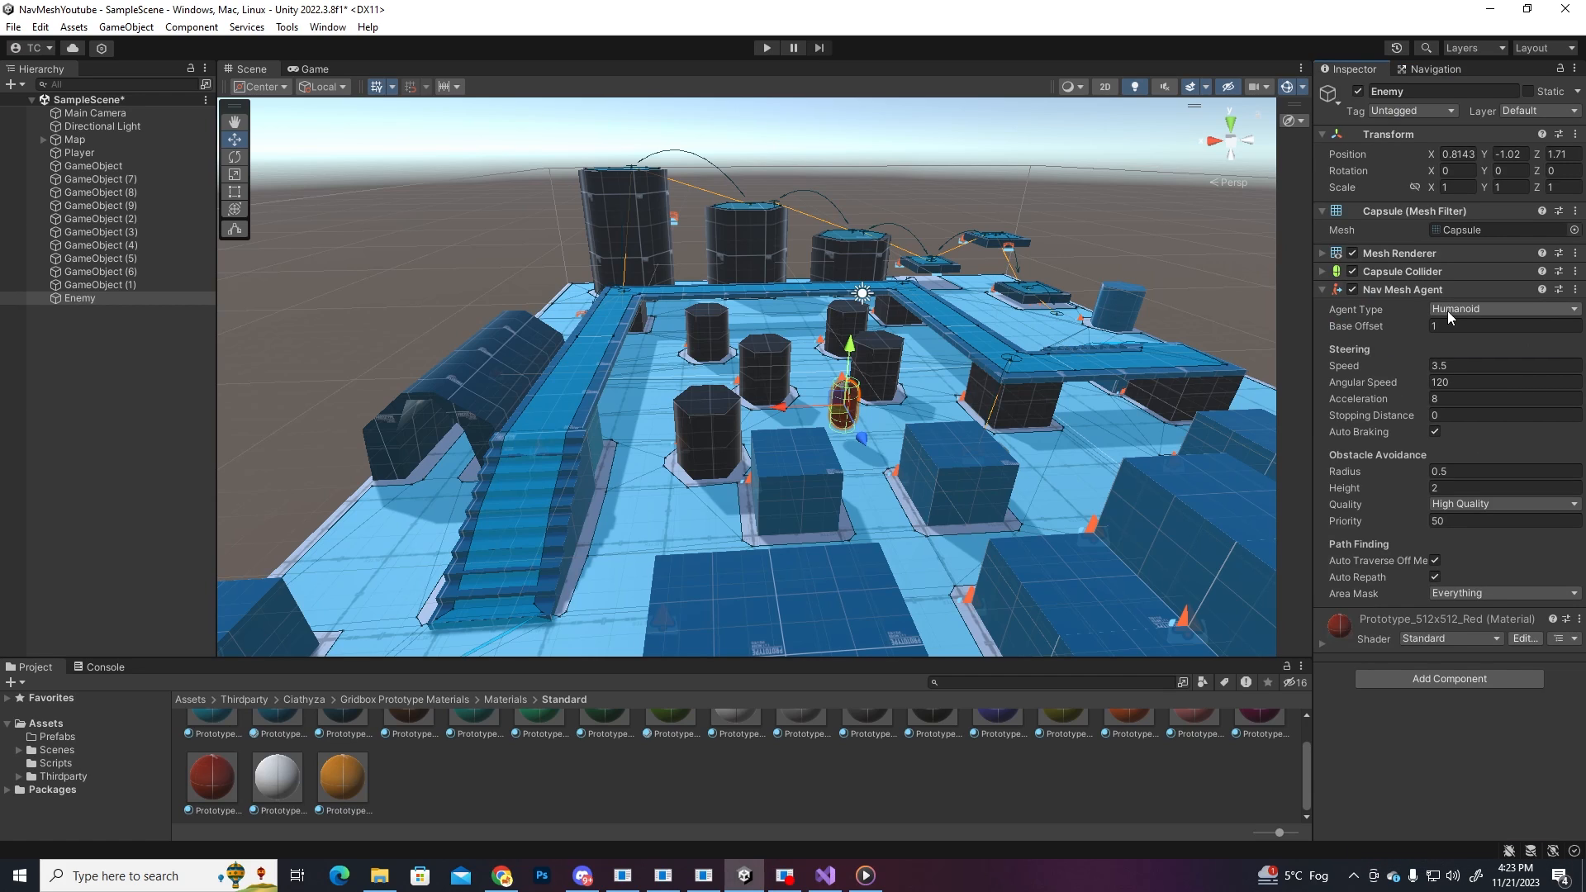
left_click(1502, 309)
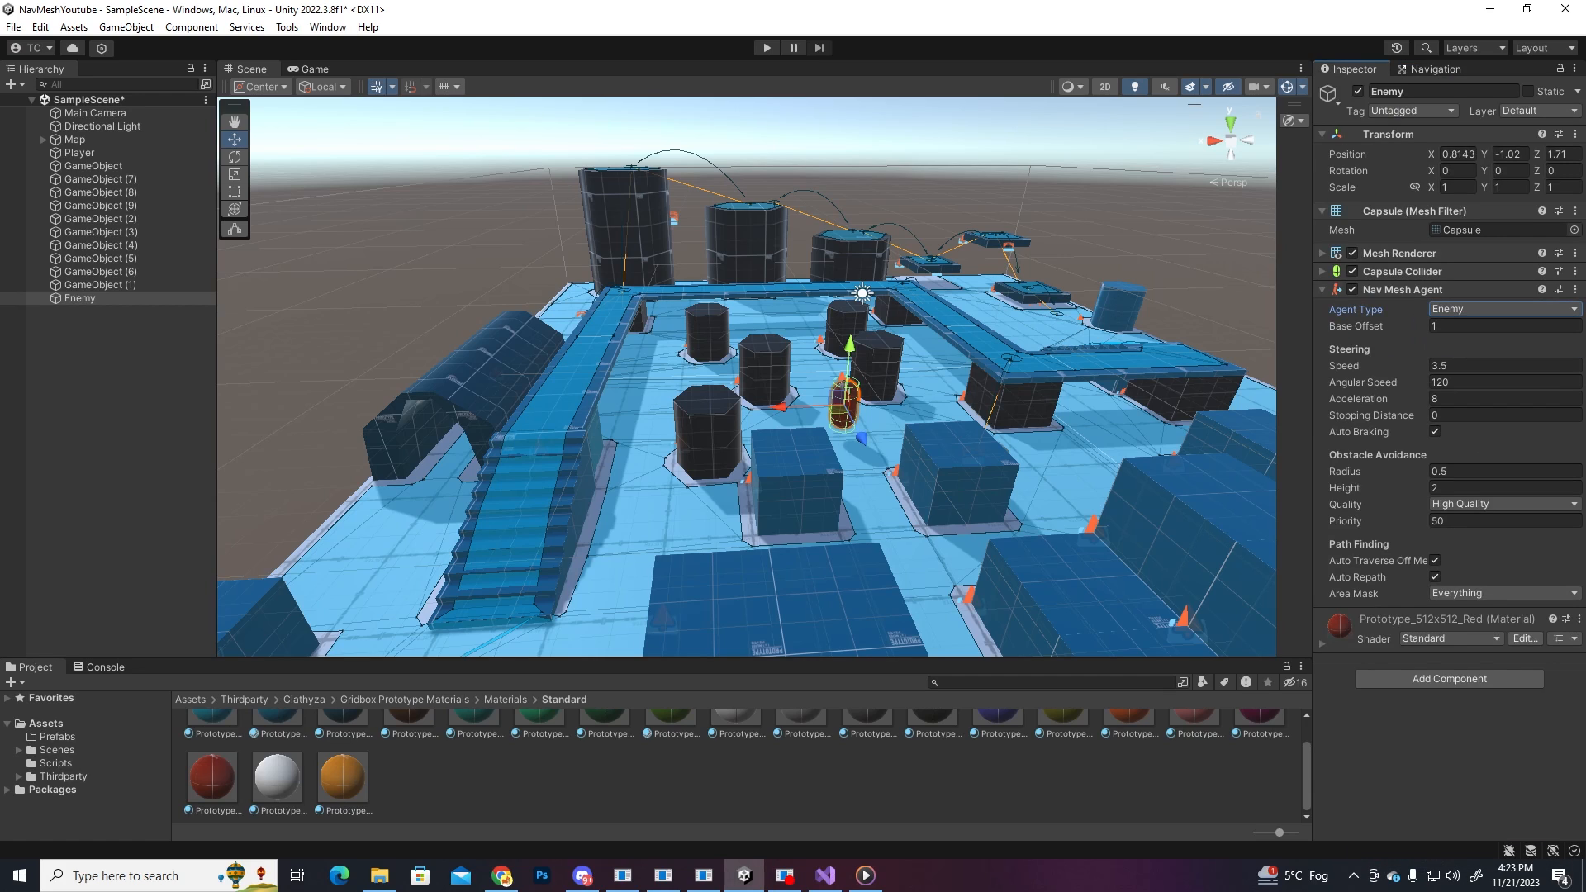
left_click(74, 139)
type("nav")
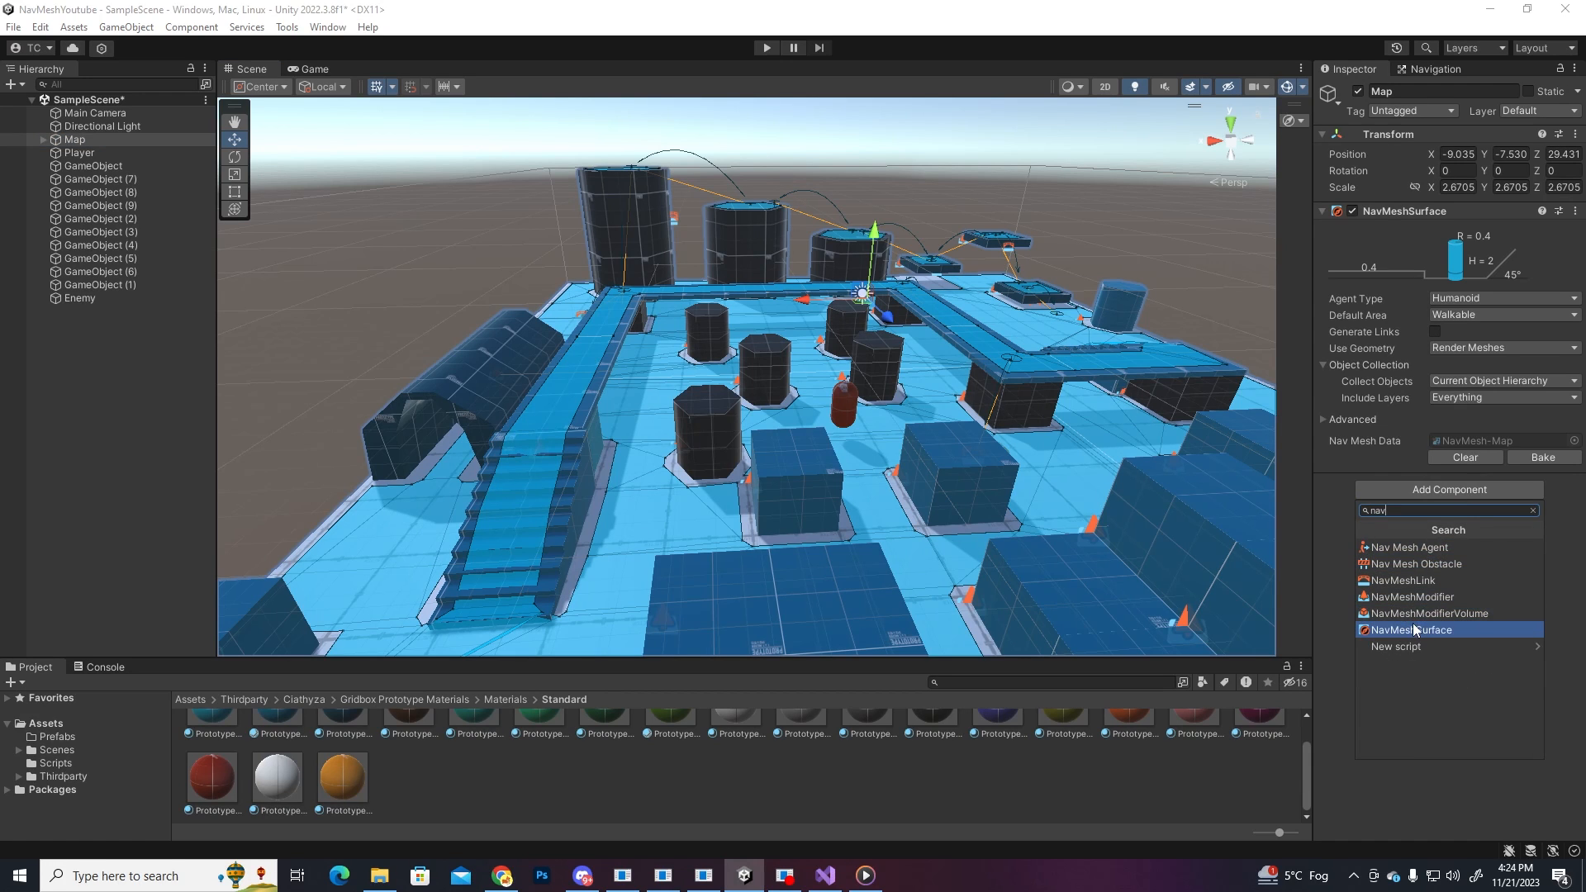
Step: Bake a second NavMeshSurface on the Map for the Enemy agent type and create an Enemy script
left_click(1409, 629)
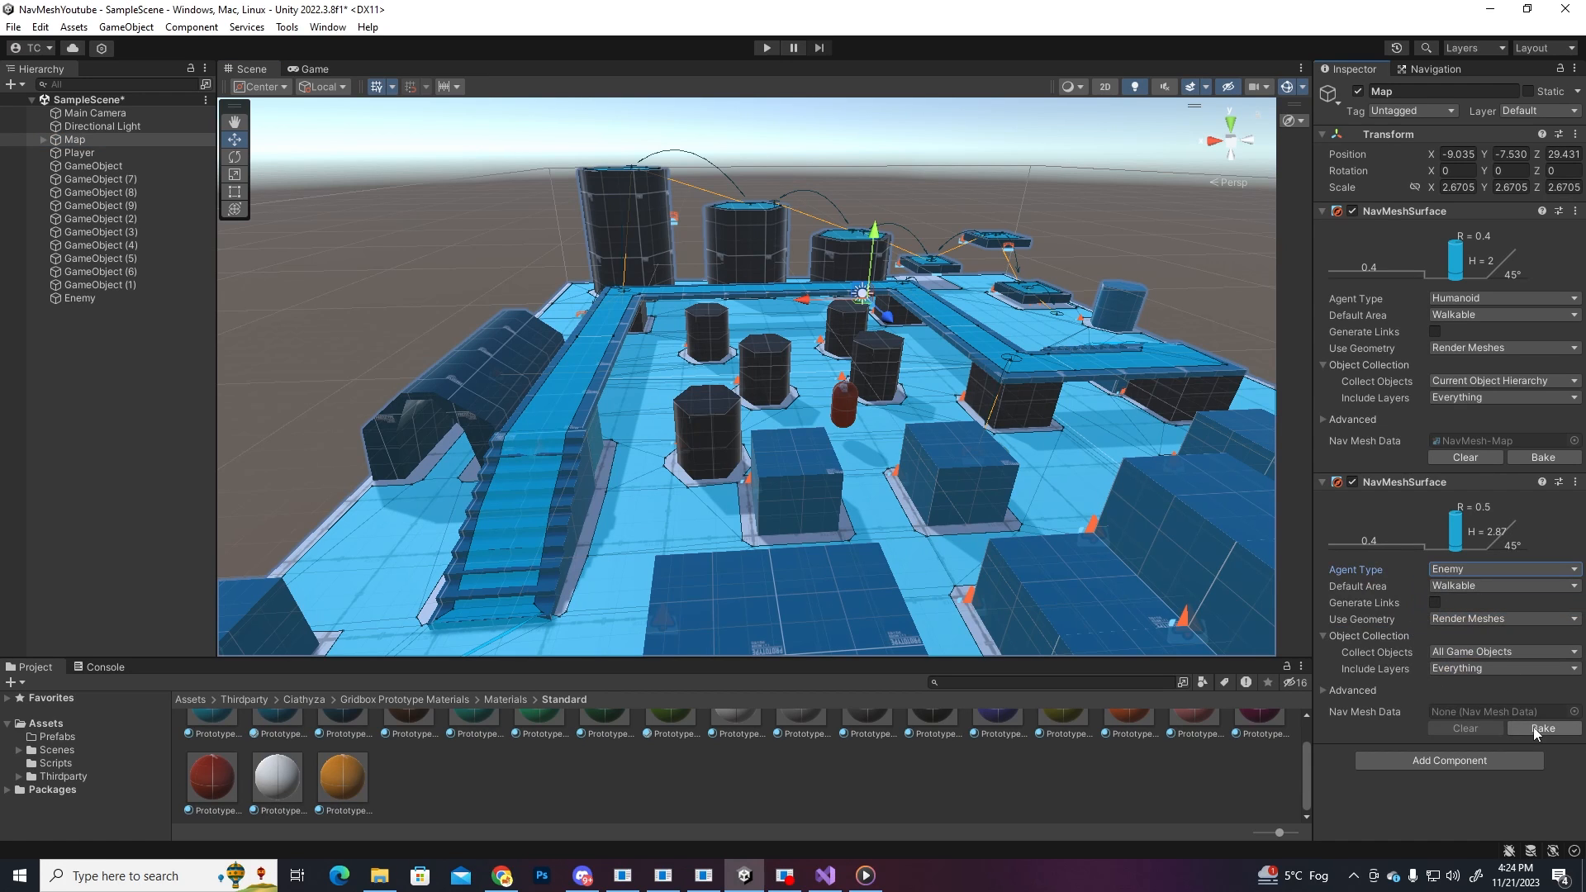
left_click(1540, 729)
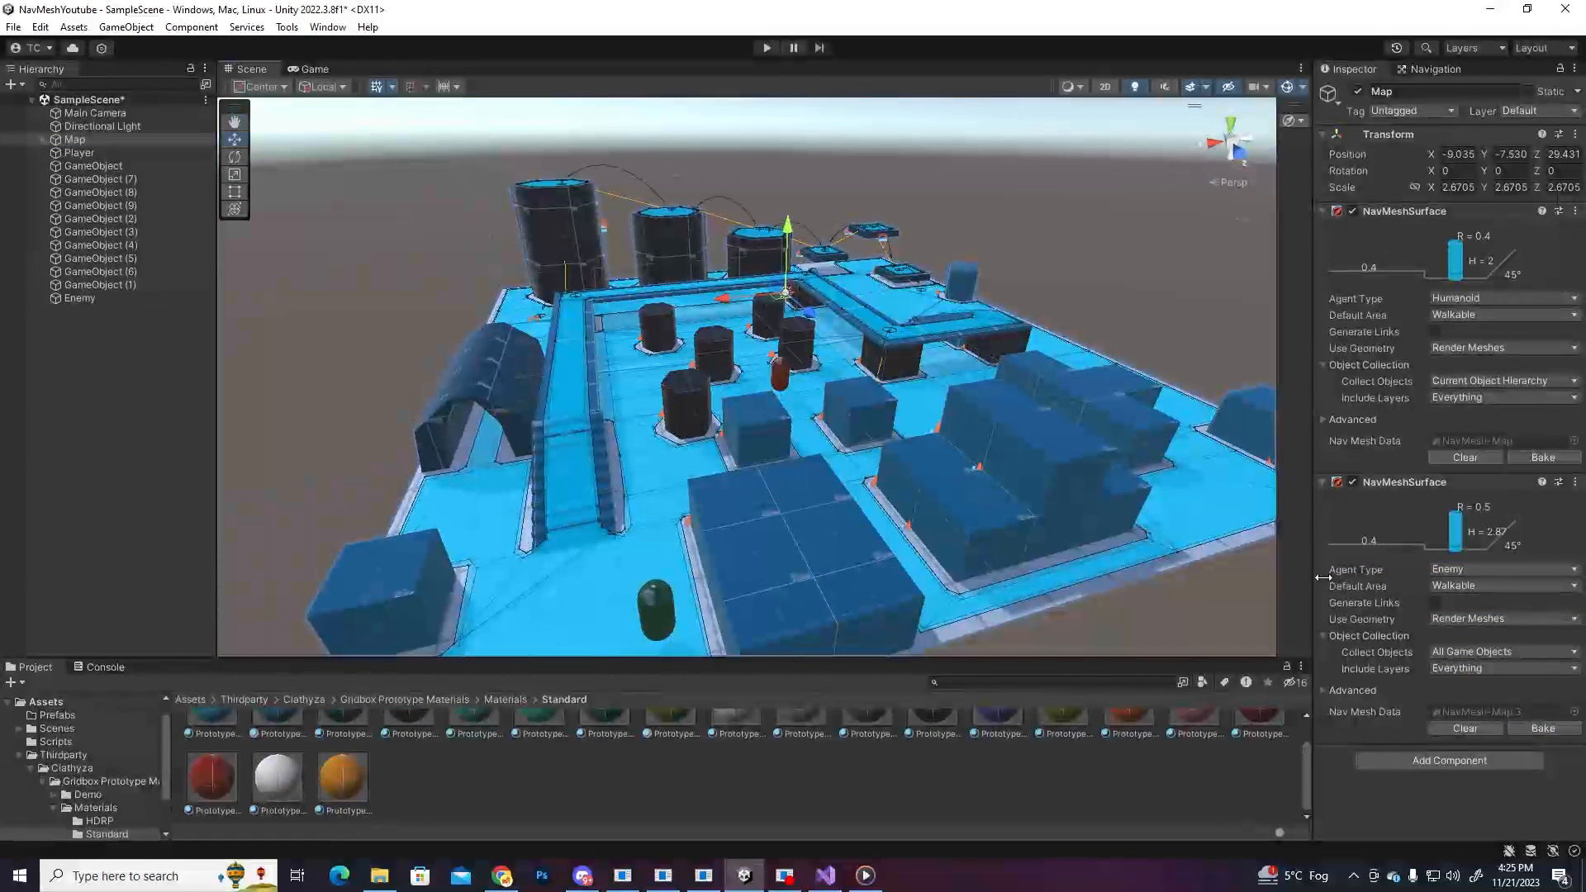
left_click(79, 298)
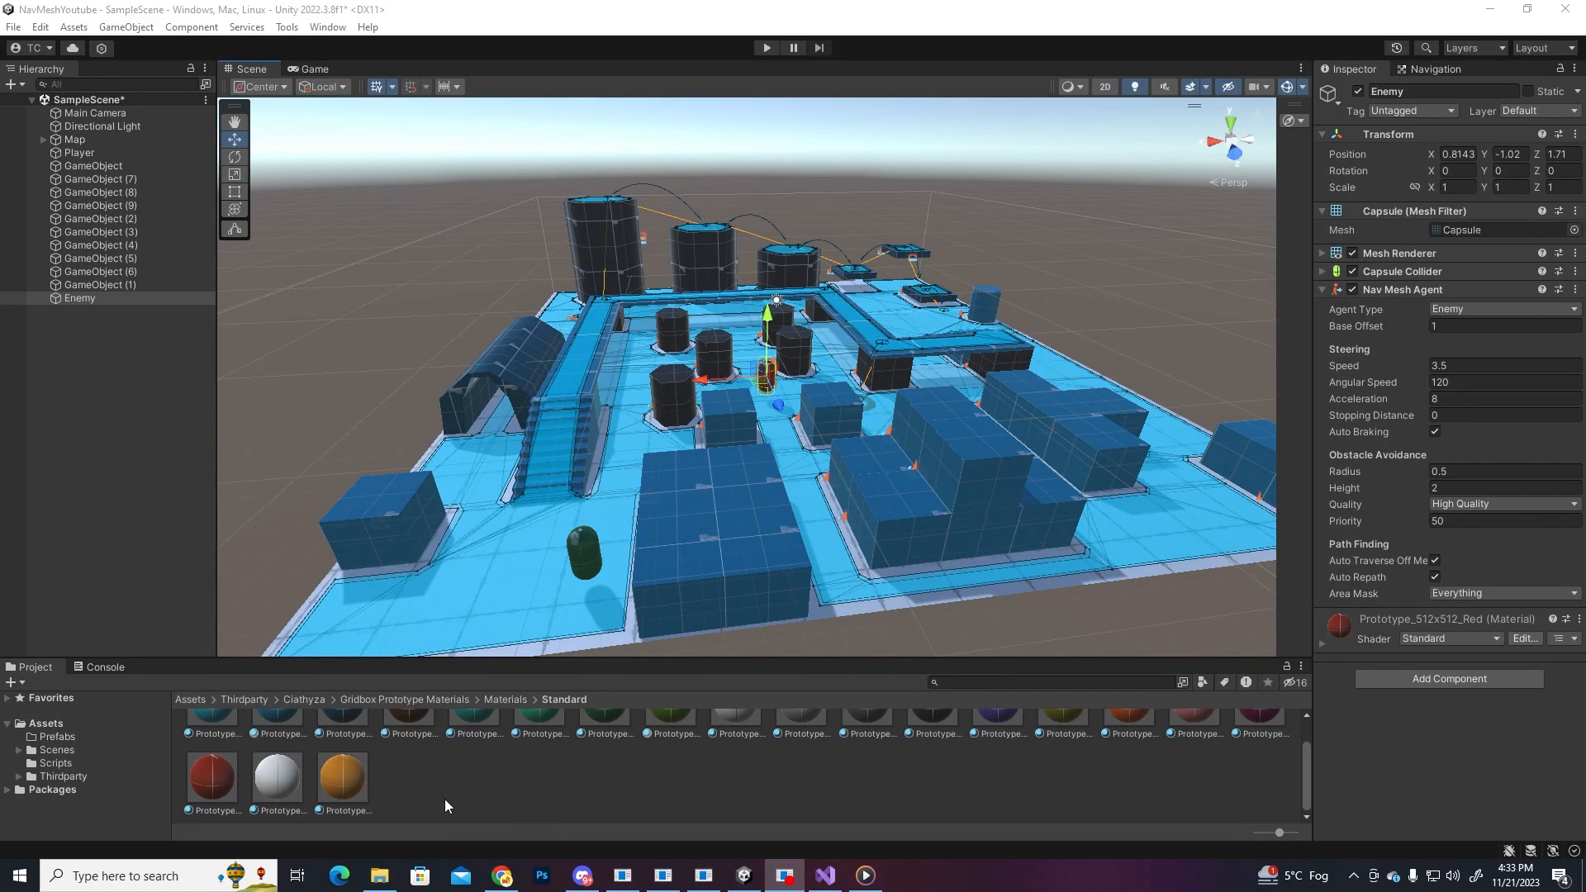
left_click(56, 763)
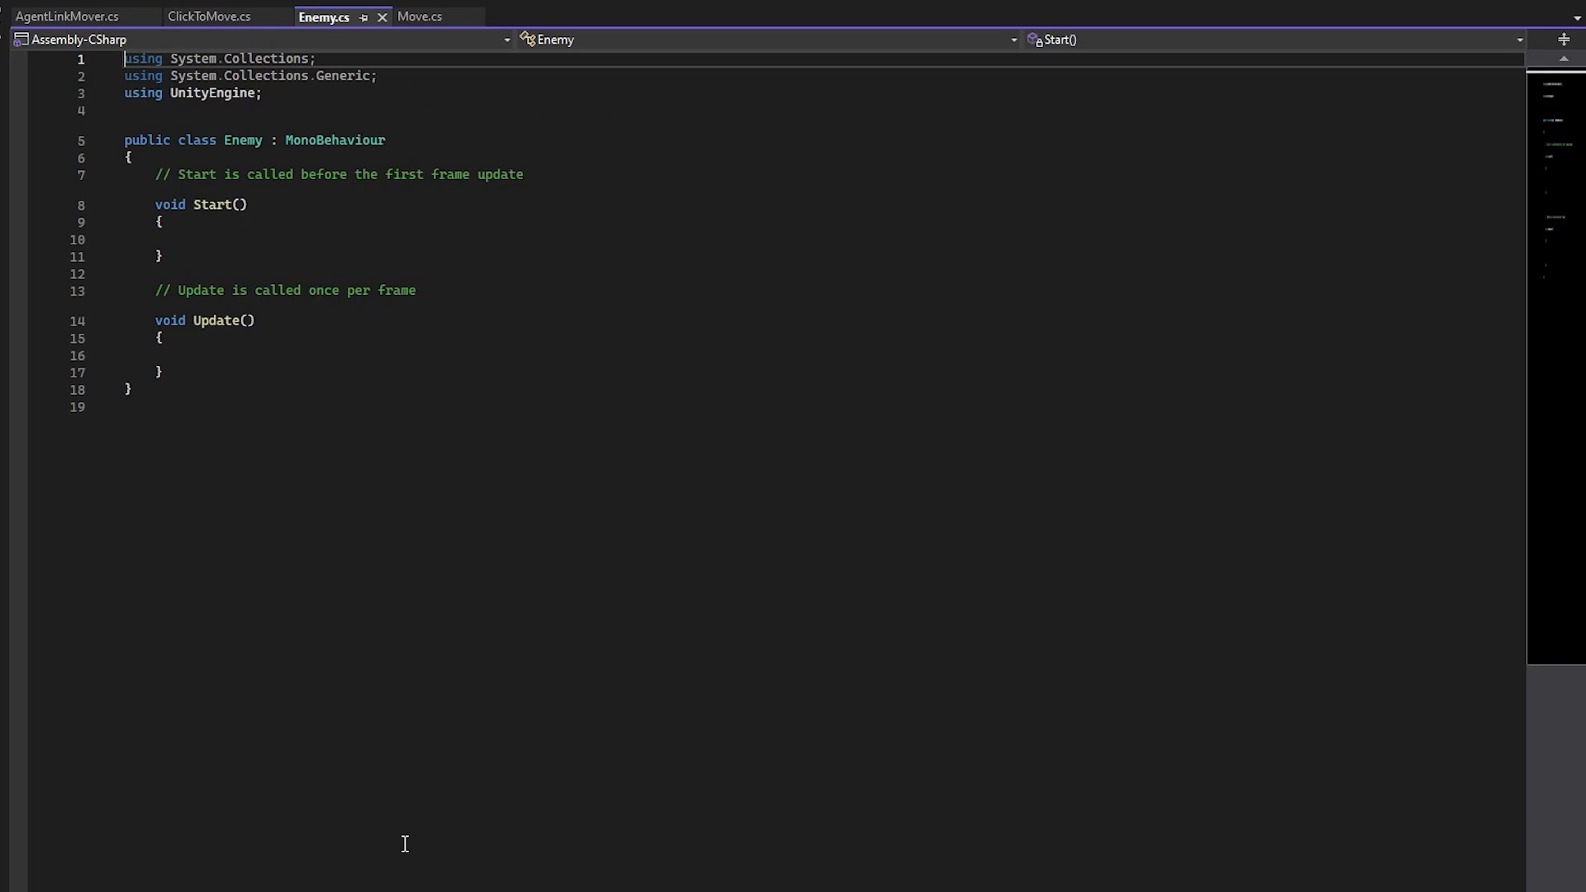
Step: Add using UnityEngine.AI and declare NavMeshAgent agent and Transform player fields
left_click(269, 92)
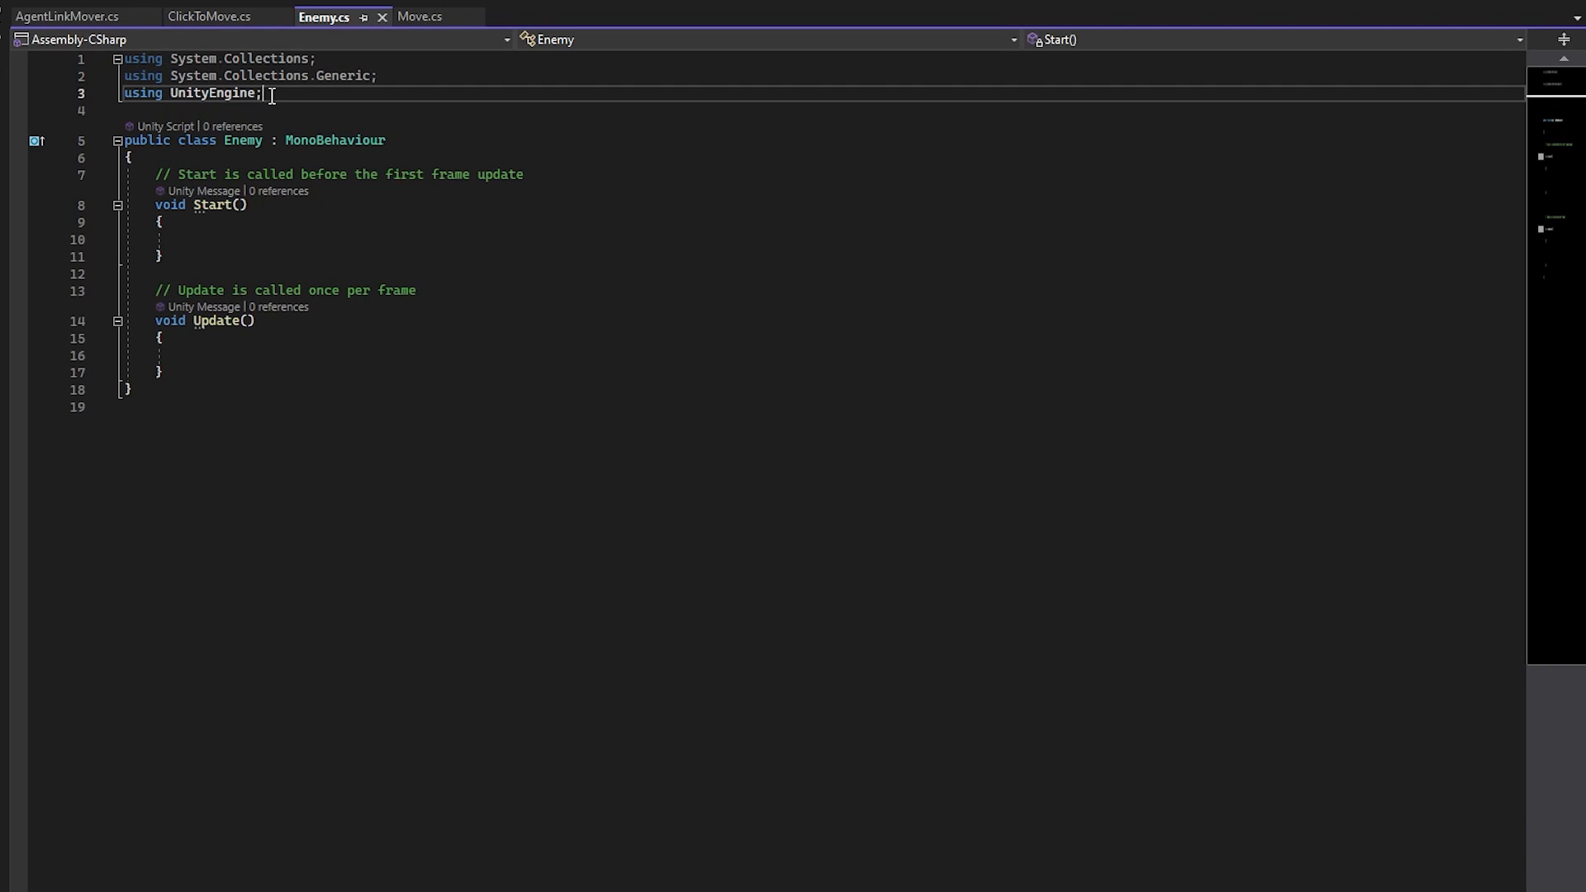
type("using UNityEngine.AI;")
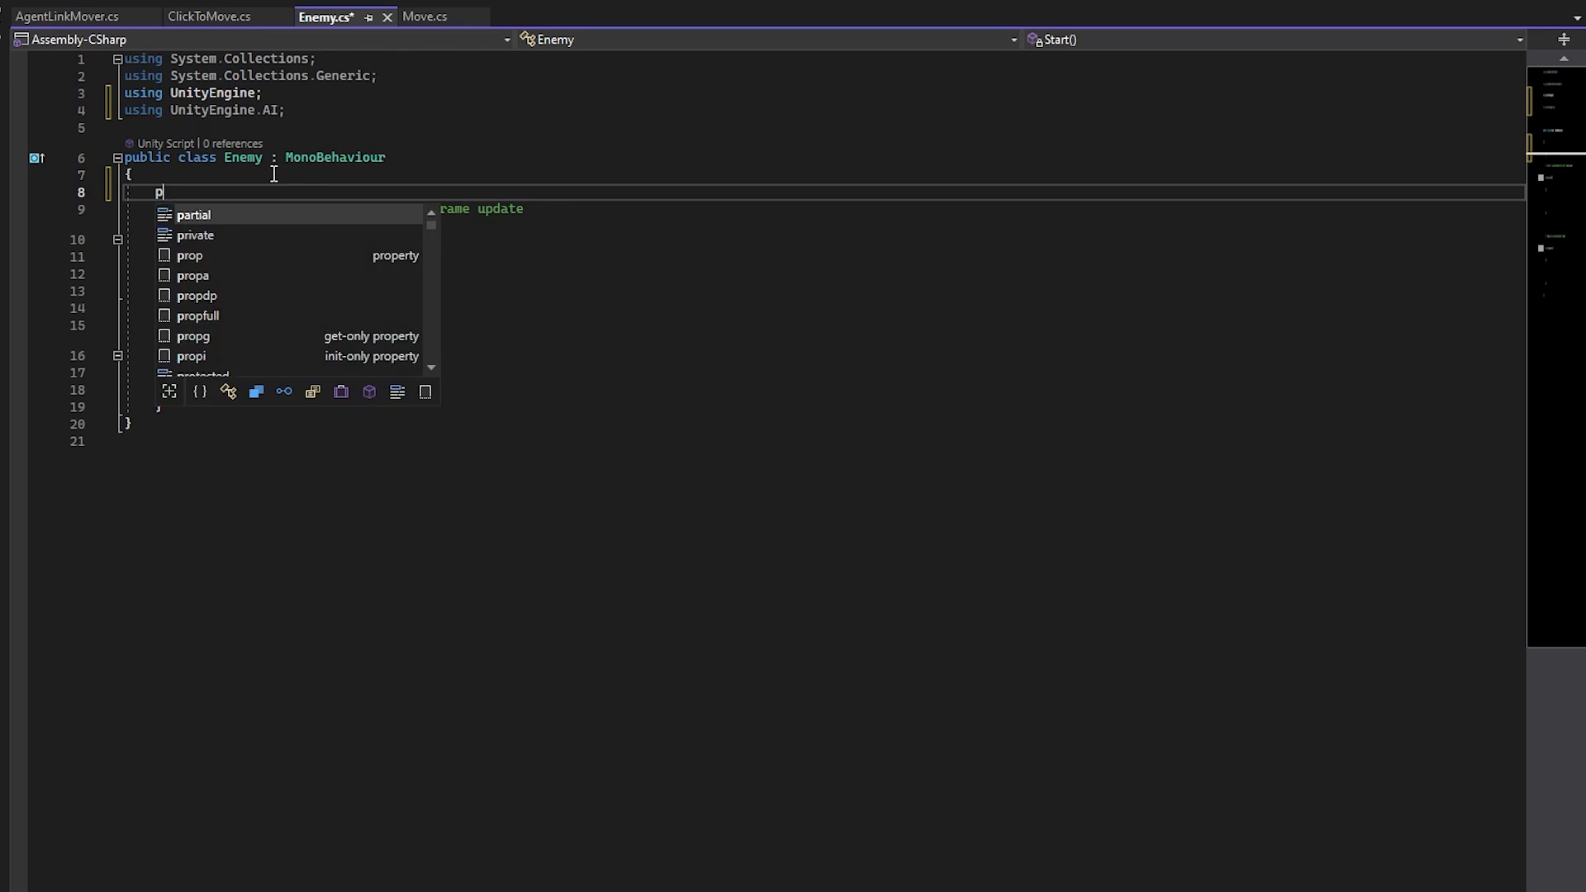
type("private NavMeshAgent agent;")
type("private T")
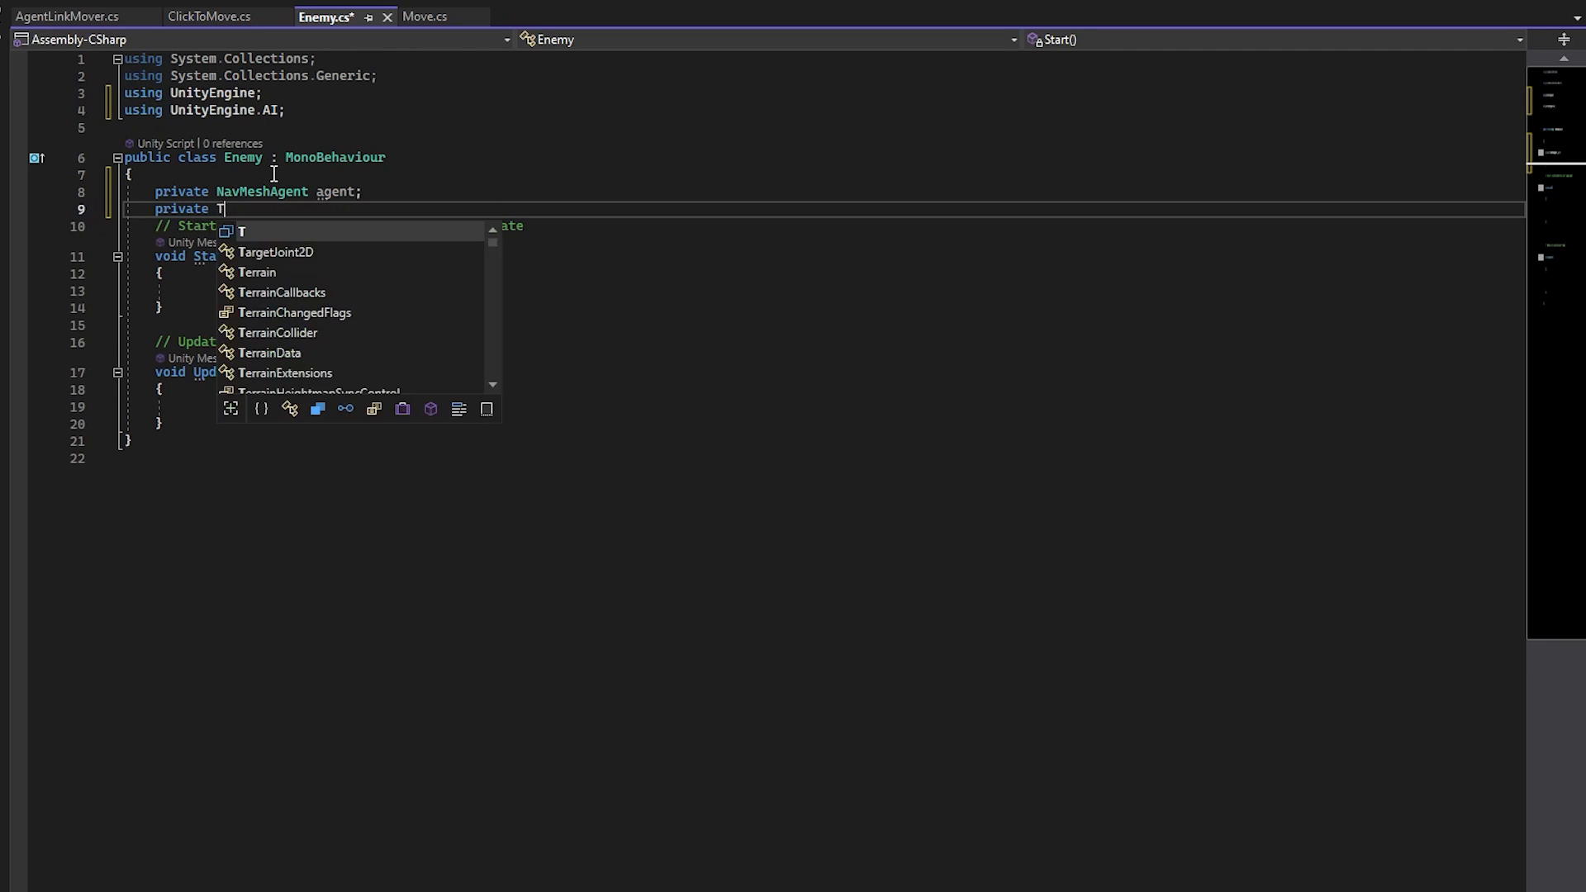
type("ransform player")
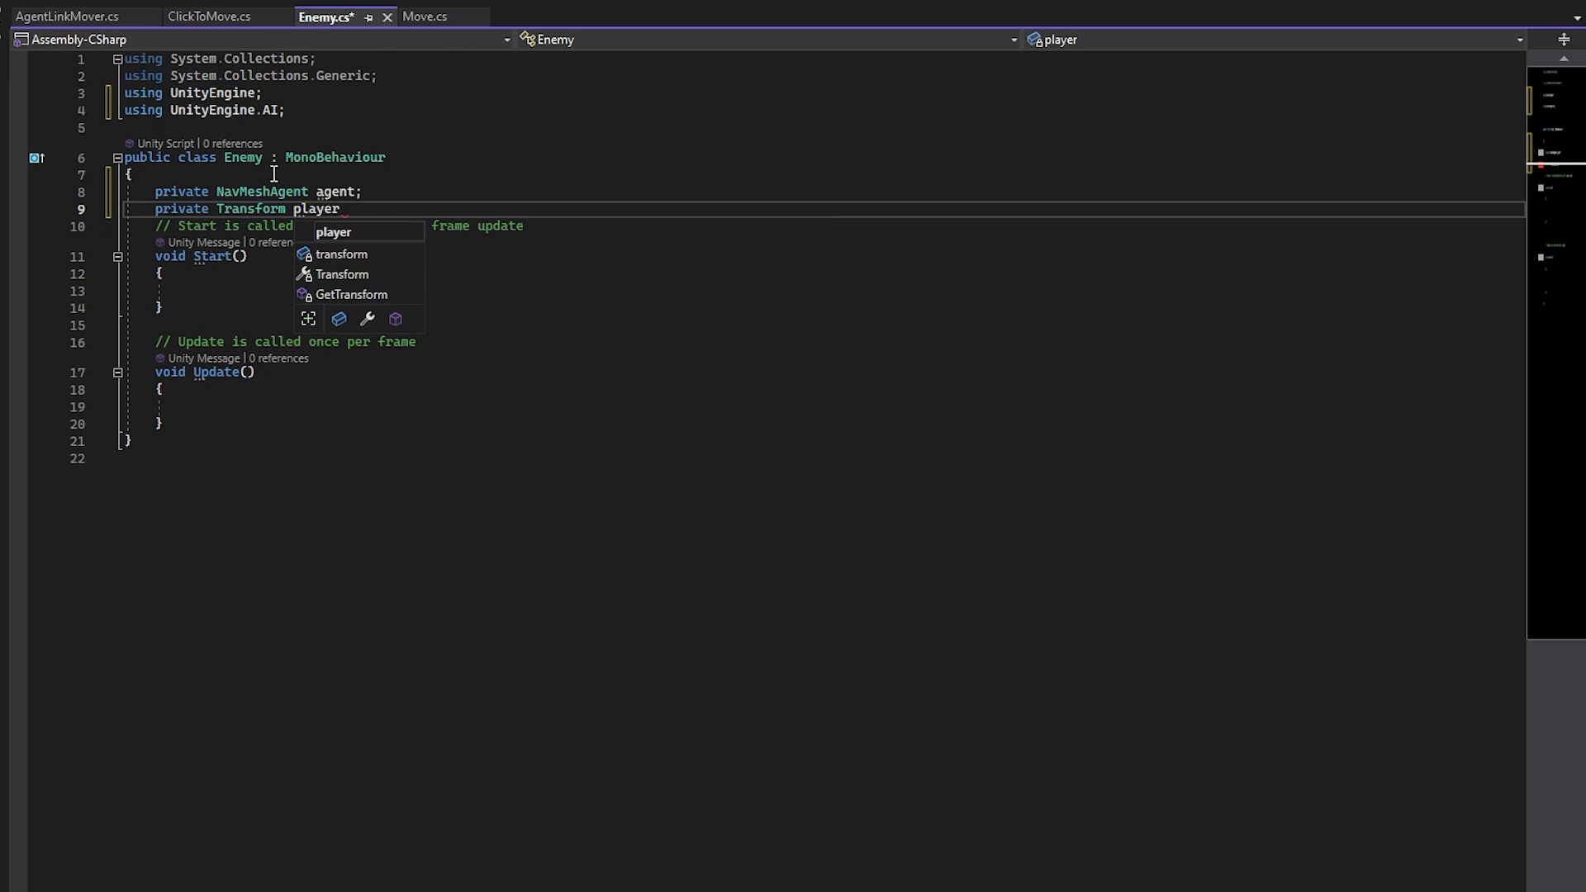
Step: Cache the agent and the ClickToMove player's transform in Start, and SetDestination to player.position in Update
type("agent = GetComponent<NavMeshAgent>();")
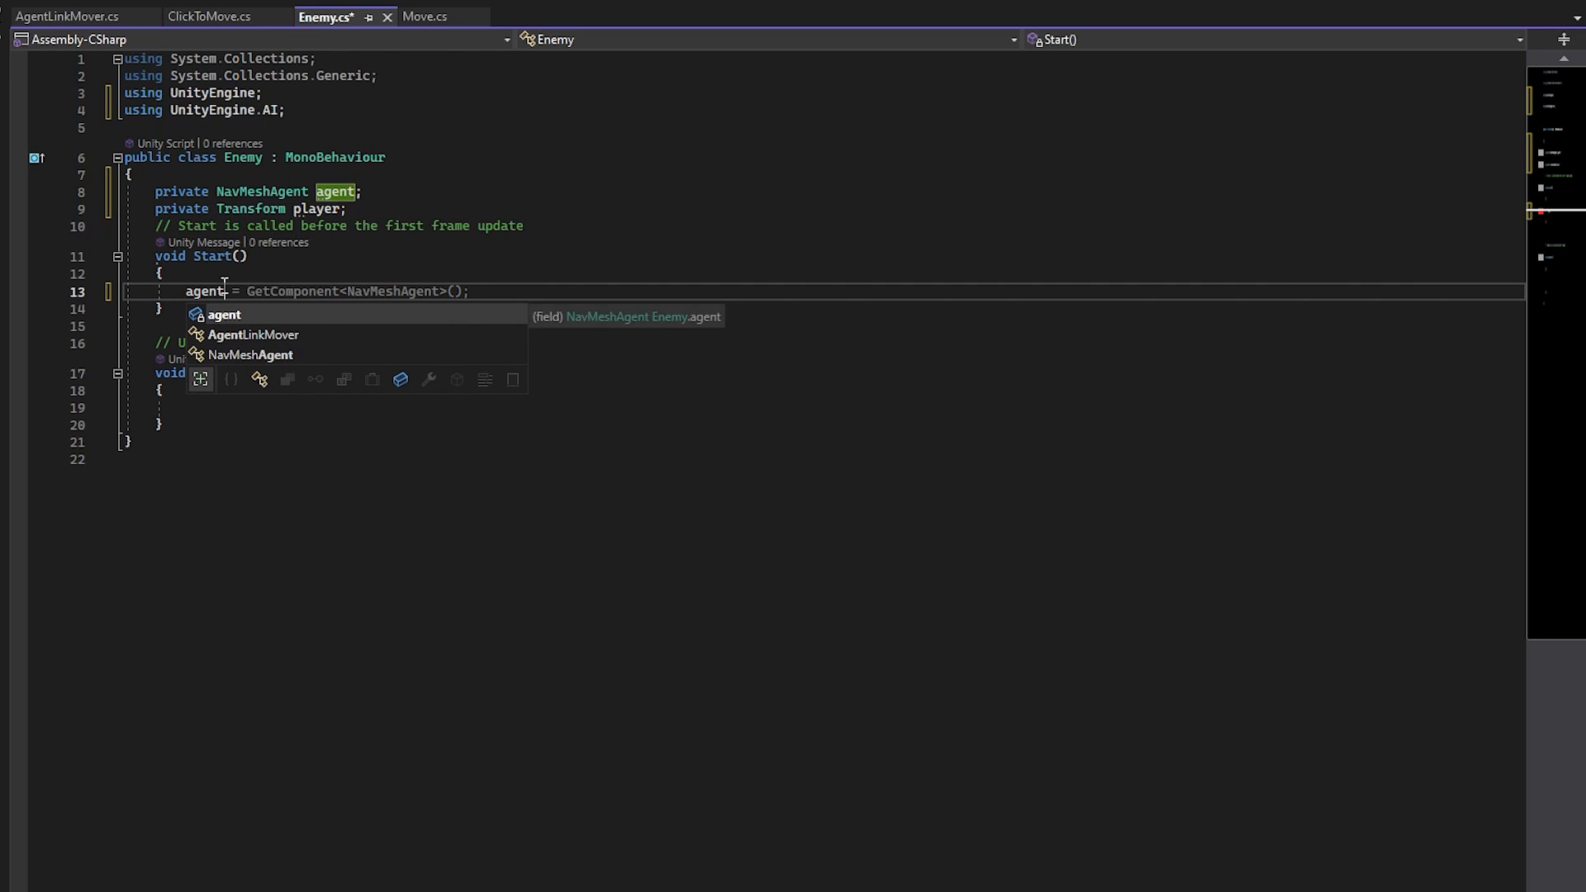
type("player = GetComponent<Transform>();")
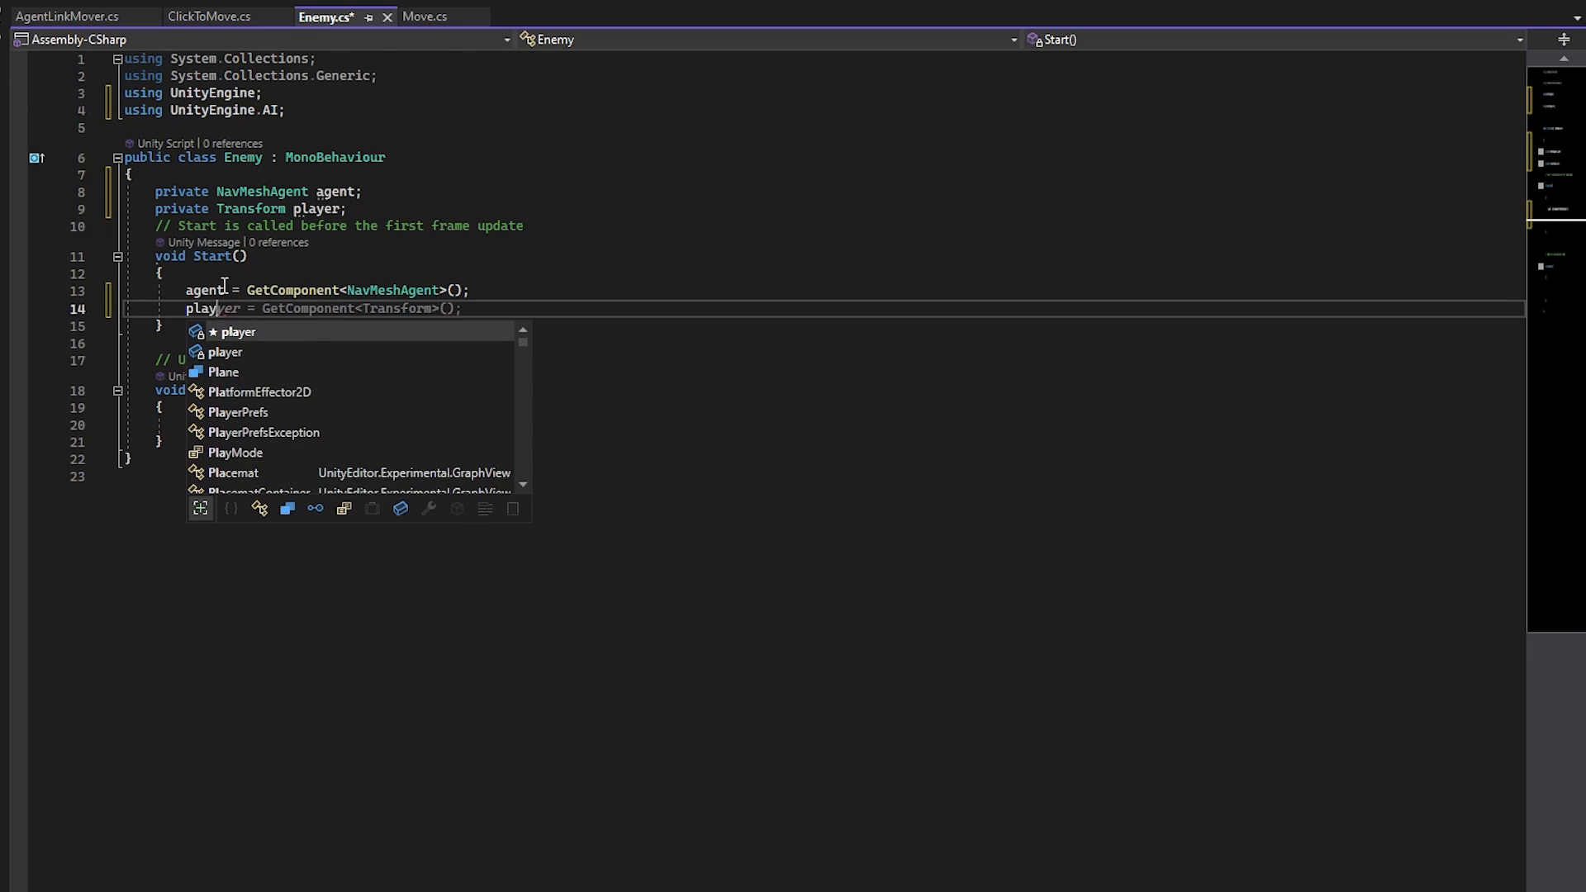
type("FindObject")
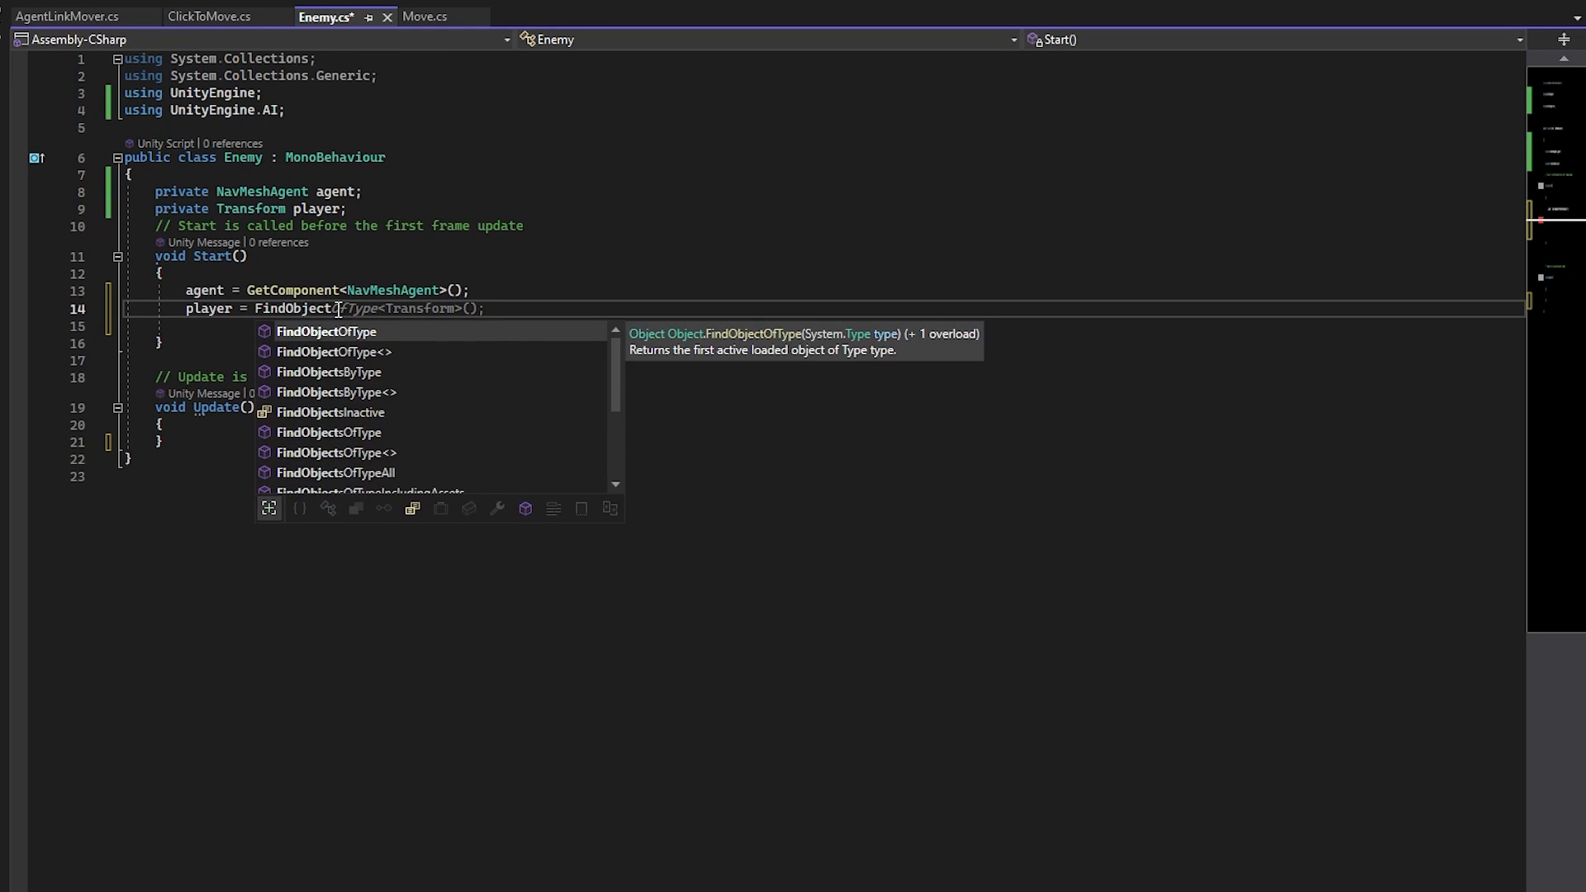
type("ClickToMove>().transform;")
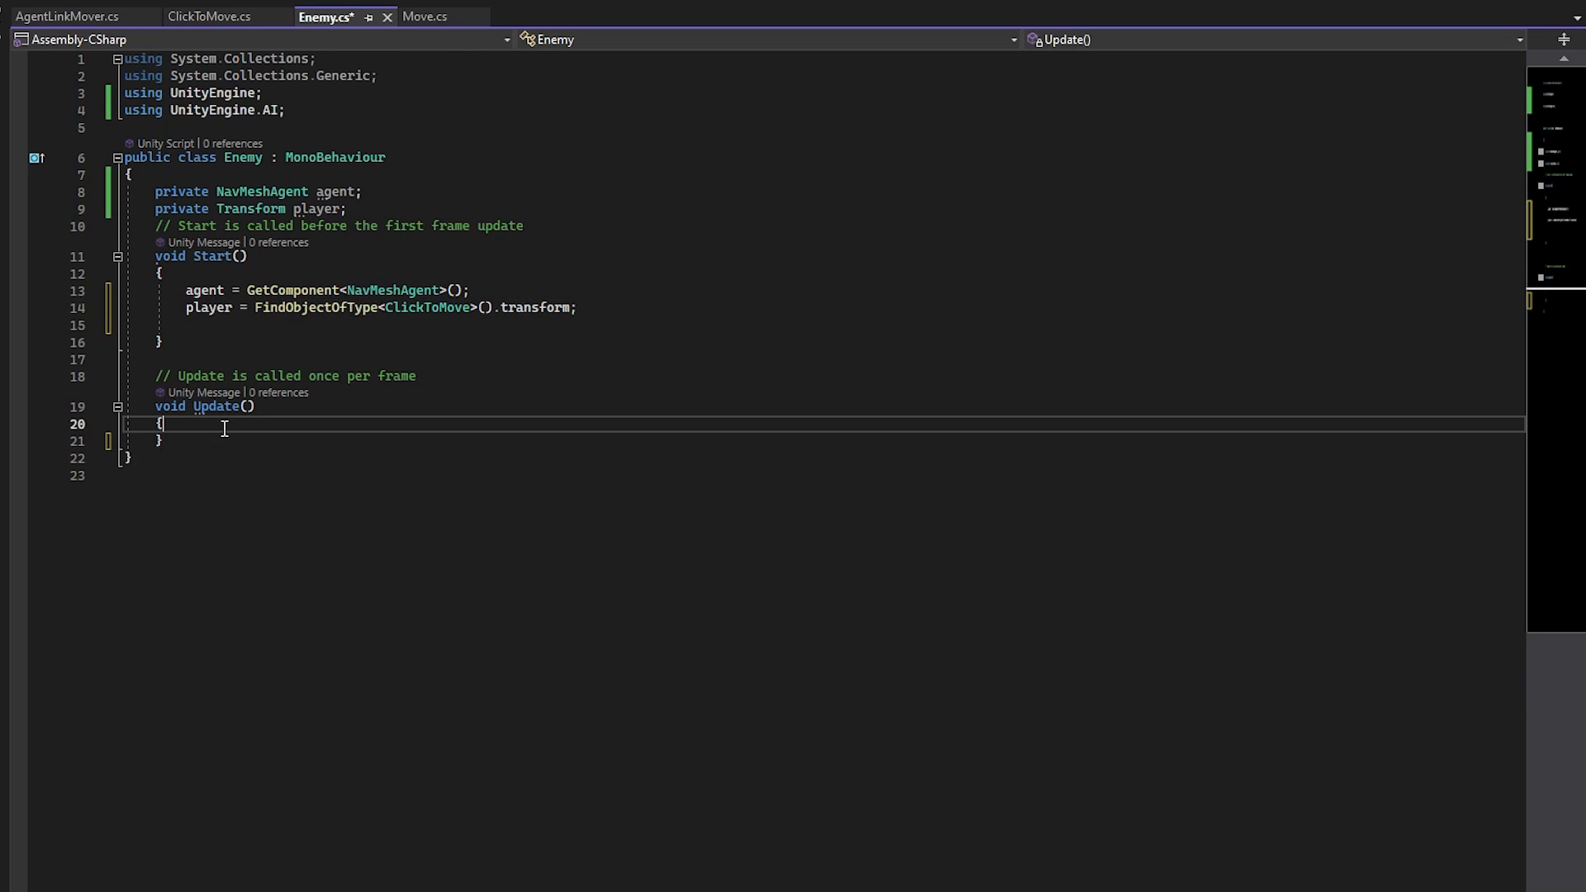
type("agent.SetDestination(player.position);")
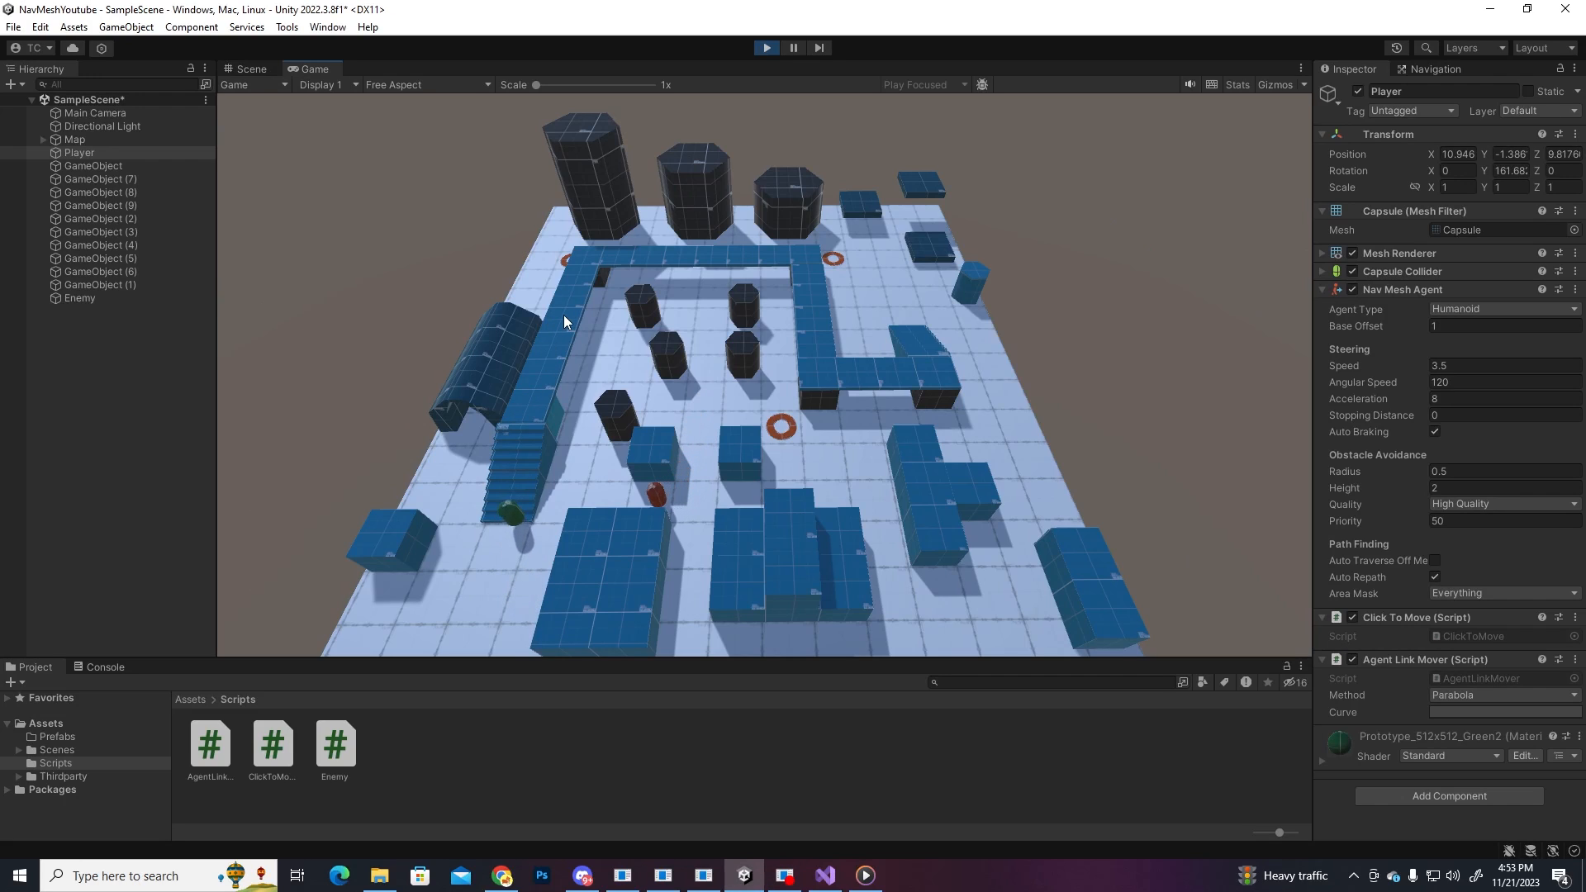
Step: Send the player to another spot in the maze so the red enemy chases it
left_click(588, 249)
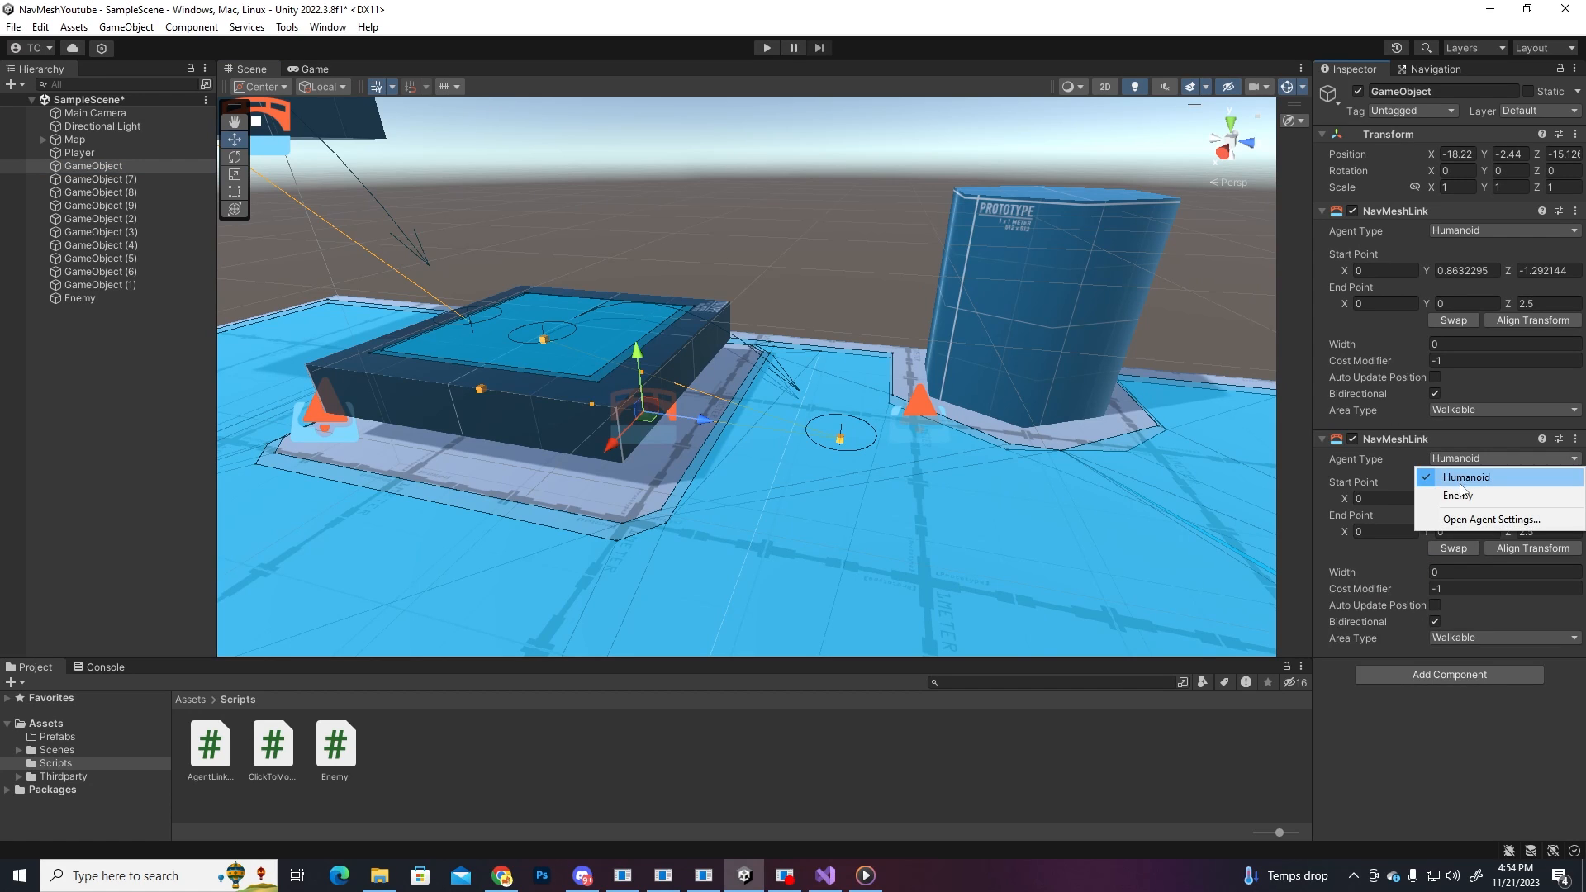
Step: Set the second NavMeshLink's Agent Type to Enemy
left_click(1457, 496)
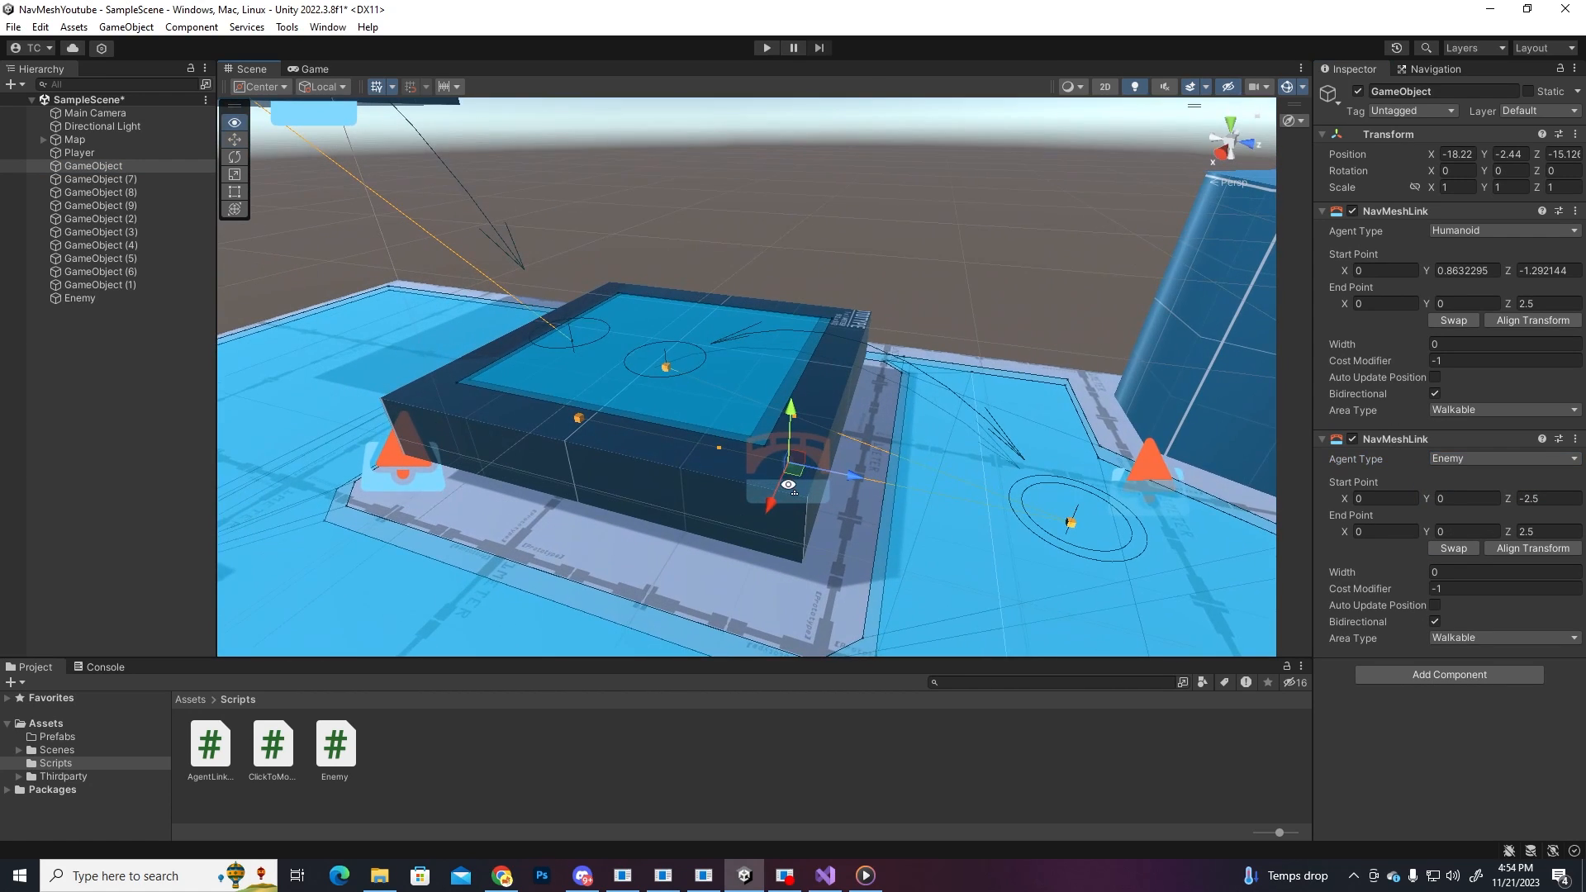